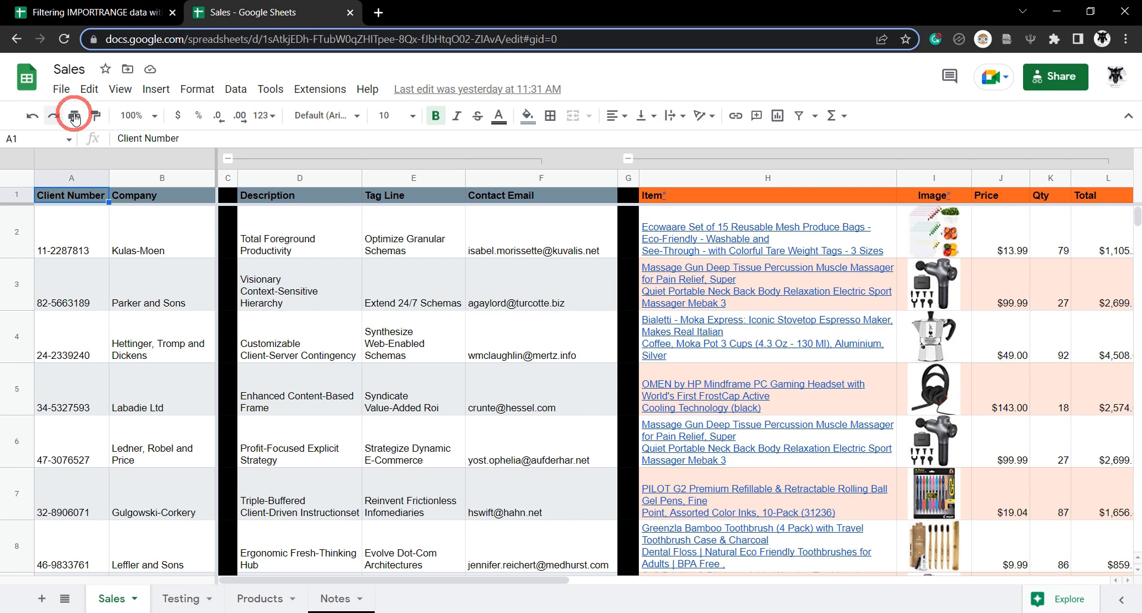
Set row 1 of the Filtering IMPORTRANGE spreadsheet to 14-point text, then return to Sales.
click(61, 89)
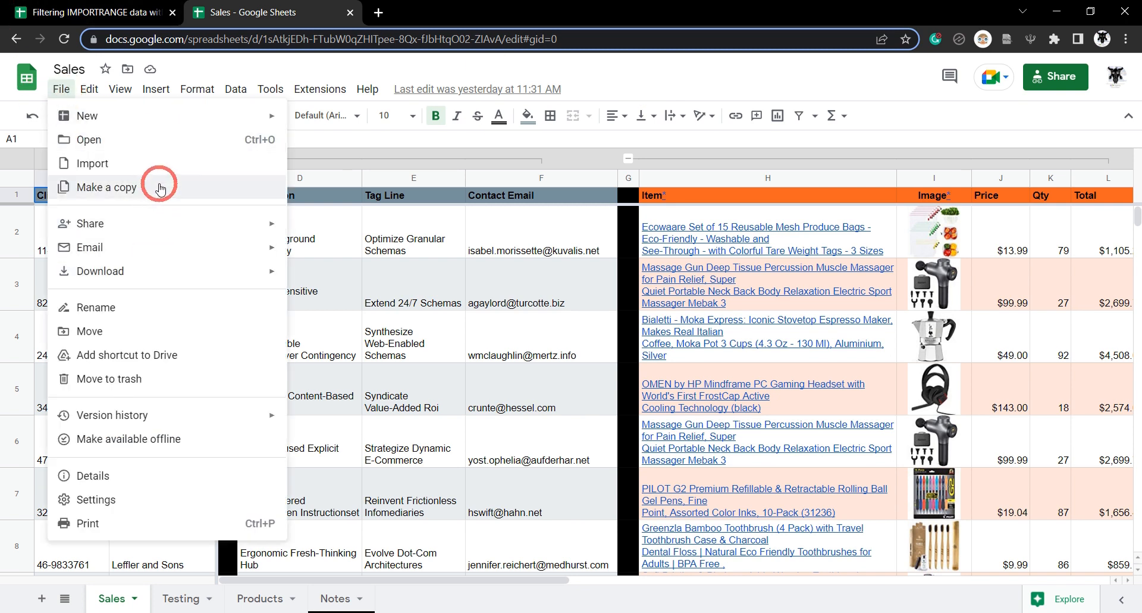
click(102, 12)
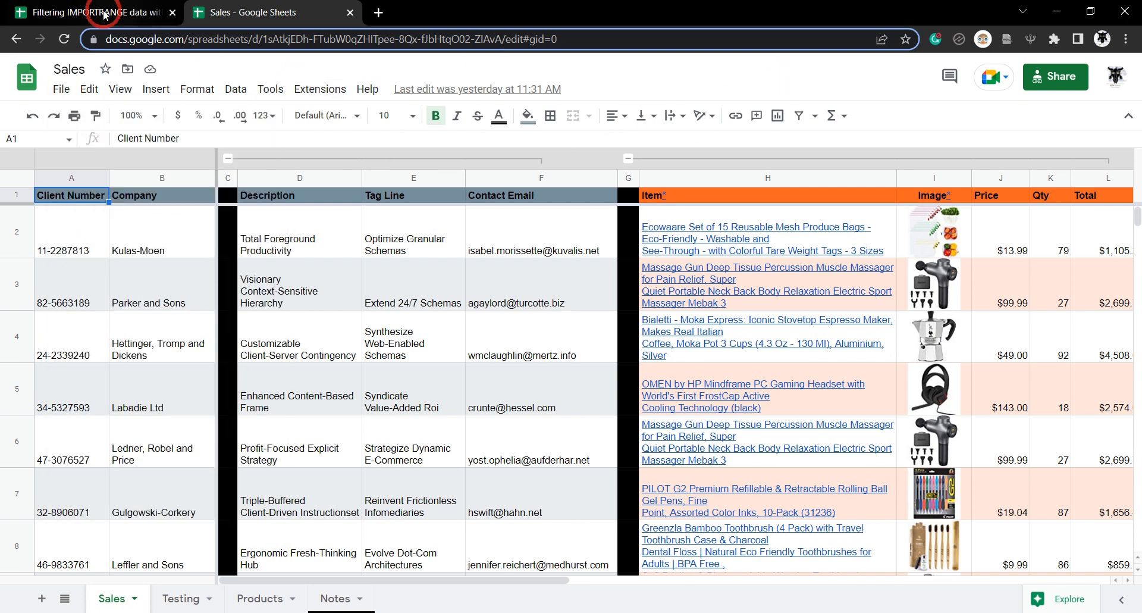
click(87, 12)
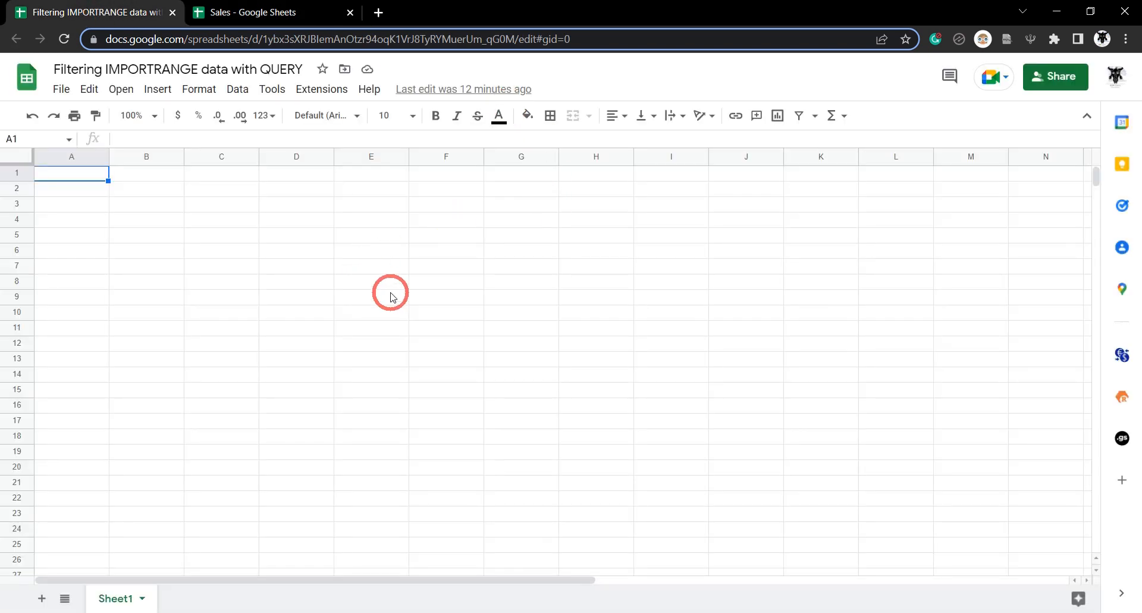
mouse_move(369, 384)
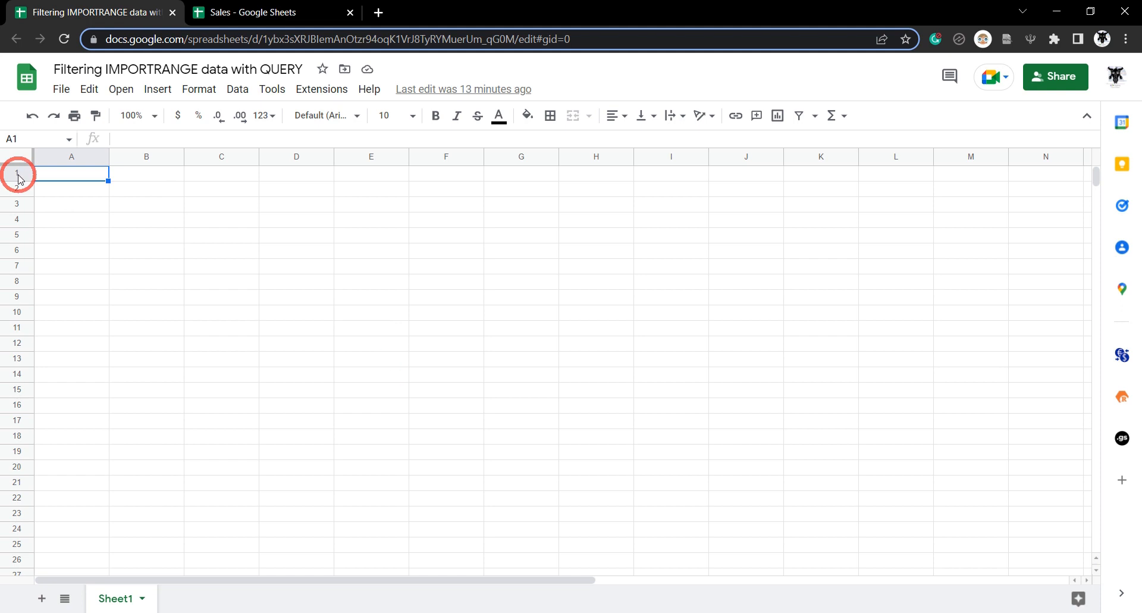
click(16, 172)
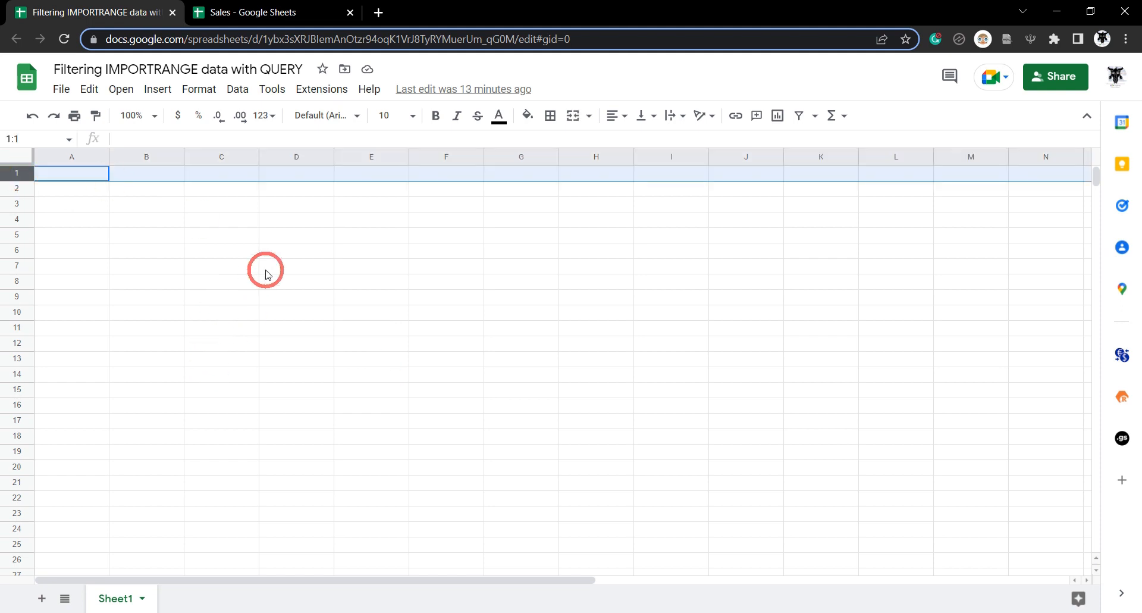
click(391, 115)
text(14)
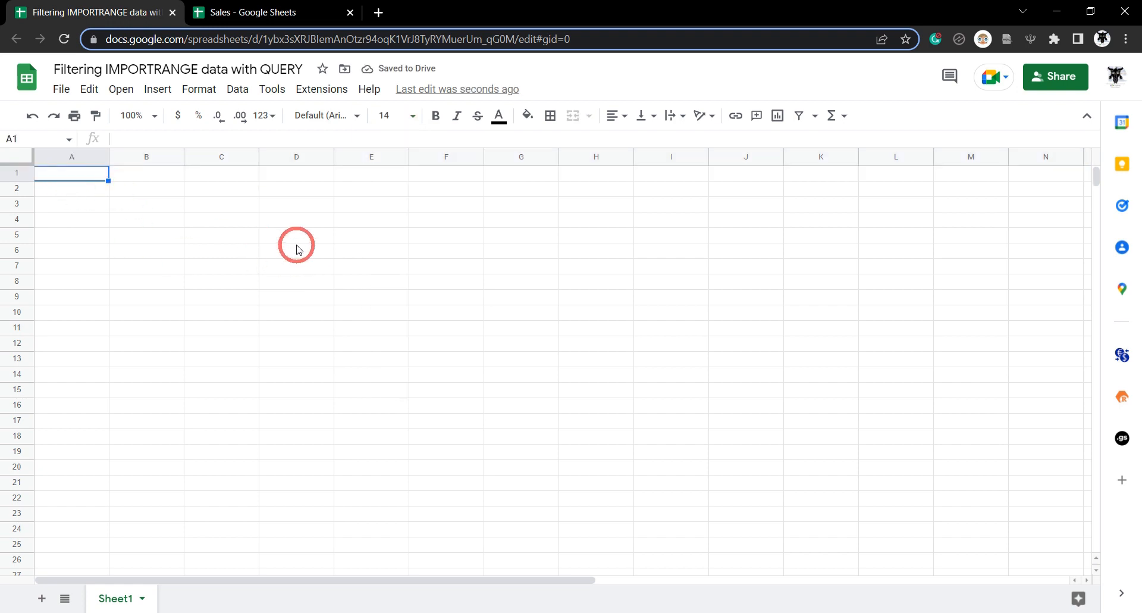
click(262, 12)
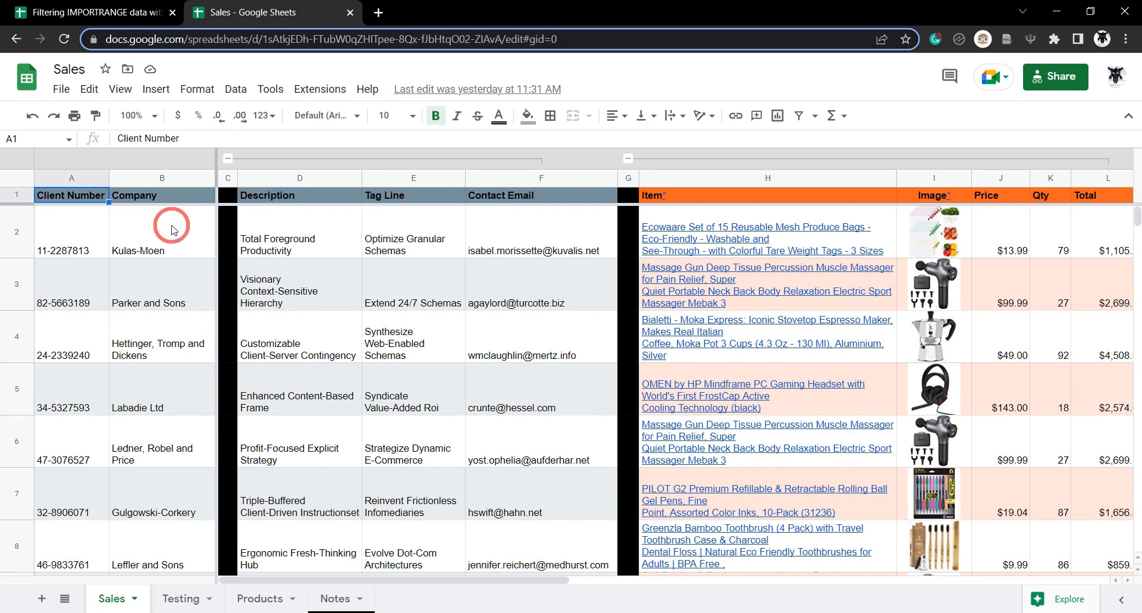
Copy 'Parker and Sons' from Sales into cell C1 of the Filtering spreadsheet.
click(162, 284)
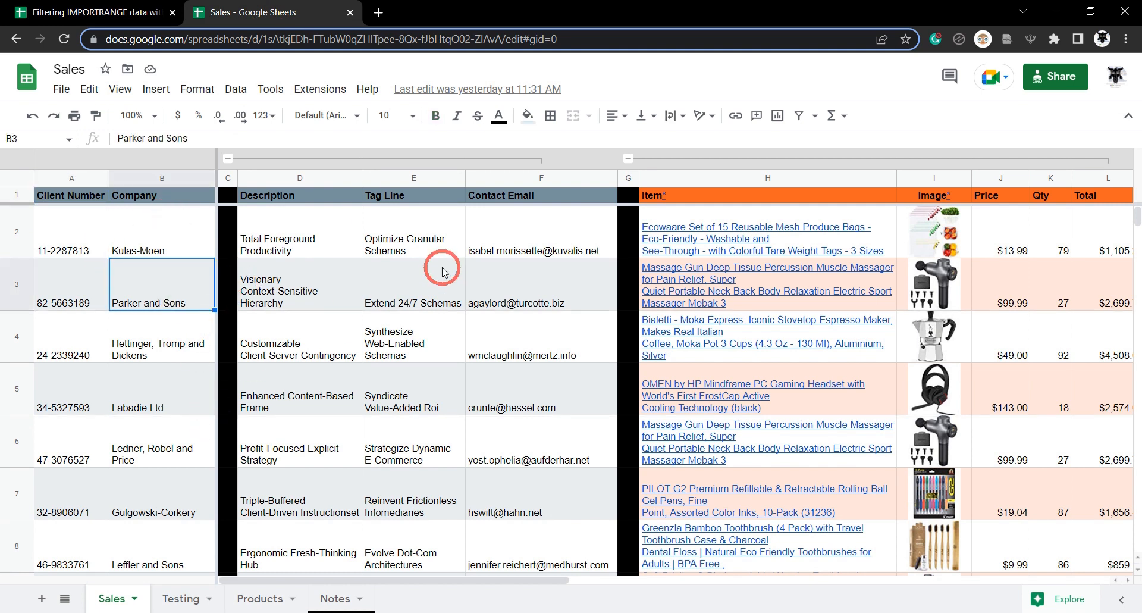
click(87, 12)
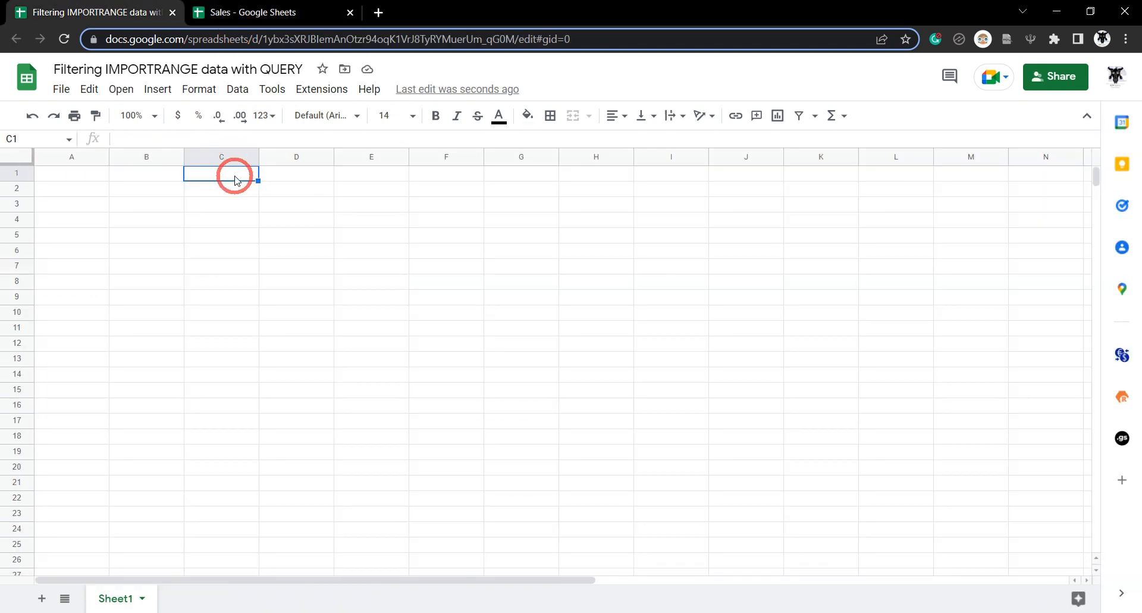
mouse_move(355, 224)
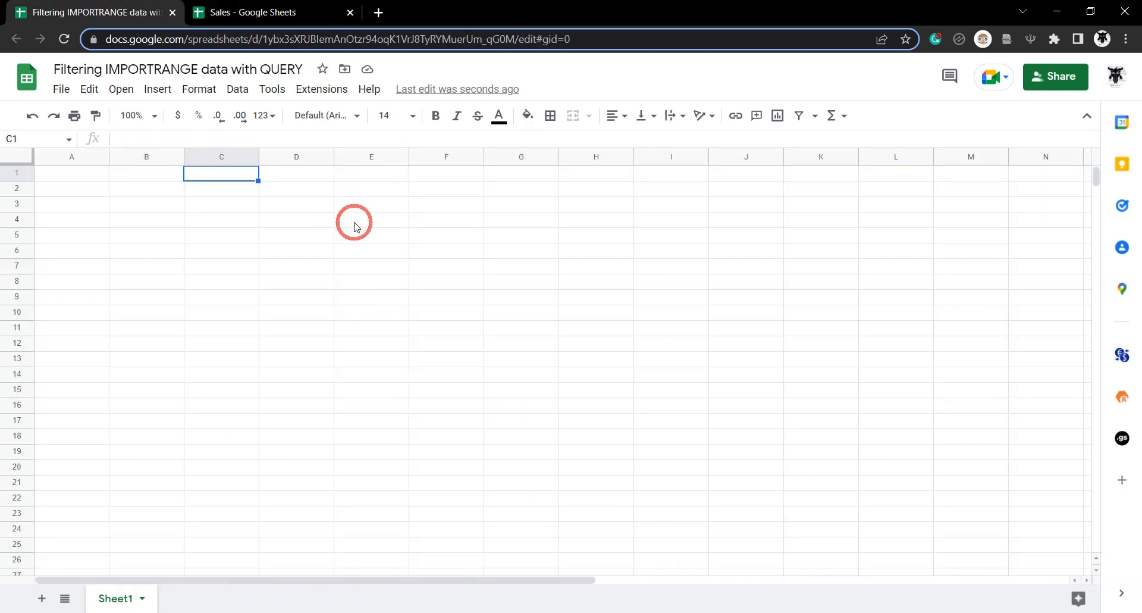
key(ctrl+v)
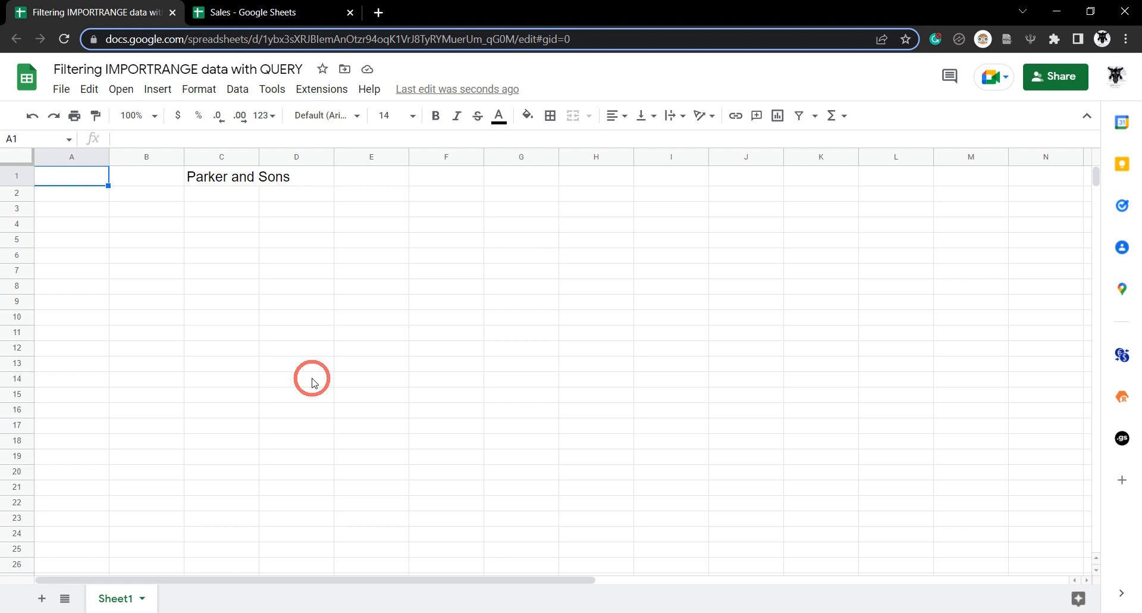
Enter the label 'Total Sales for client:' in cell A1.
text(Total Sale)
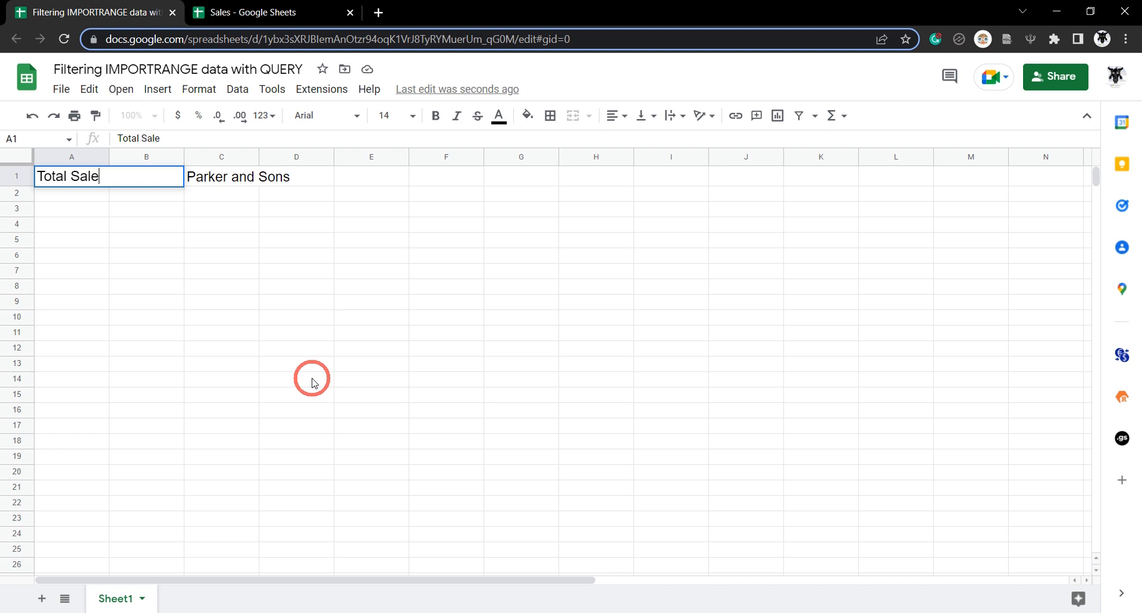
text(s for)
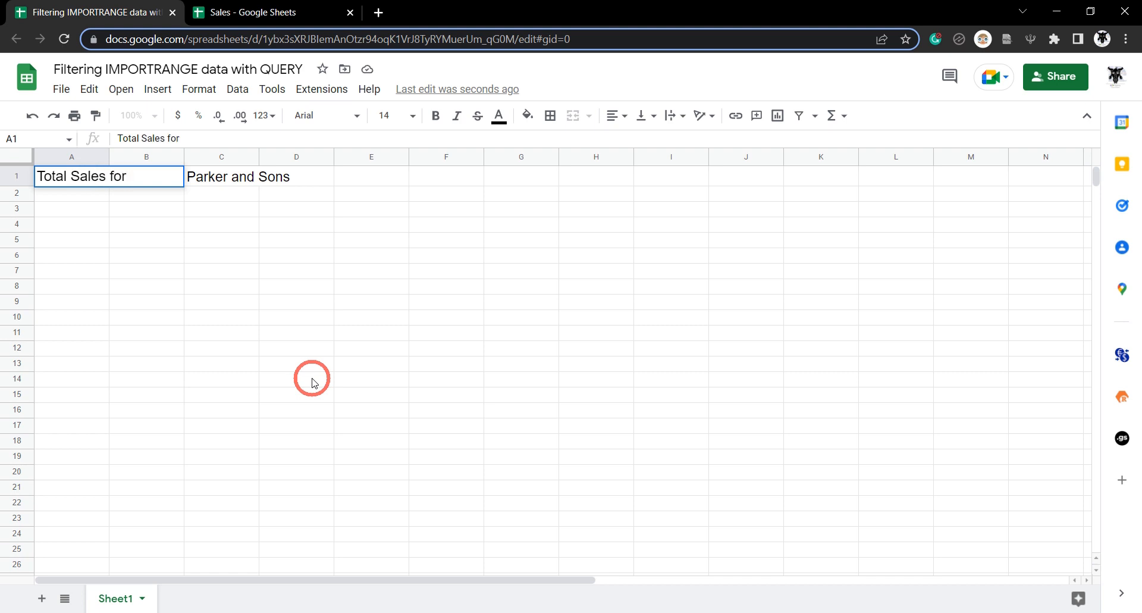
text(client)
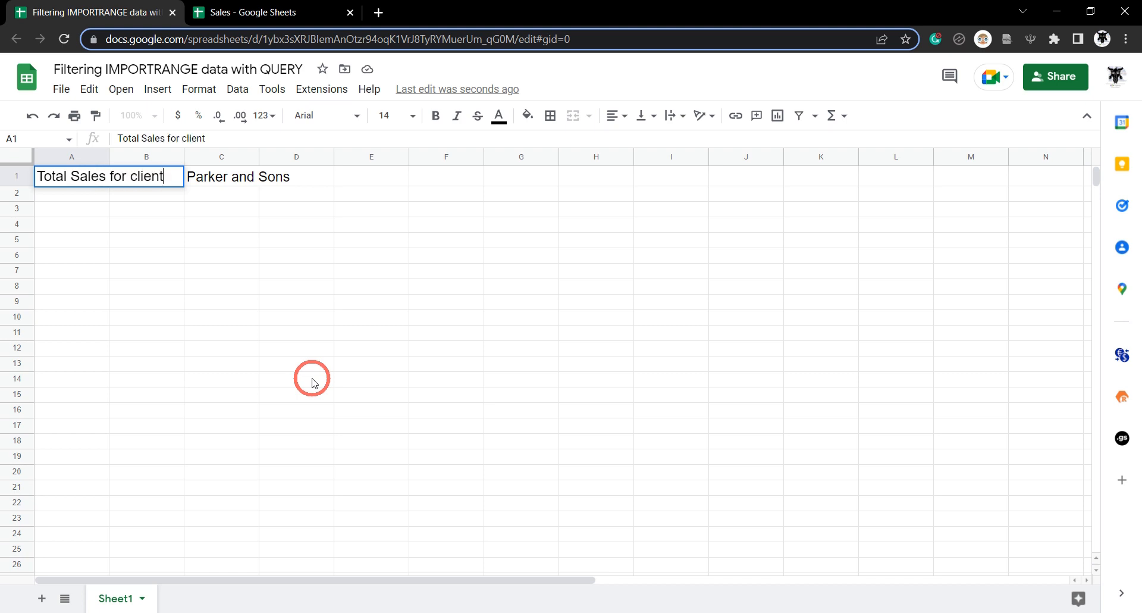
text(:)
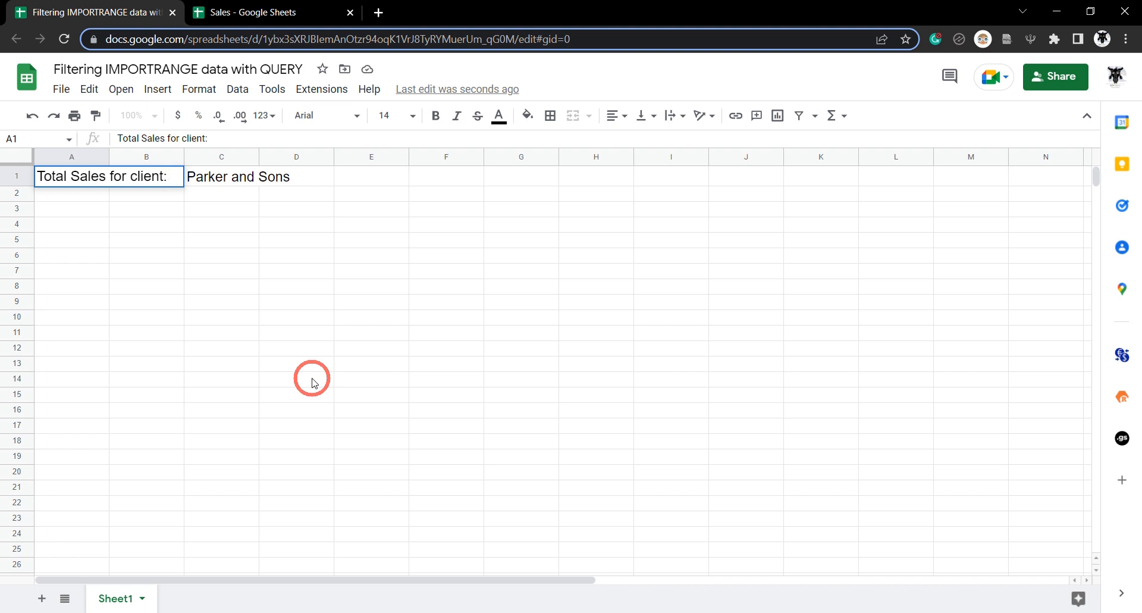
click(222, 271)
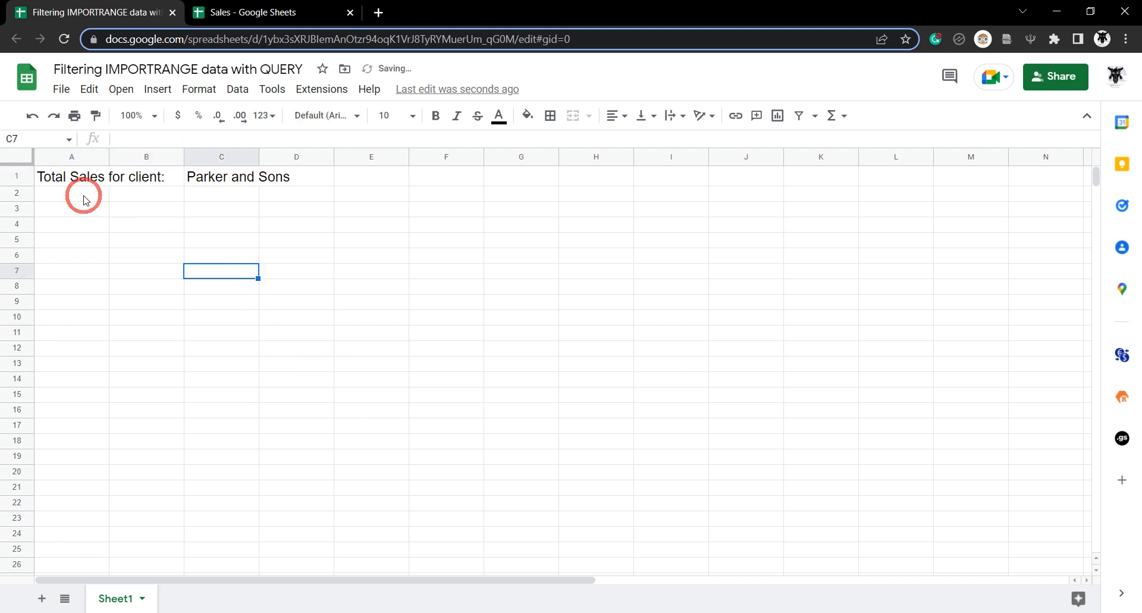
mouse_move(351, 187)
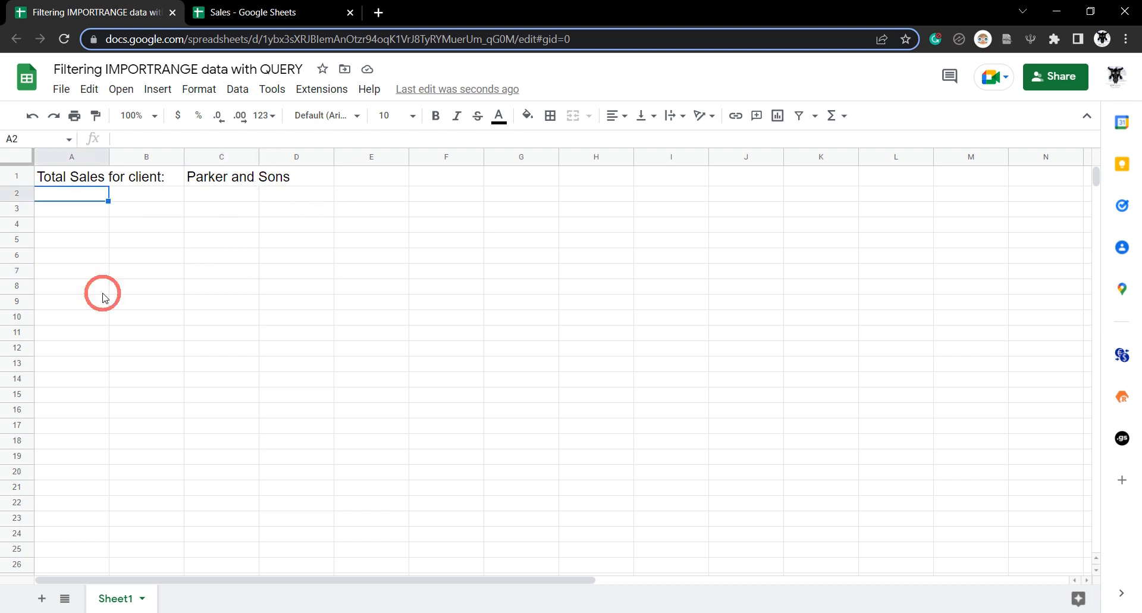
mouse_move(124, 192)
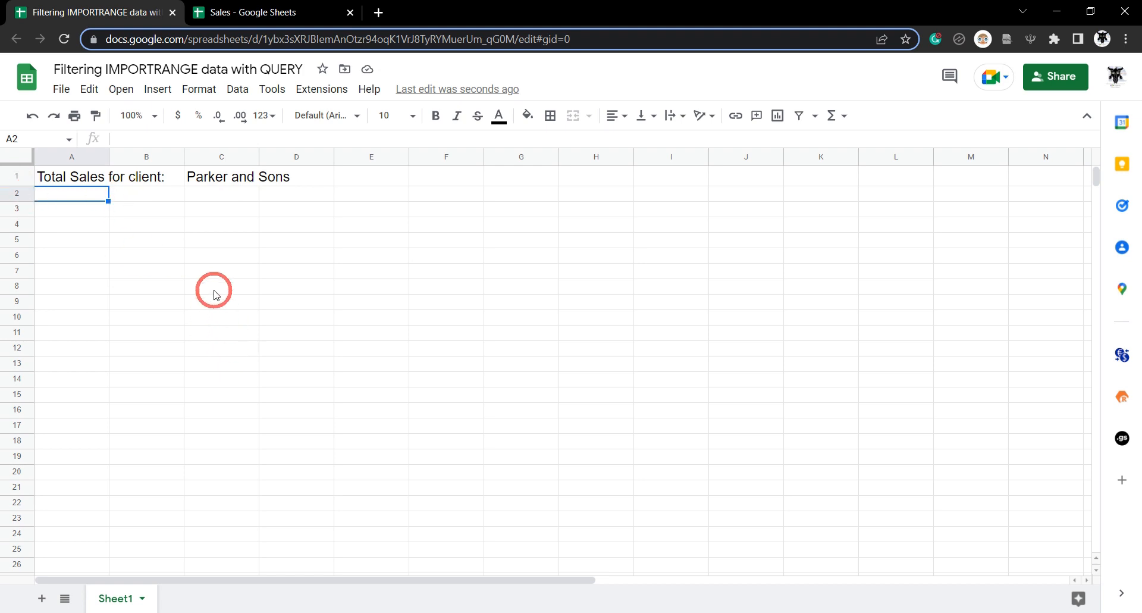
mouse_move(244, 275)
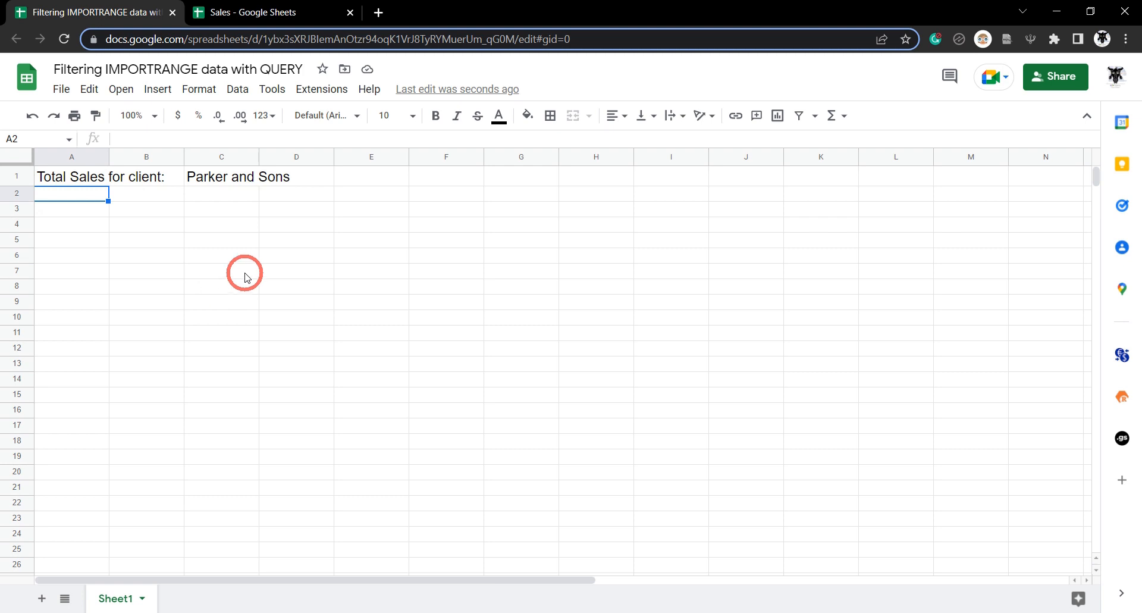
mouse_move(289, 300)
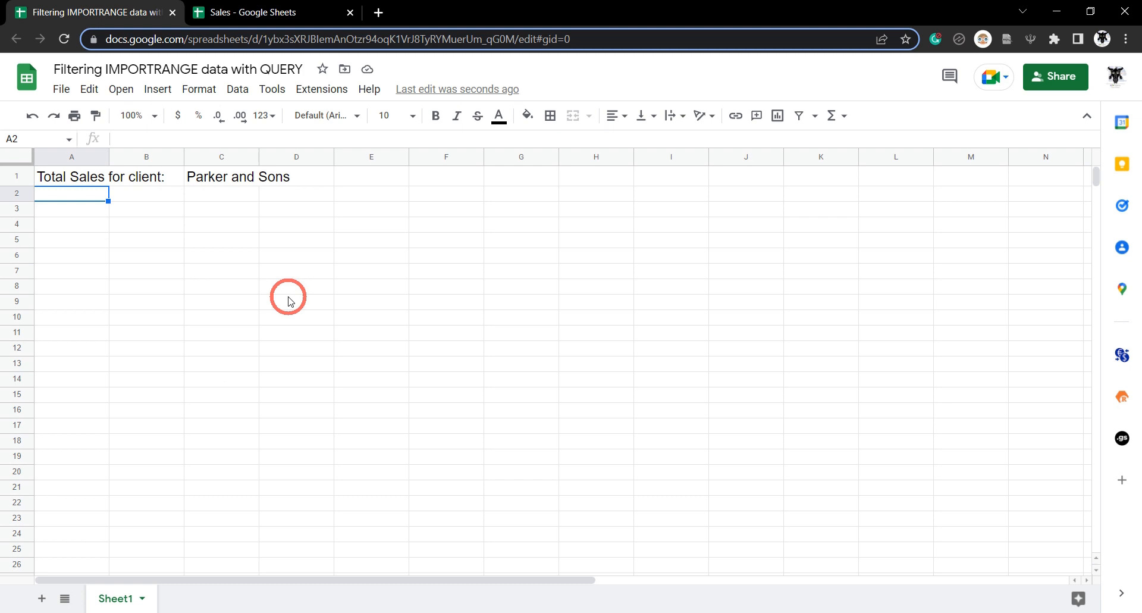
Start an IMPORTRANGE formula in A2 with the Sales spreadsheet's URL as first argument.
text(=IMPORTRANGE()
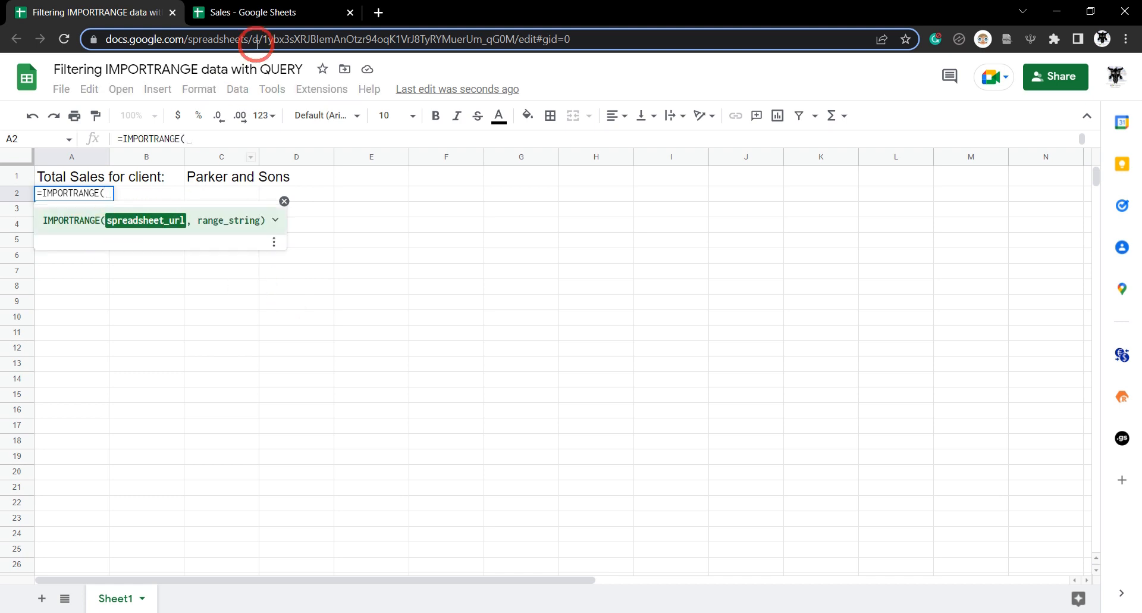
click(251, 13)
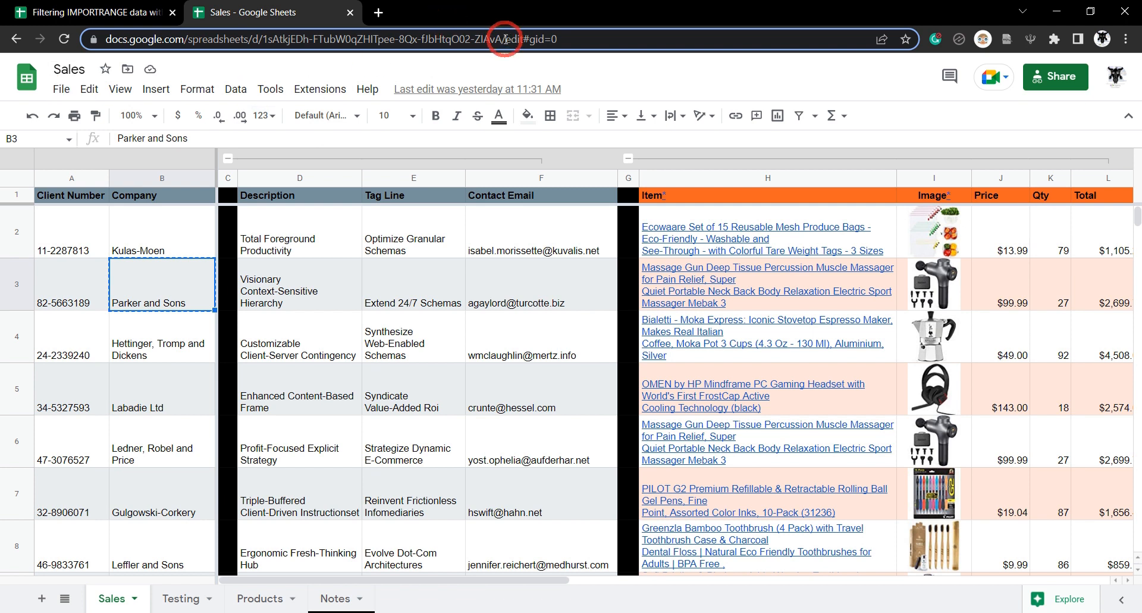
click(506, 39)
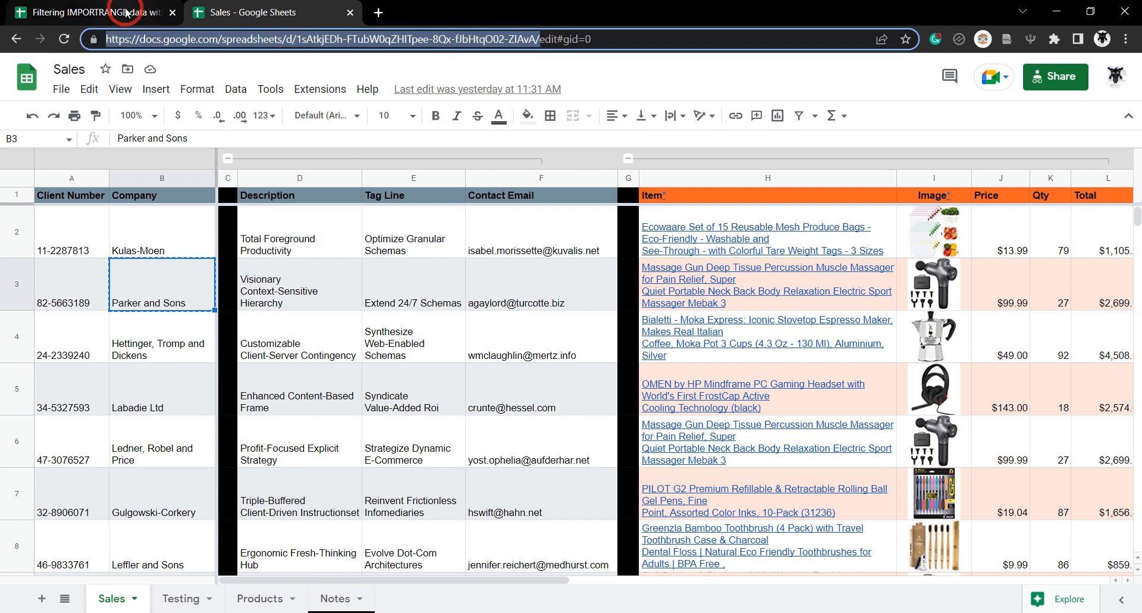
click(95, 13)
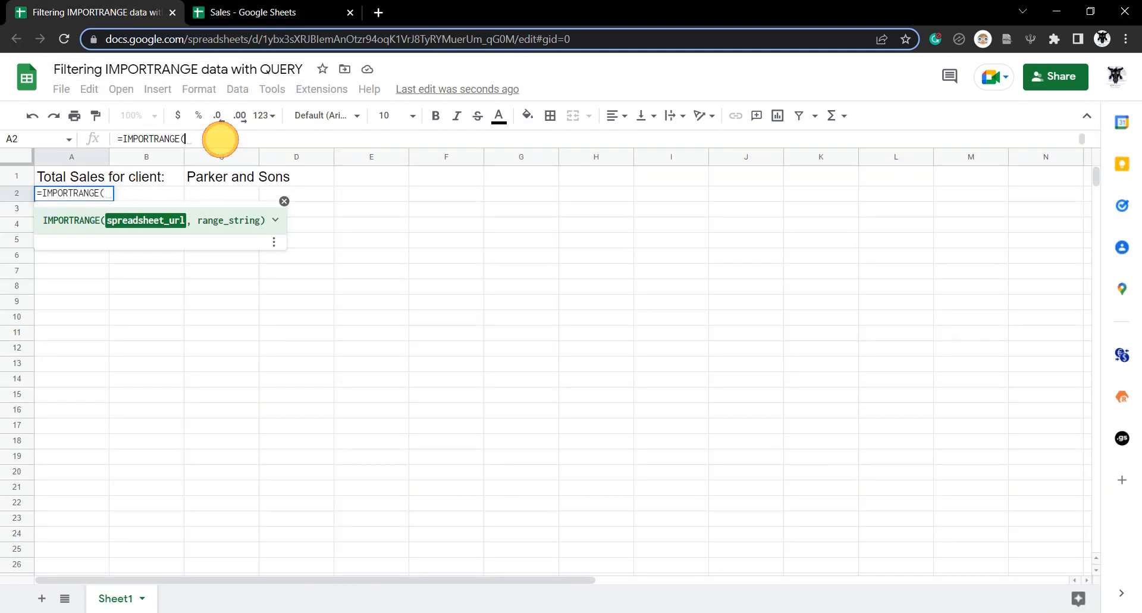
text(")
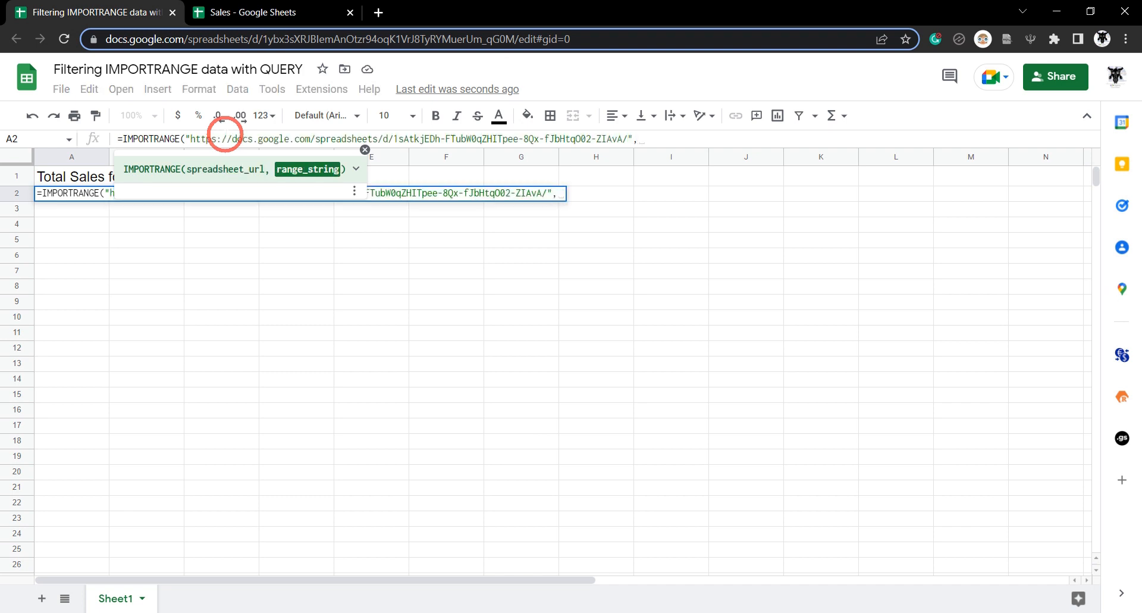
Check the Sales sheet tab's exact name before writing the range argument.
click(255, 13)
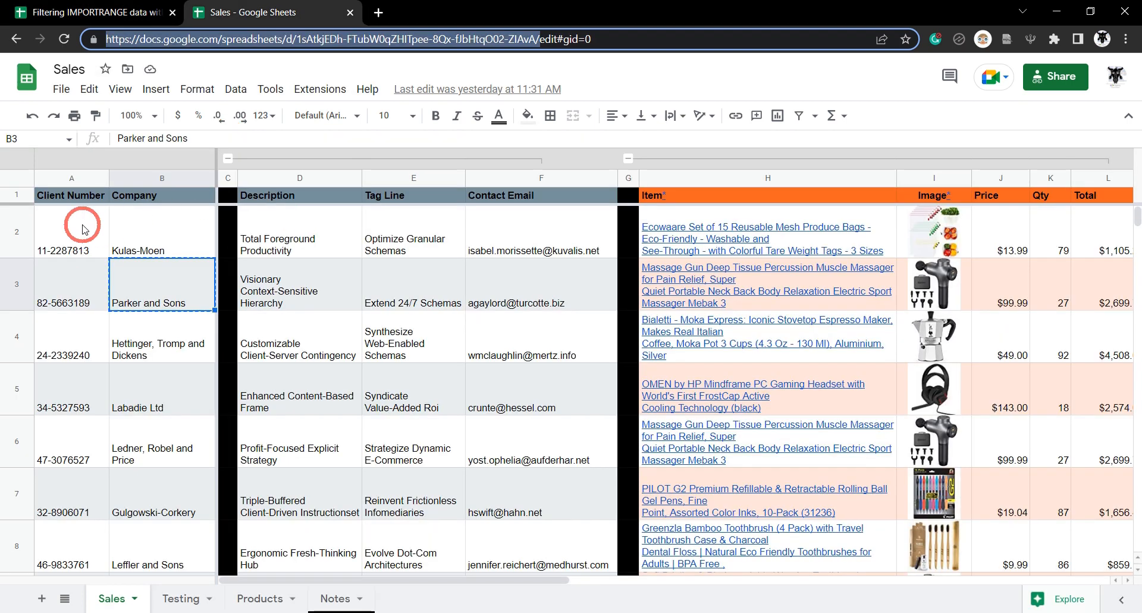
mouse_move(513, 176)
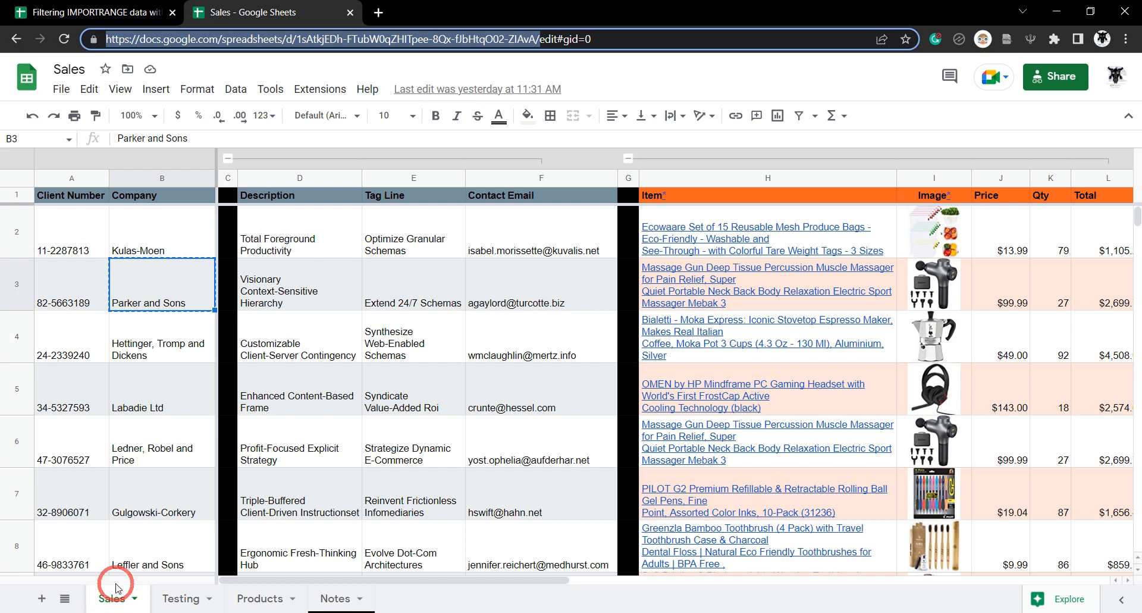
mouse_move(106, 190)
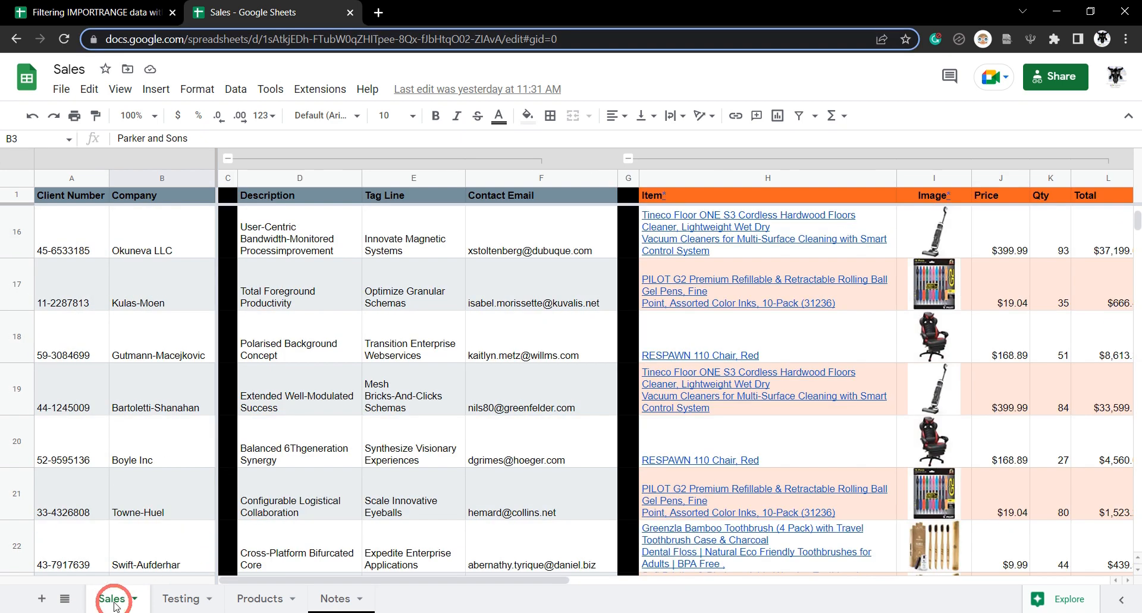
double_click(112, 598)
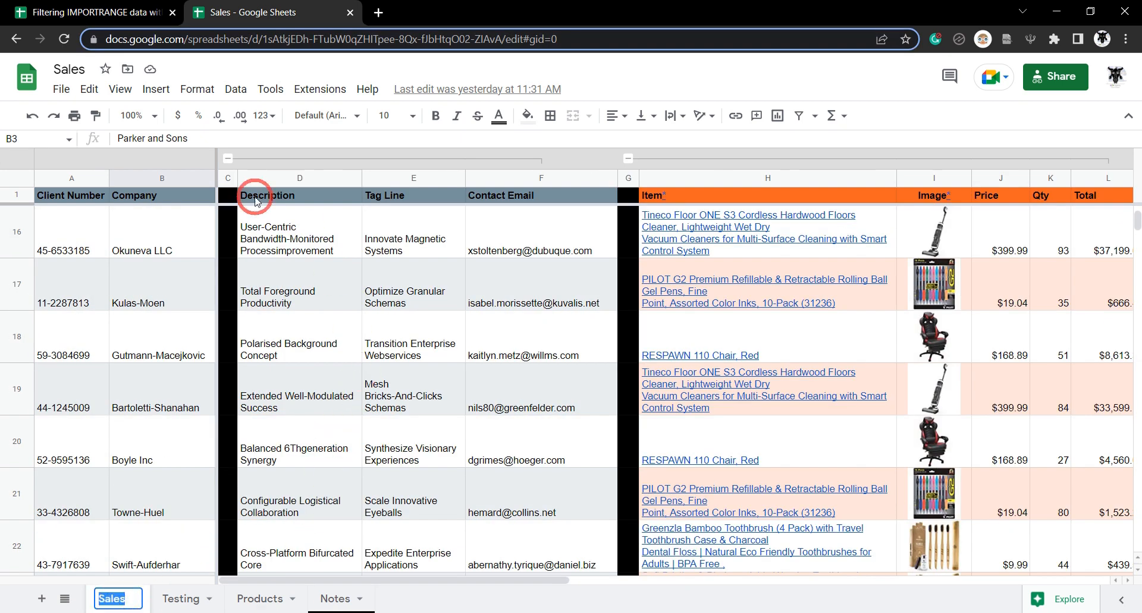
click(95, 13)
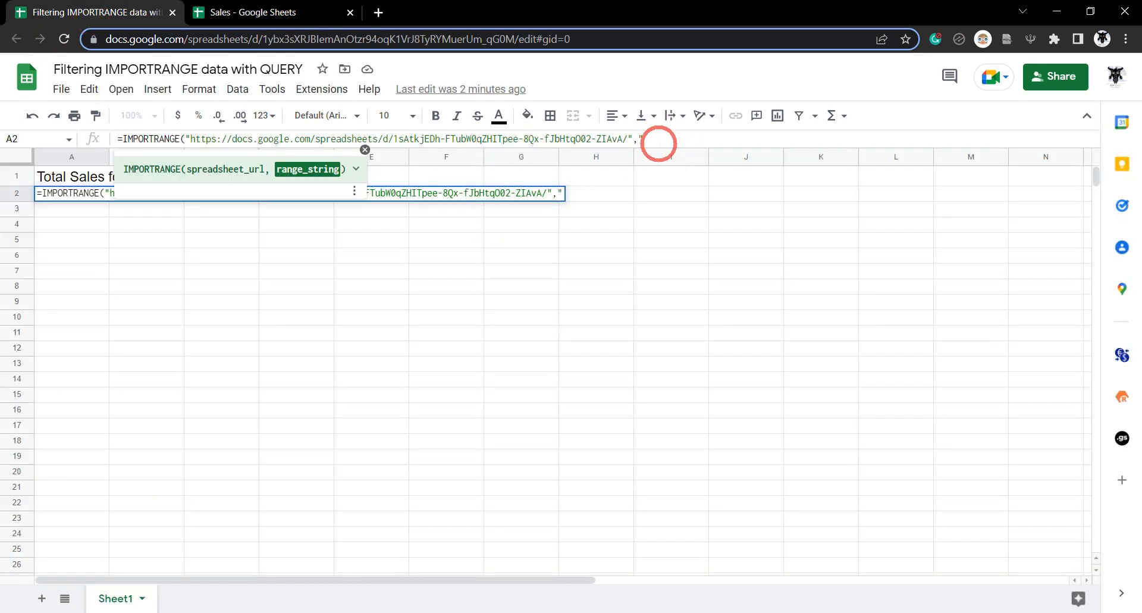
Enter 'Sales!A1:O' as the IMPORTRANGE formula's range argument.
text(Sales)
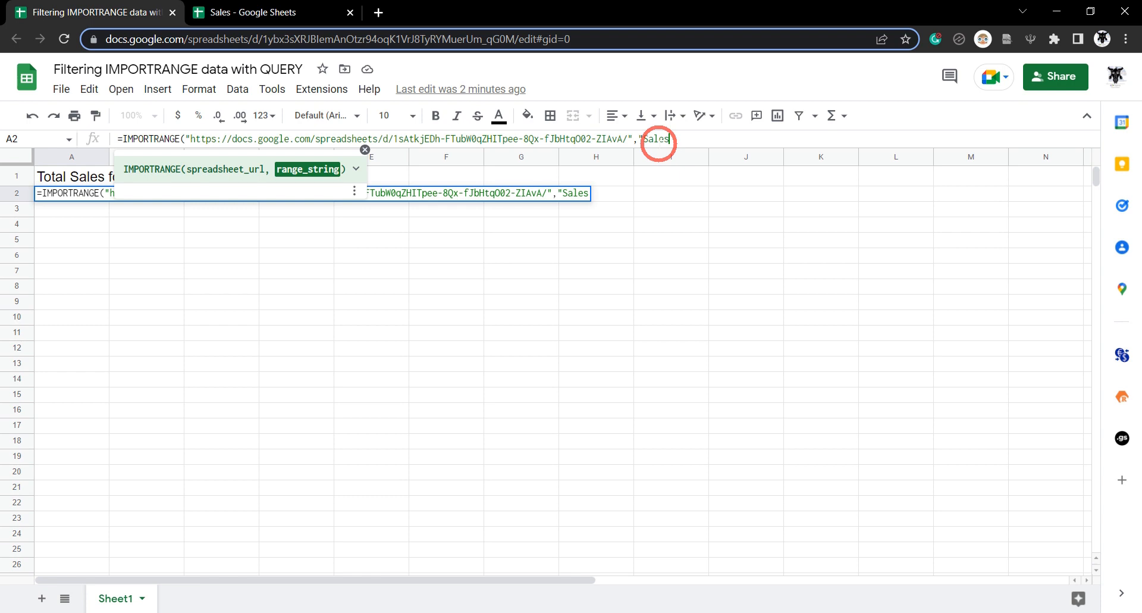
text(!a)
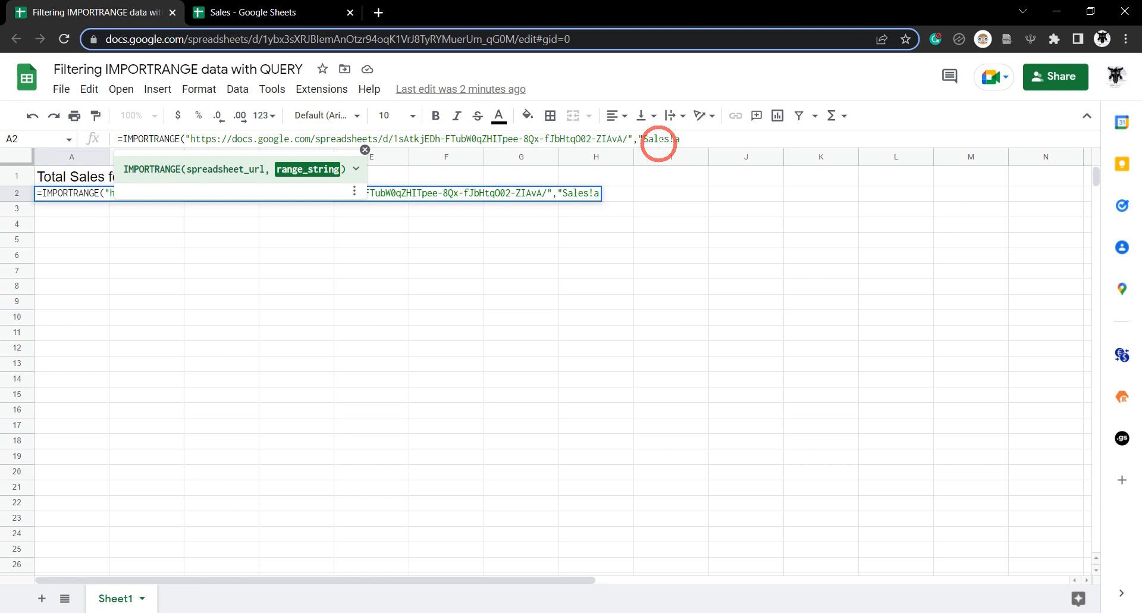
text(1)
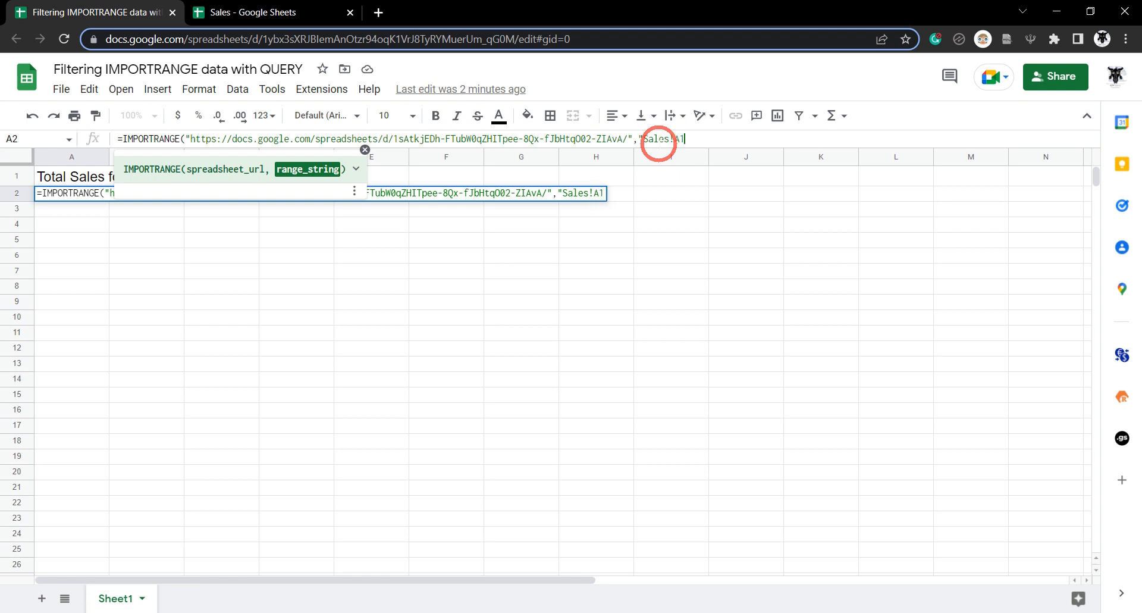
text(:)
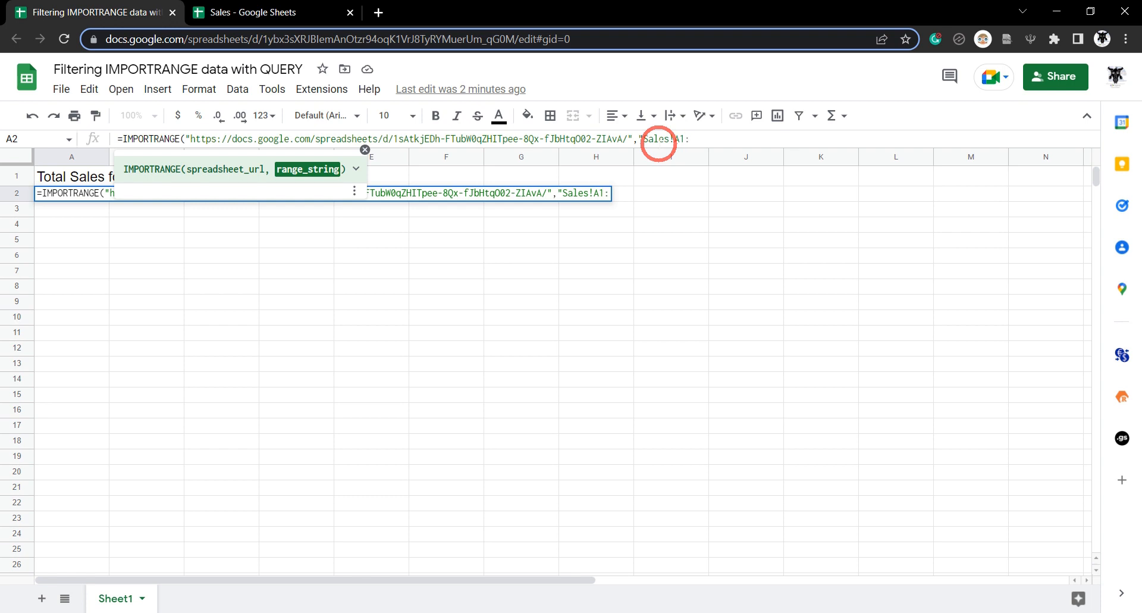
text(C)
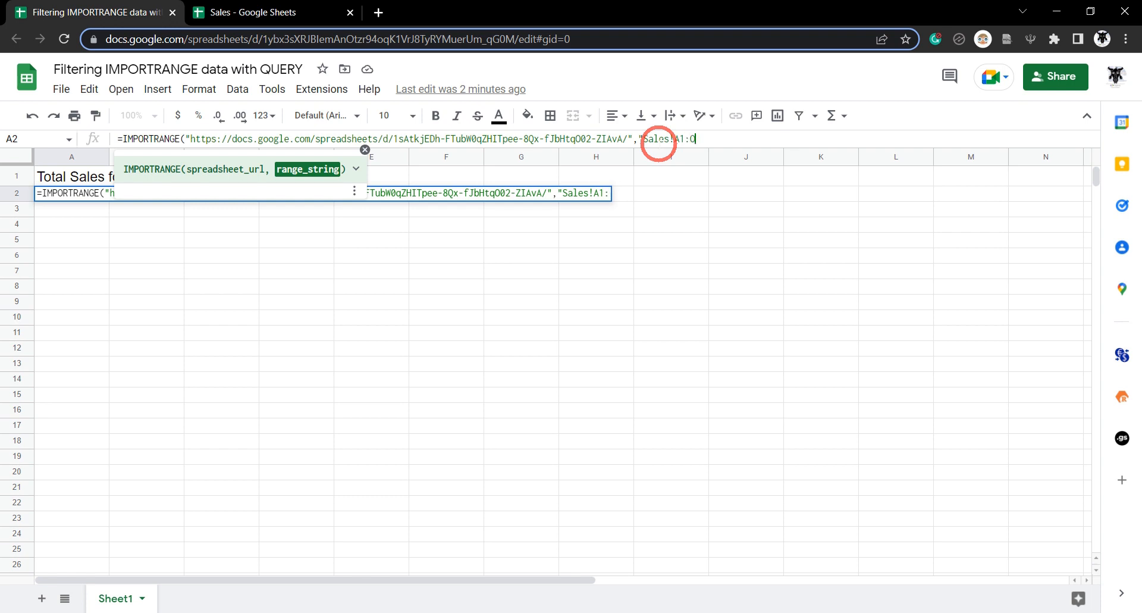
text(O"))
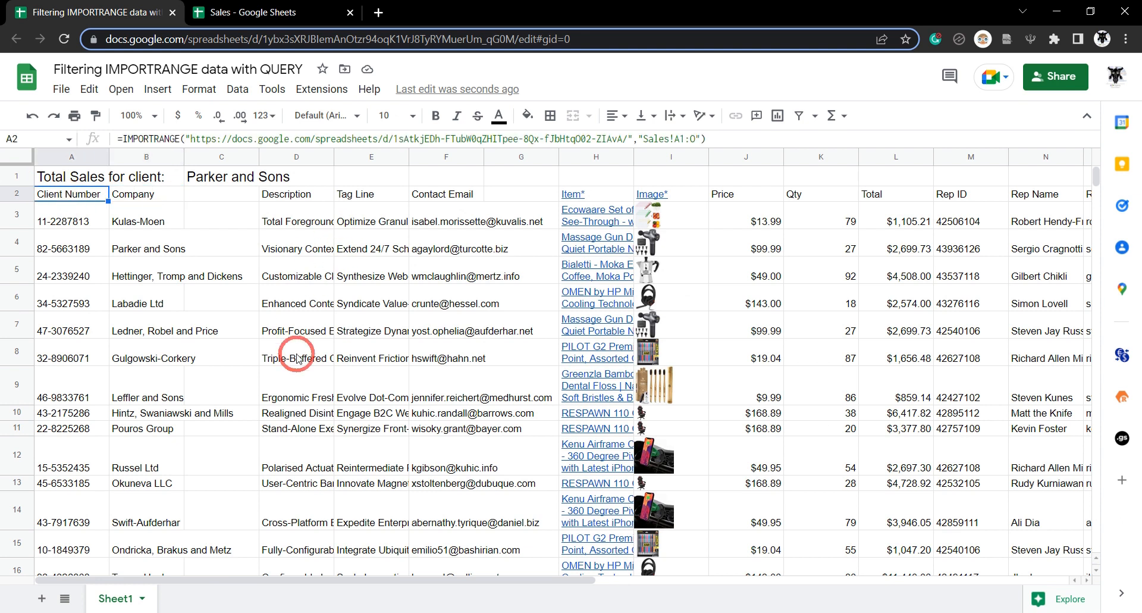
mouse_move(214, 351)
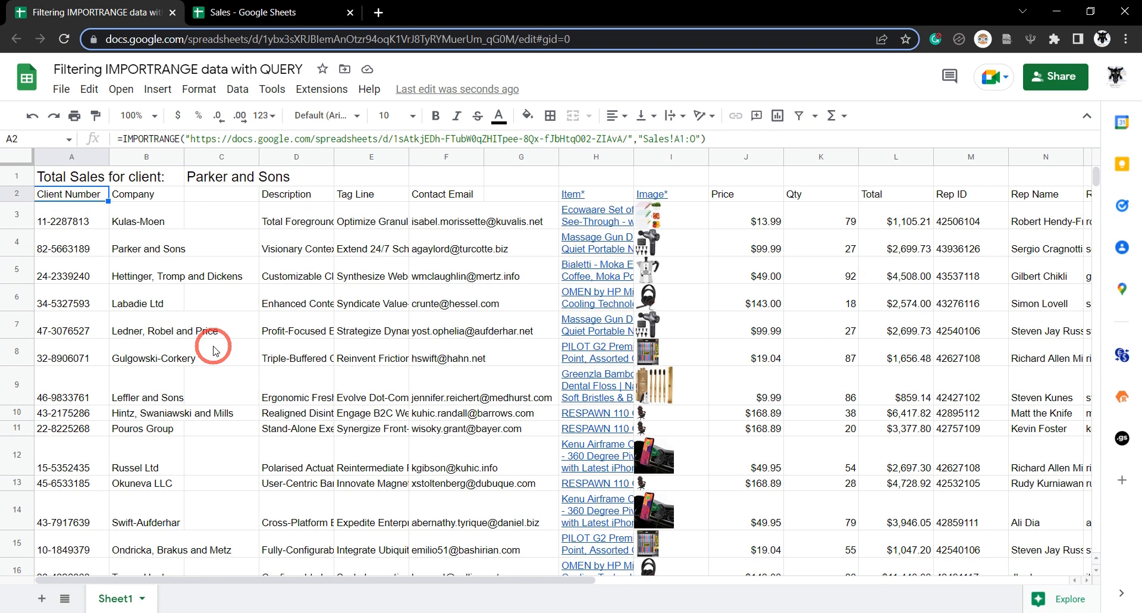
mouse_move(272, 295)
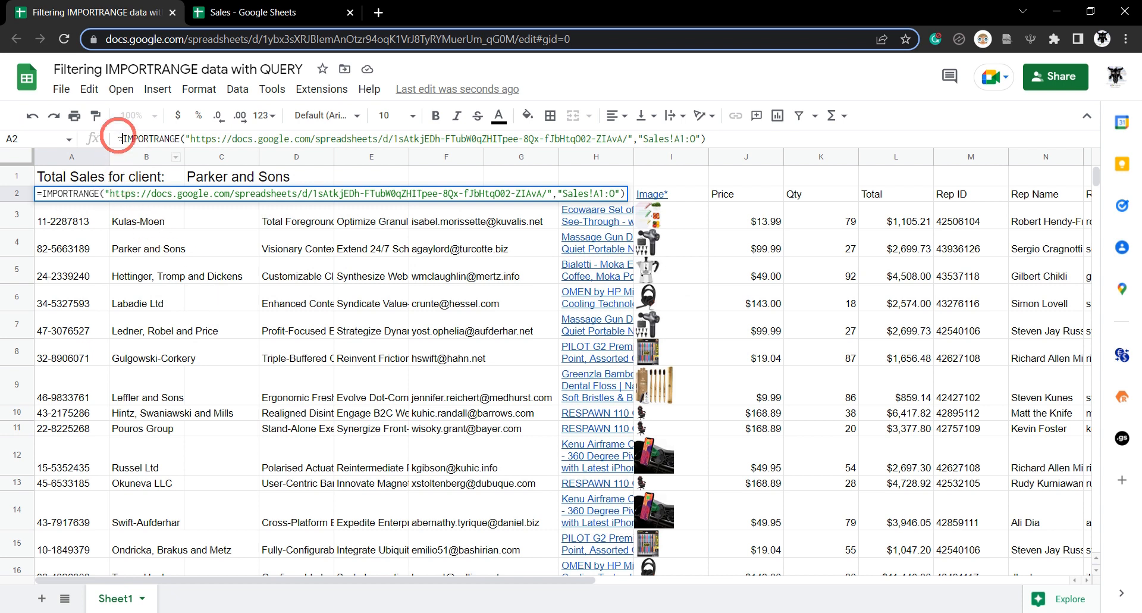
mouse_move(694, 93)
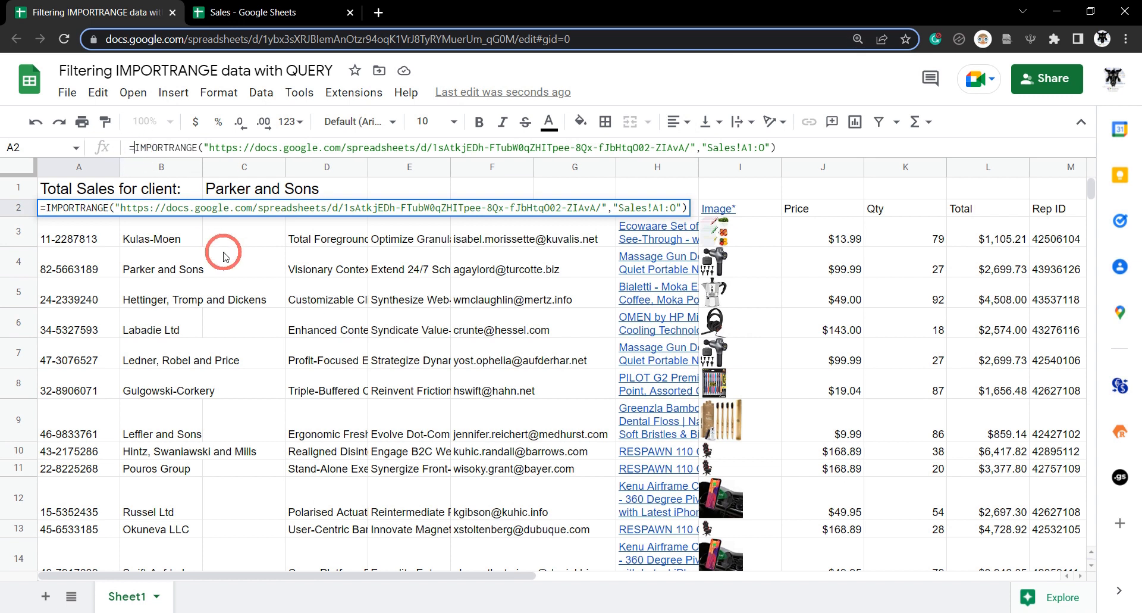
Wrap the A2 IMPORTRANGE in QUERY and begin the query string 'SELECT * WHERE'.
text(QUERY()
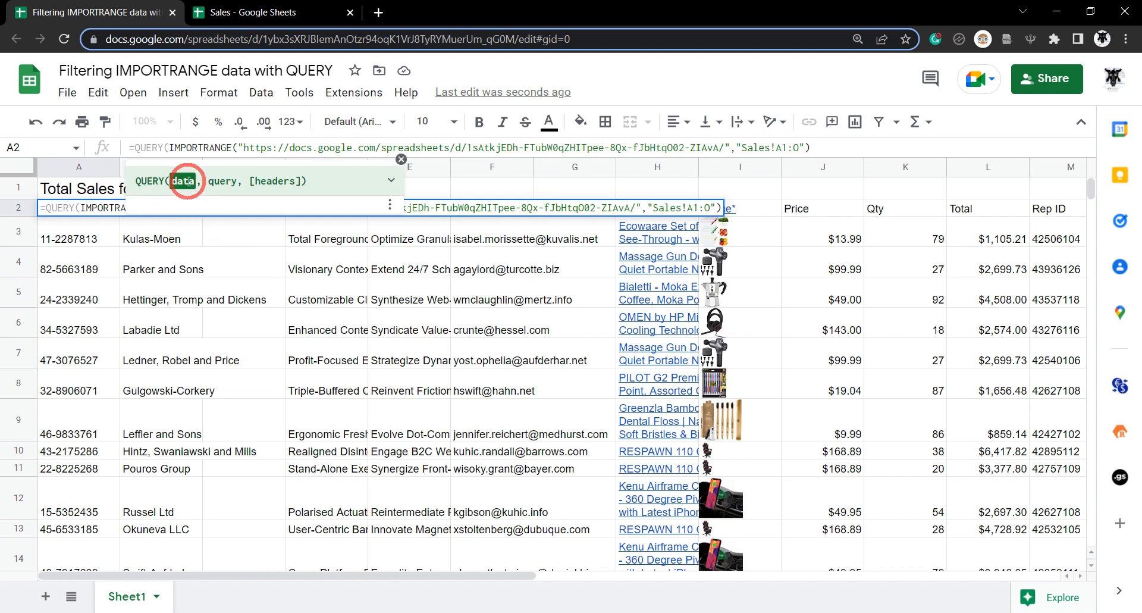
mouse_move(771, 139)
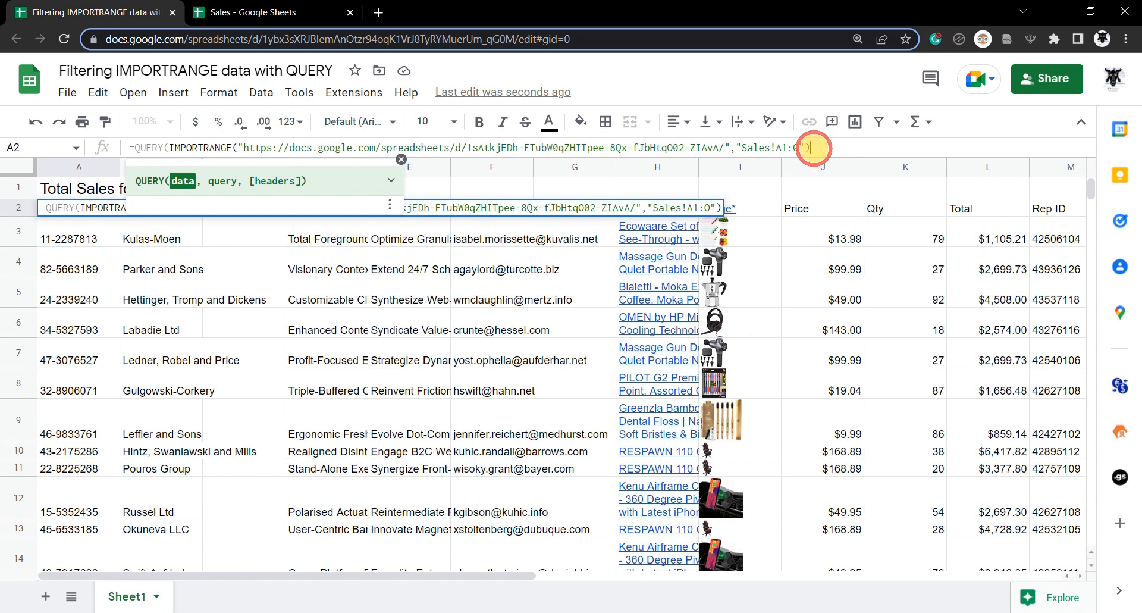
text(,)
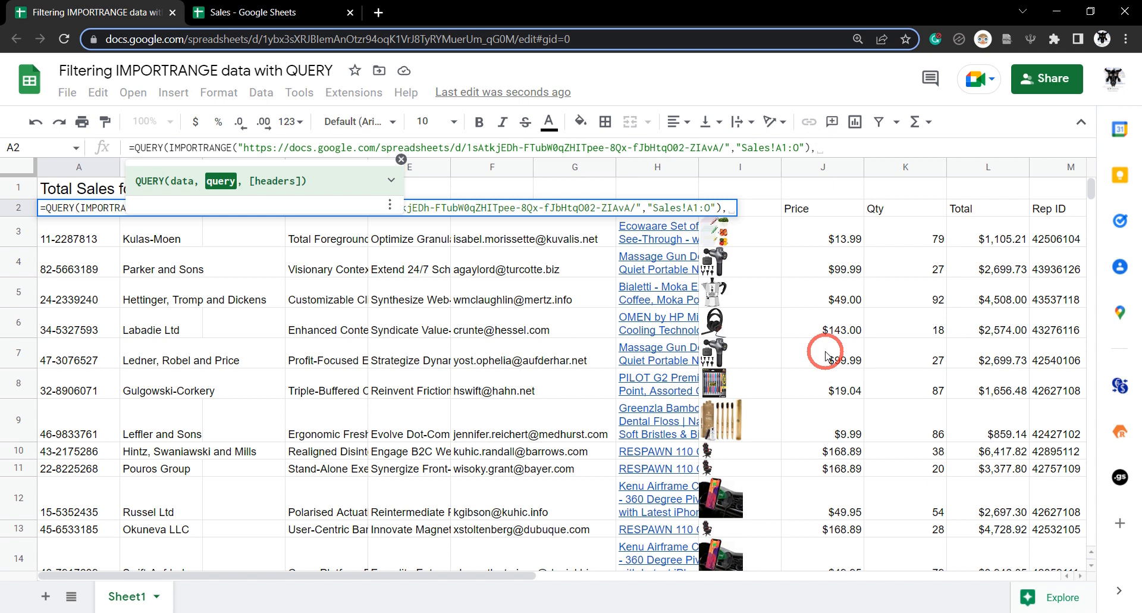
text(")
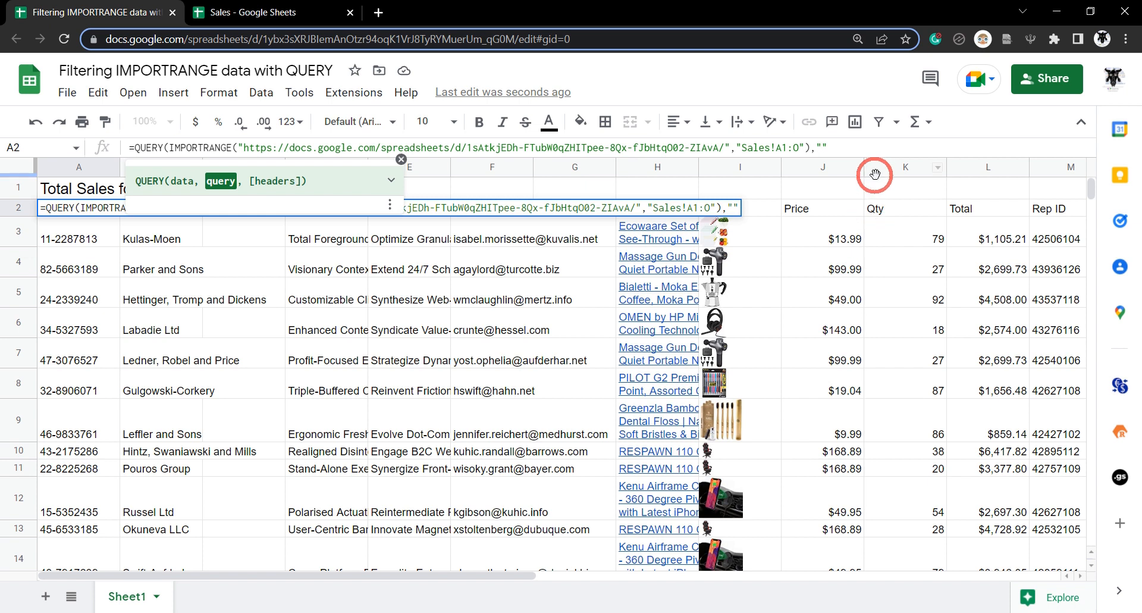
text(S)
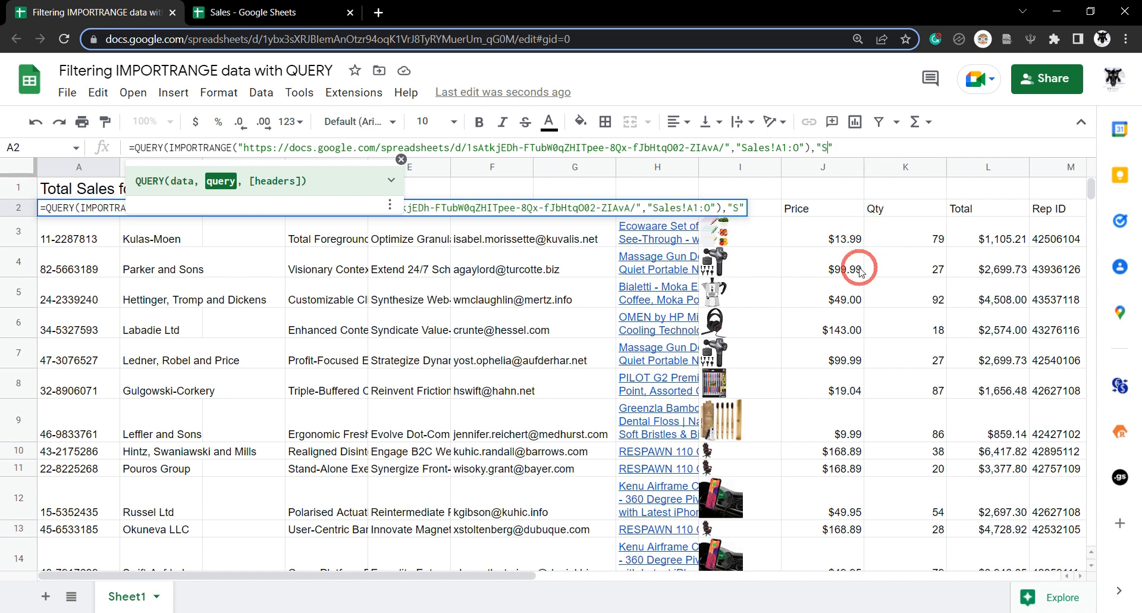
text(ELECT)
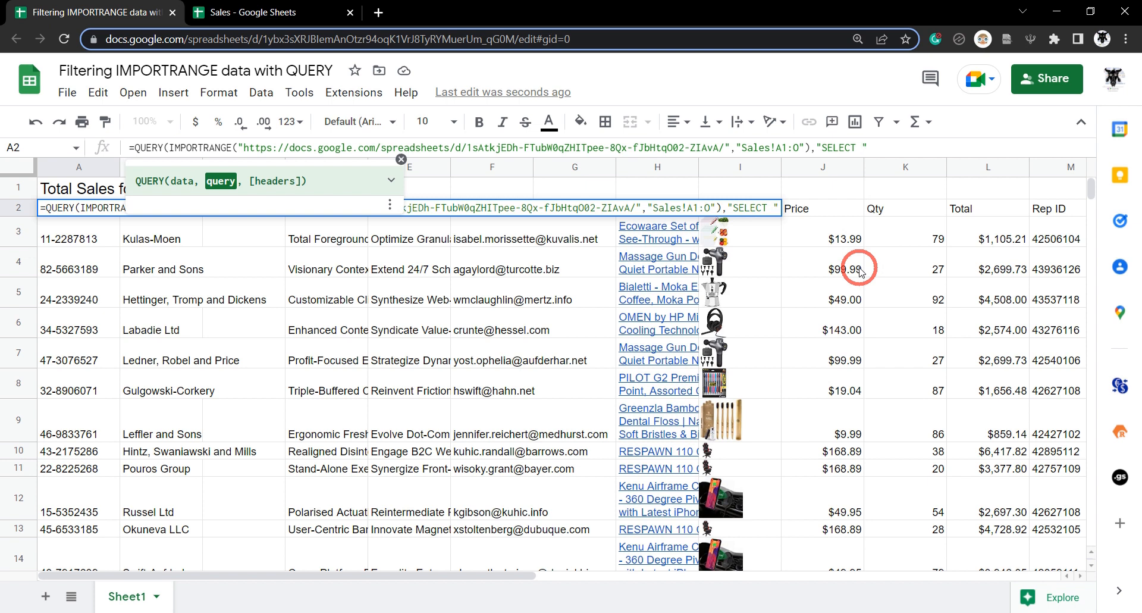
text(*)
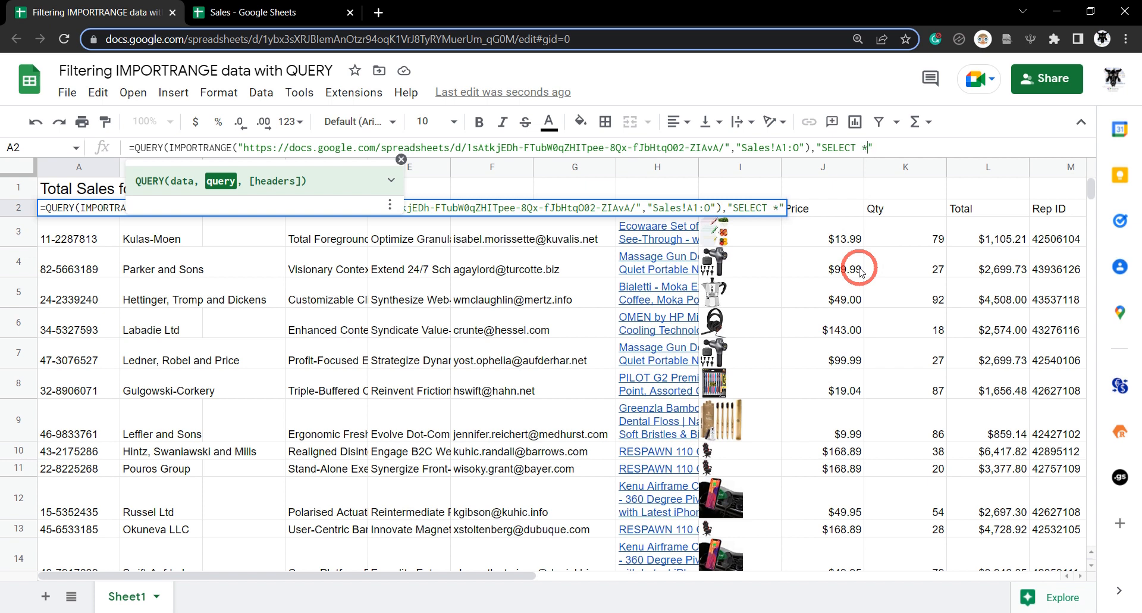
text(WHERE)
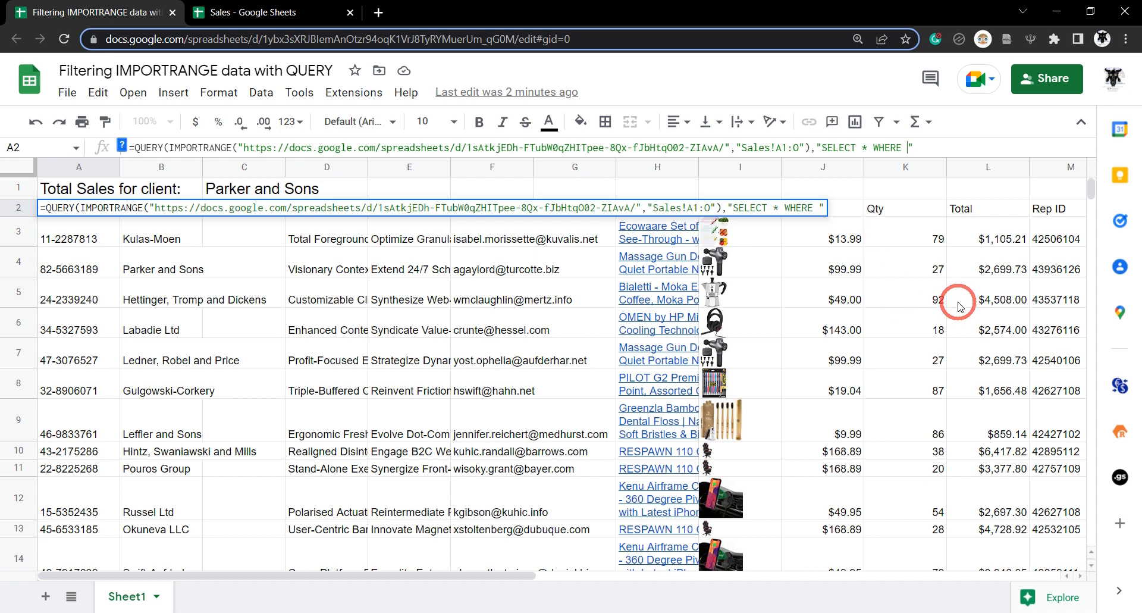
Complete the WHERE clause as Col2 = 'Parker and Sons' after checking the Company column.
text(Col)
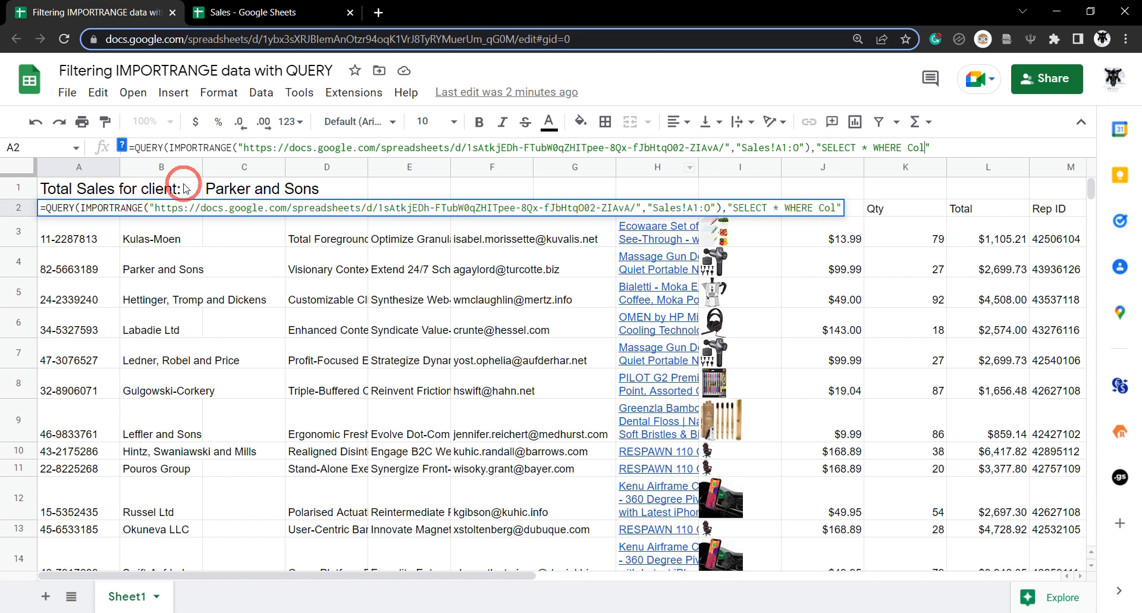
click(262, 13)
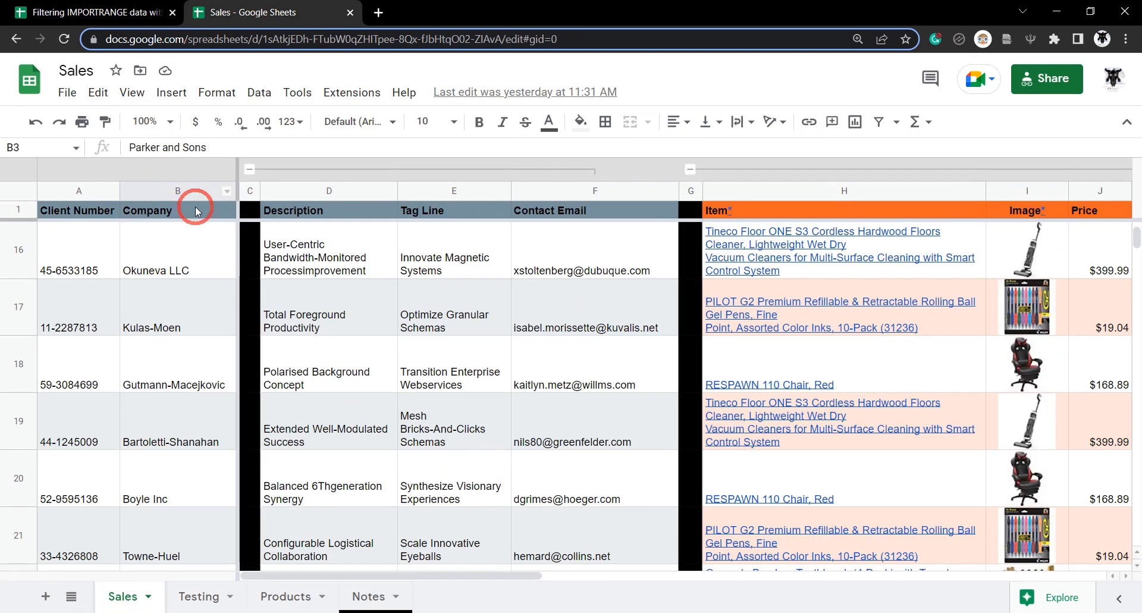
mouse_move(87, 193)
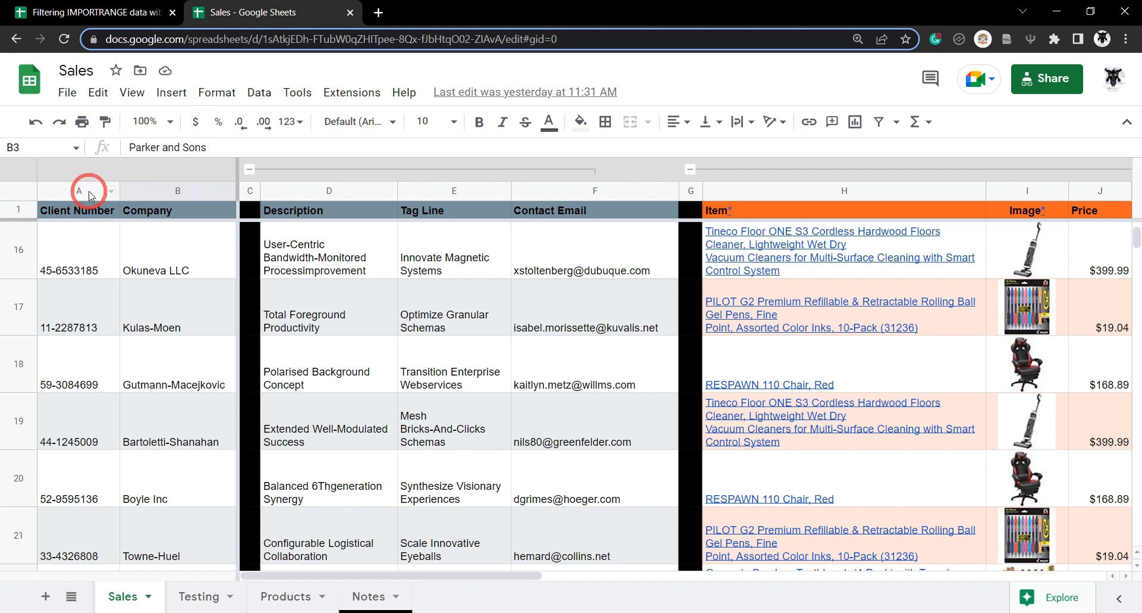
mouse_move(139, 6)
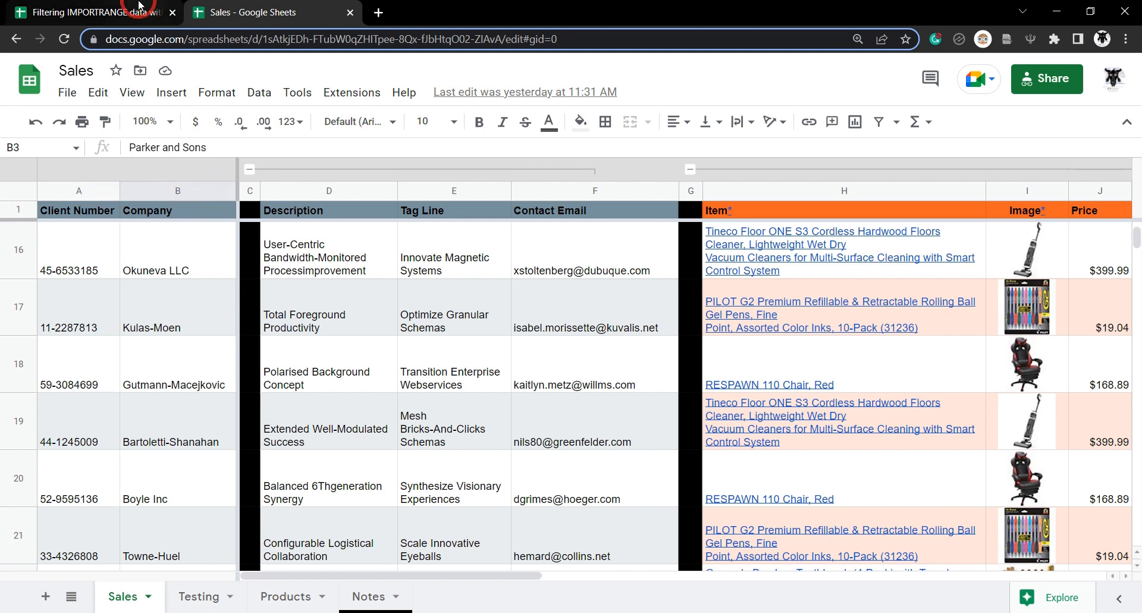
click(87, 13)
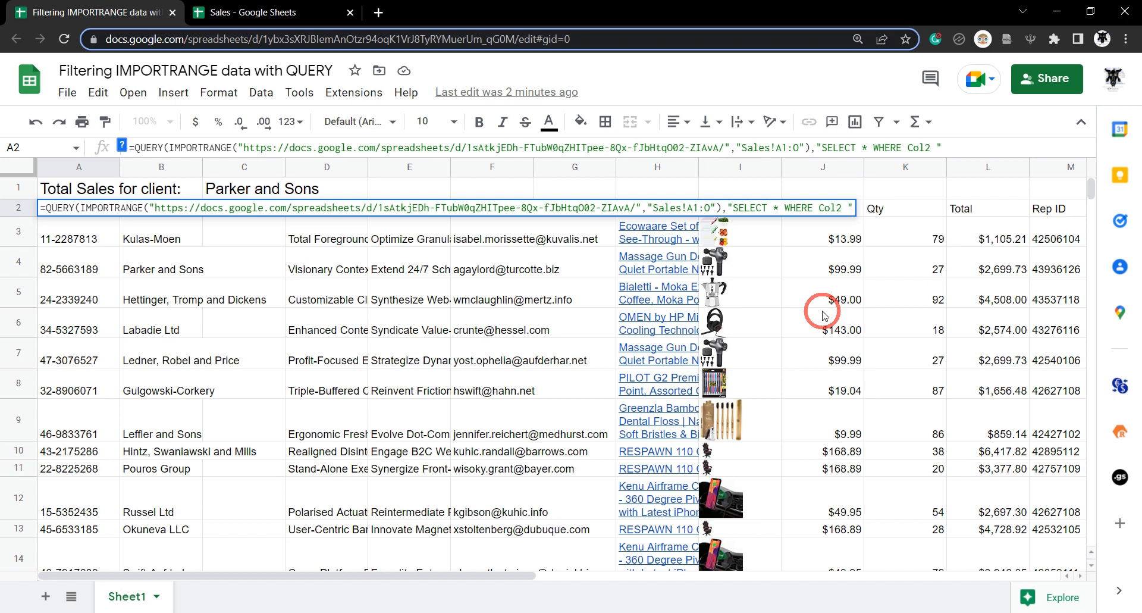
text(= ')
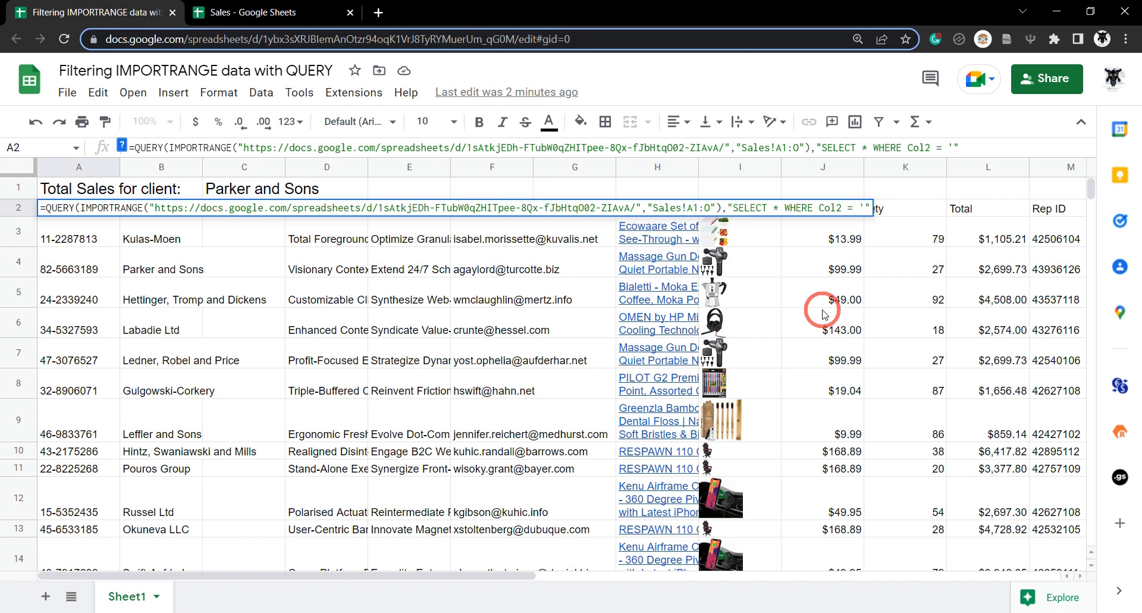
text(Parker)
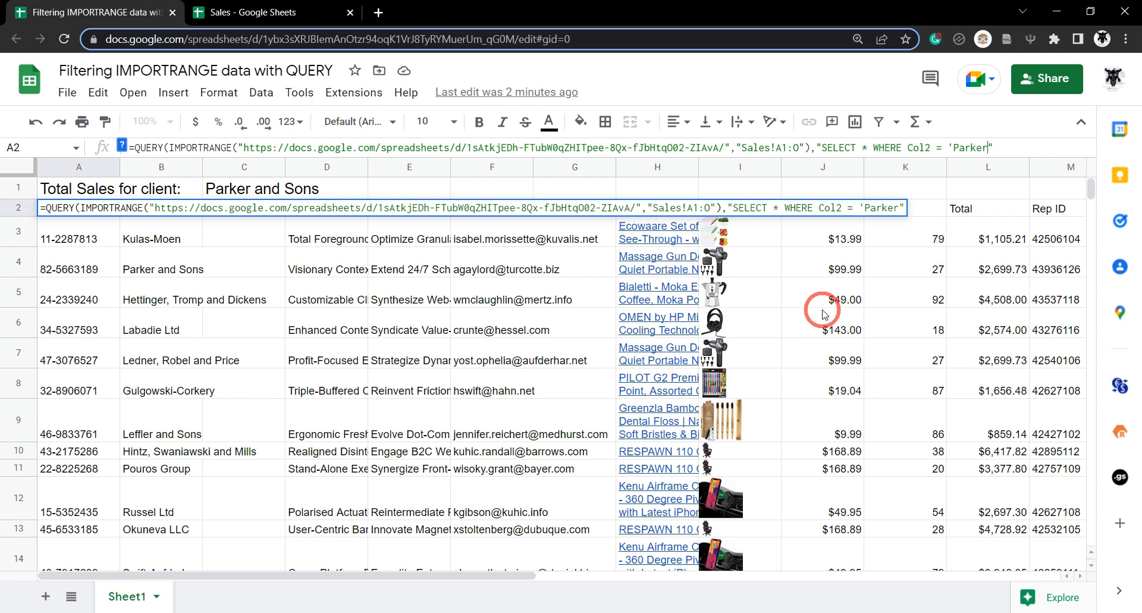
text(and Sons)
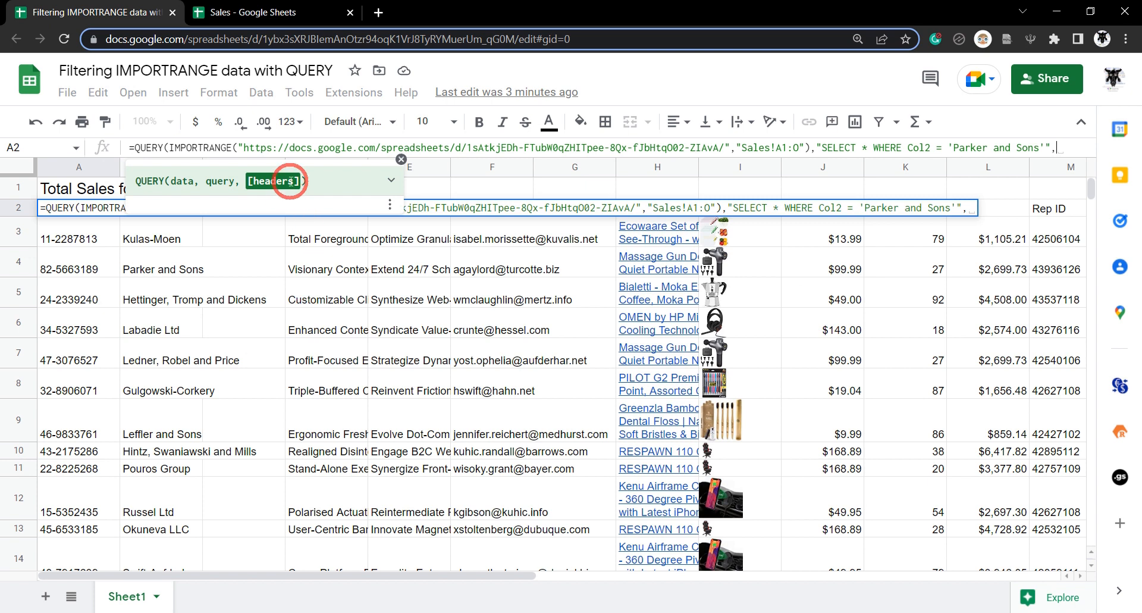
mouse_move(391, 181)
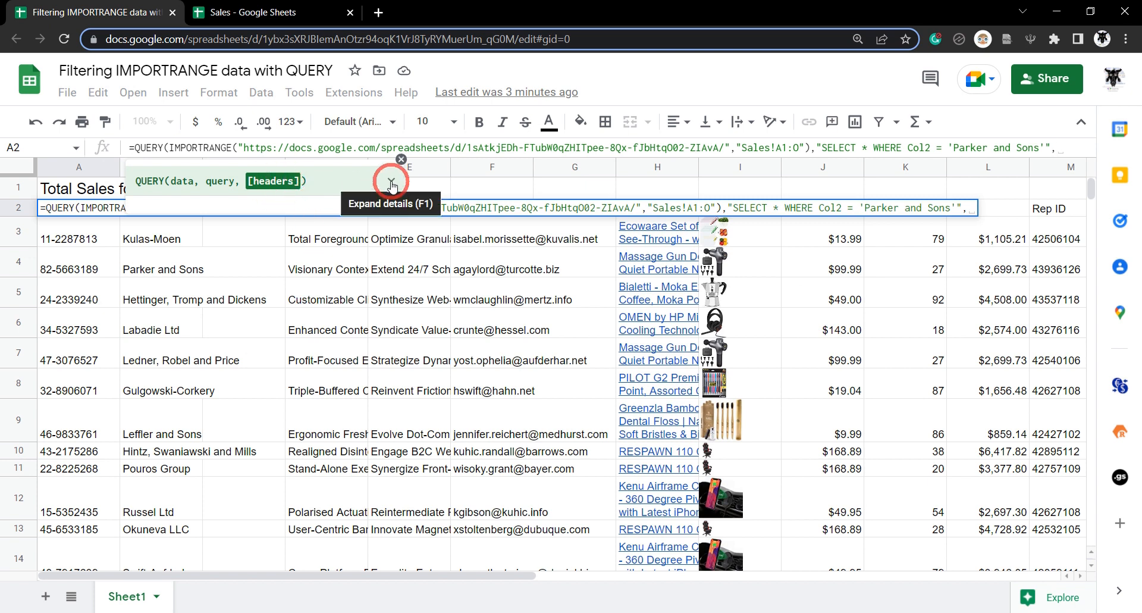
Add 1 as the QUERY headers argument after reviewing the QUERY help and Sales headers.
click(391, 181)
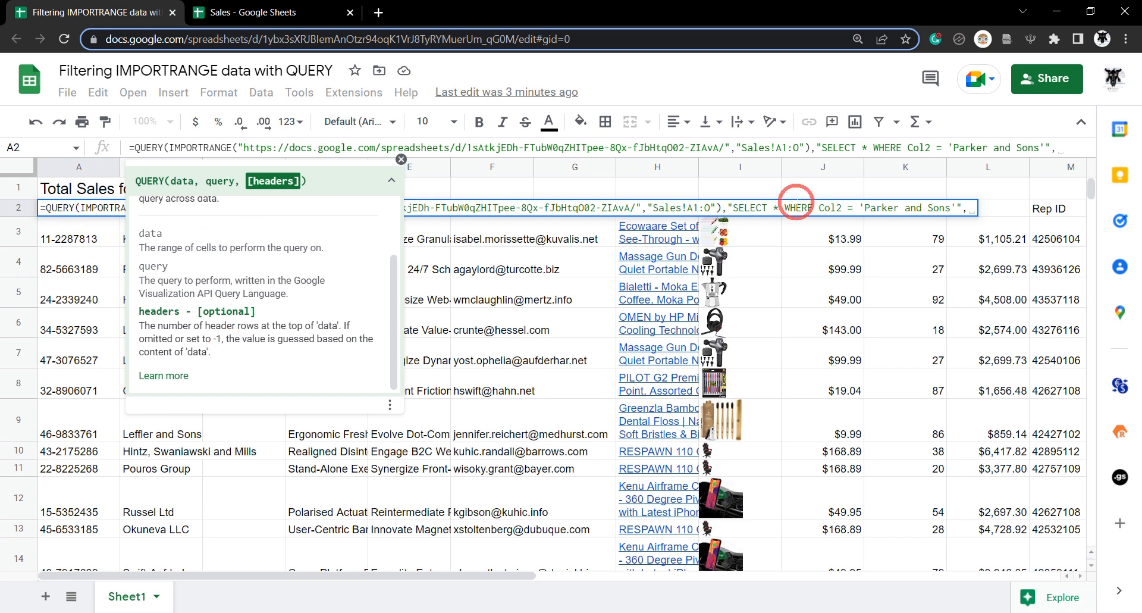
click(255, 12)
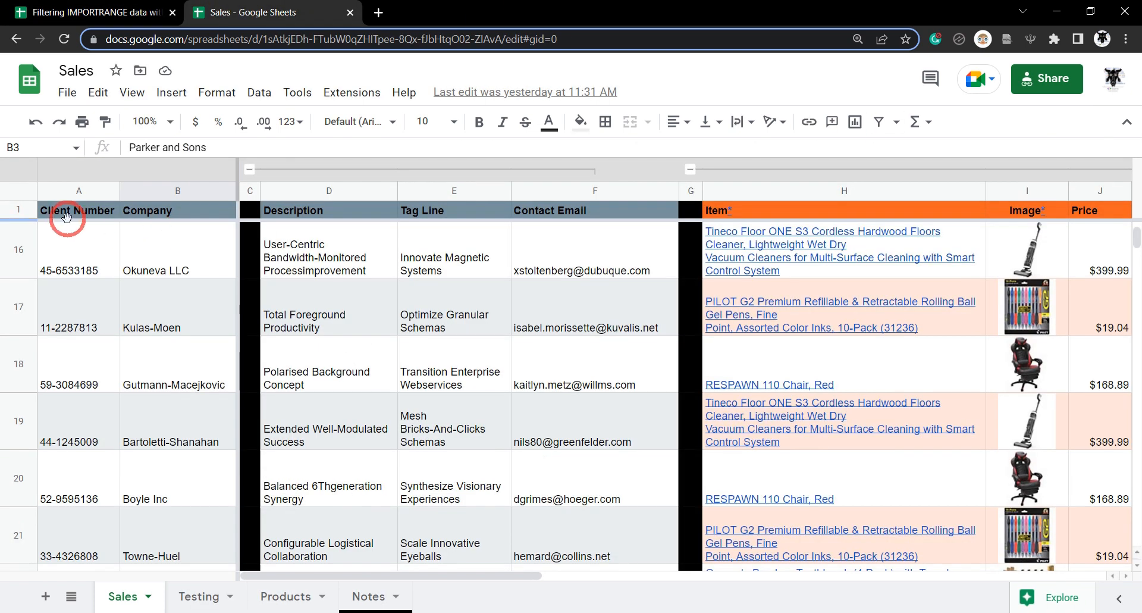
click(87, 12)
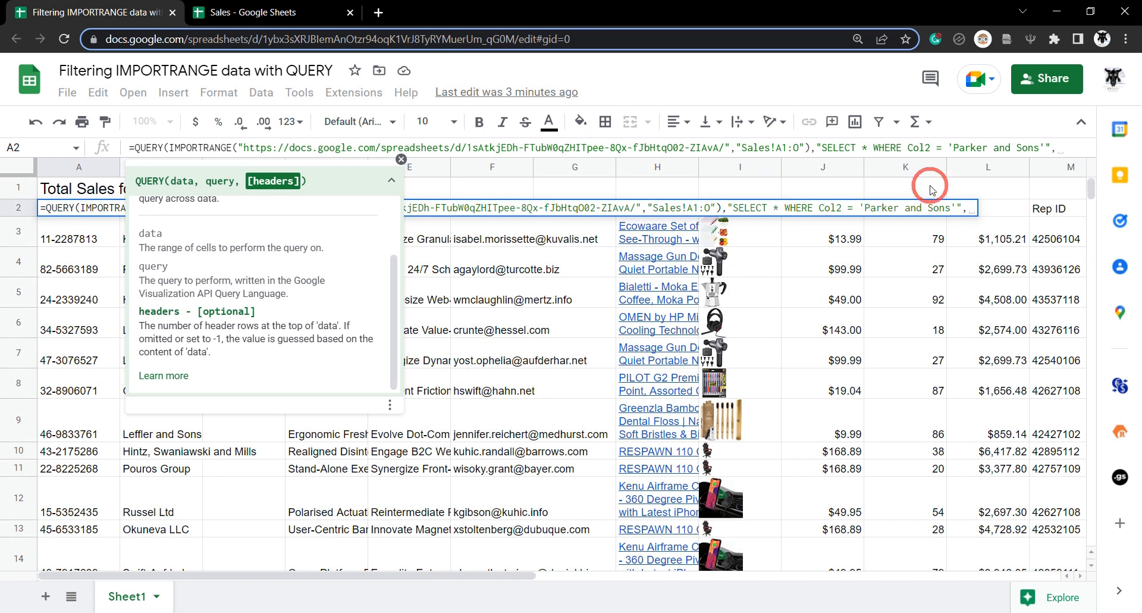
text(,1)
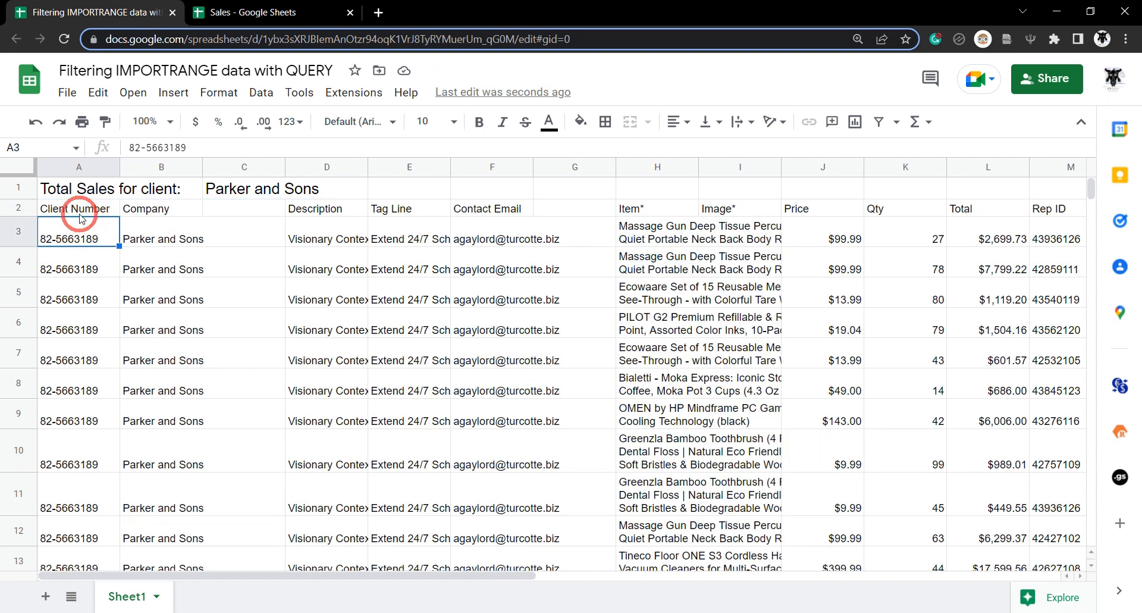
scroll(down, 3)
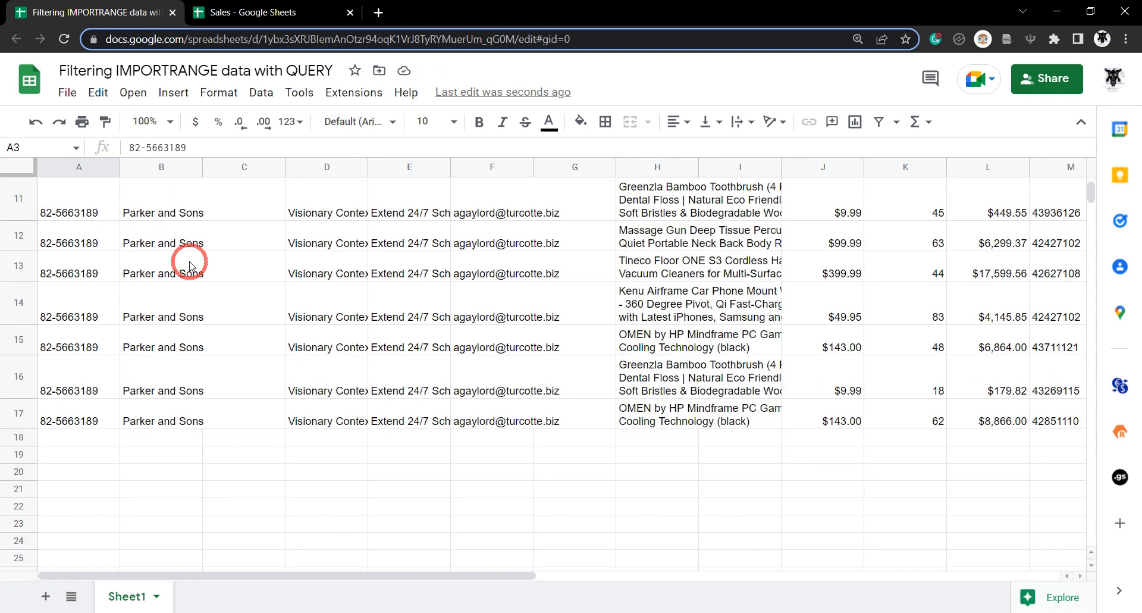
scroll(up, 3)
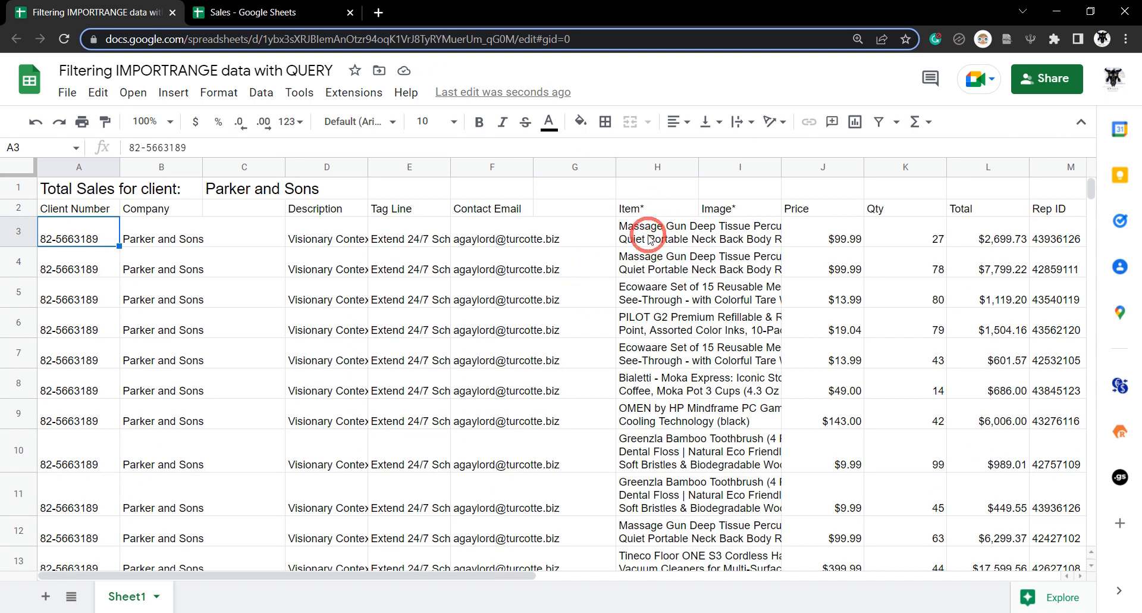
click(656, 231)
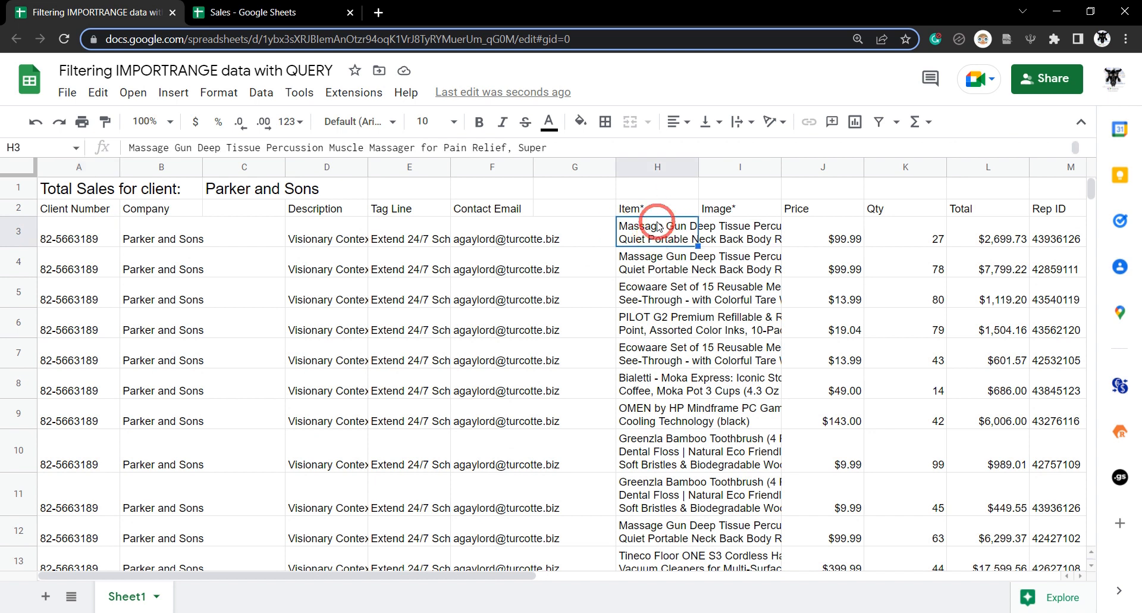
click(656, 299)
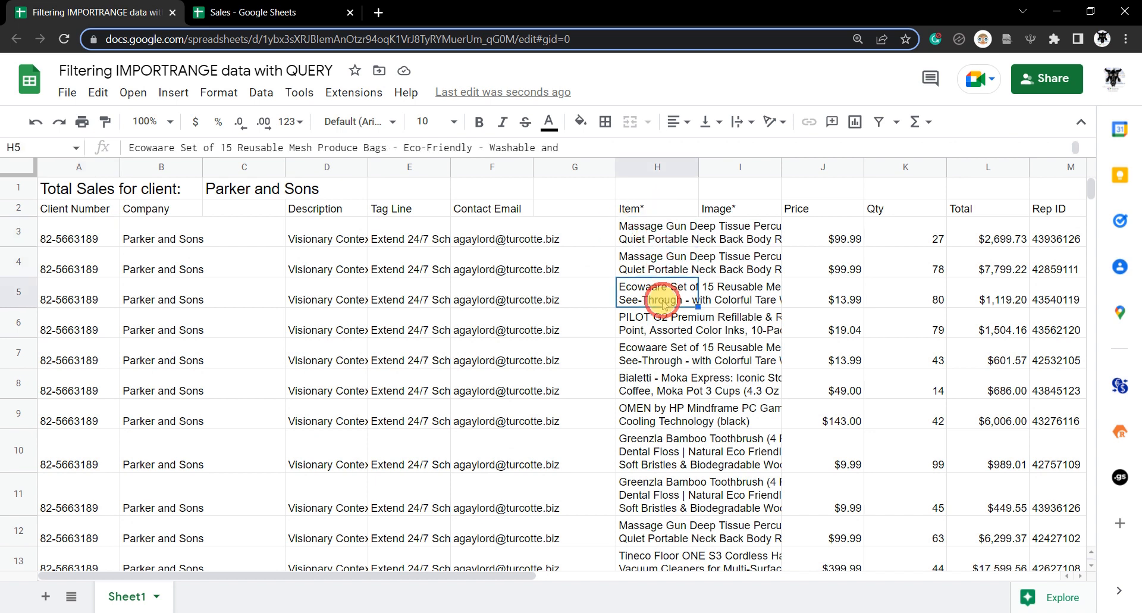
click(656, 384)
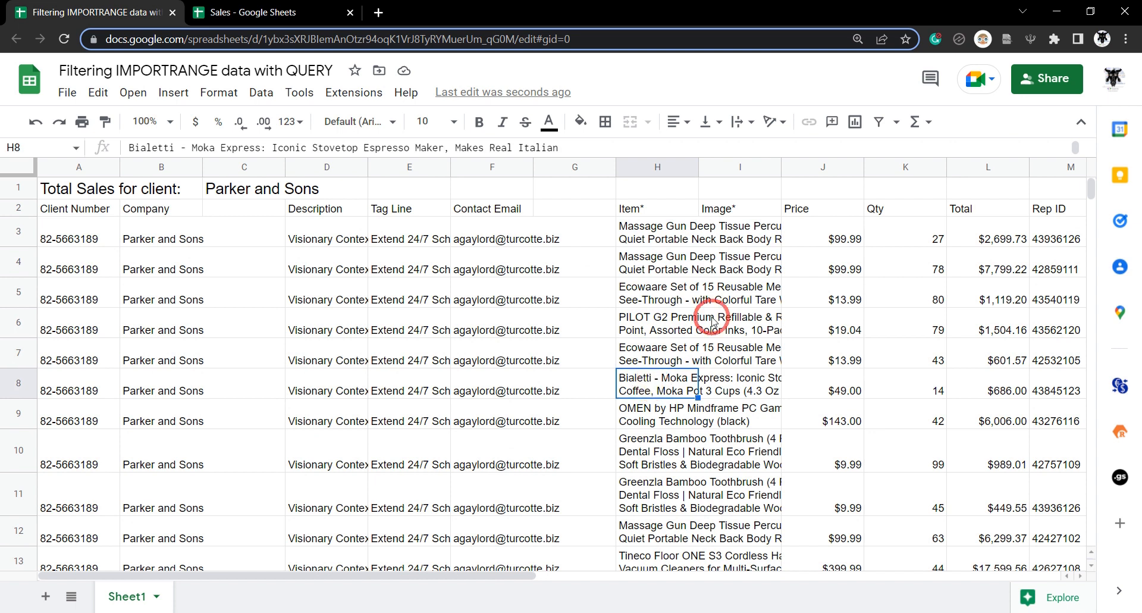
click(740, 231)
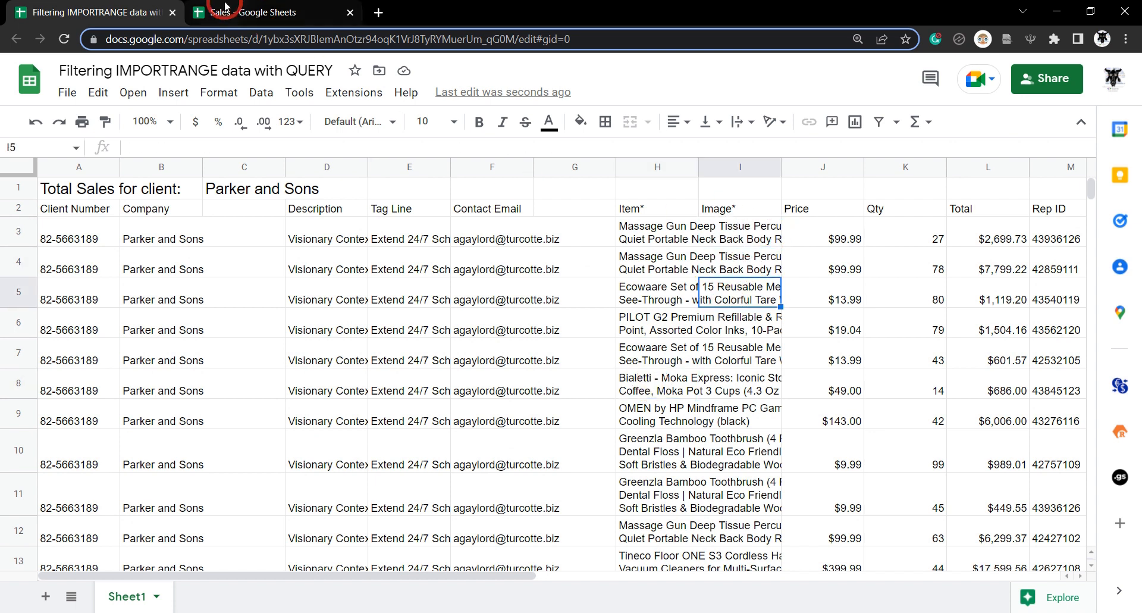
click(269, 13)
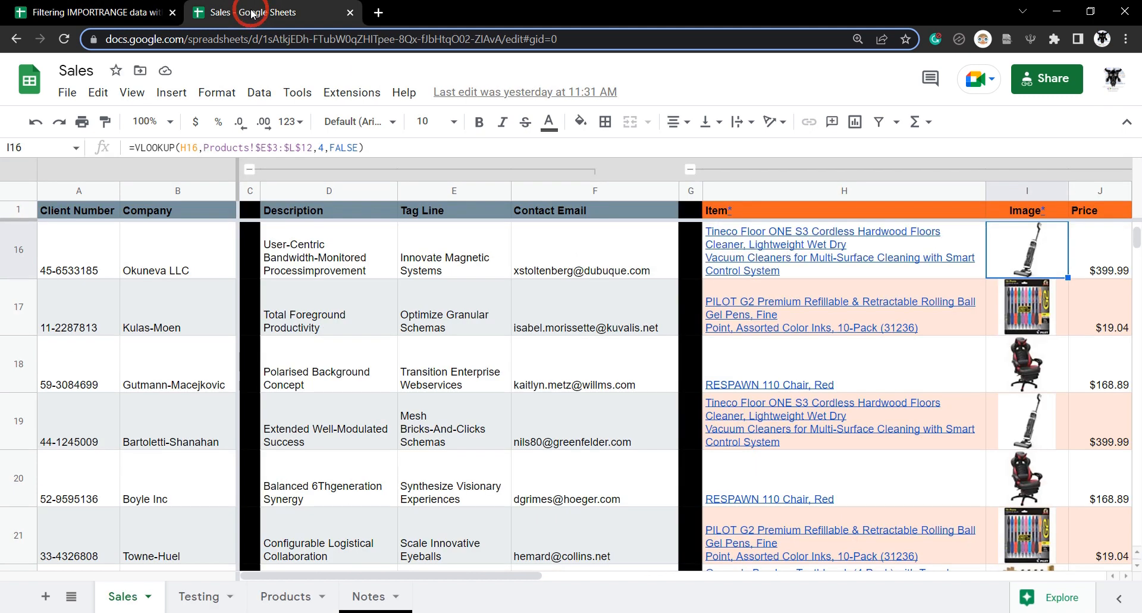
click(772, 273)
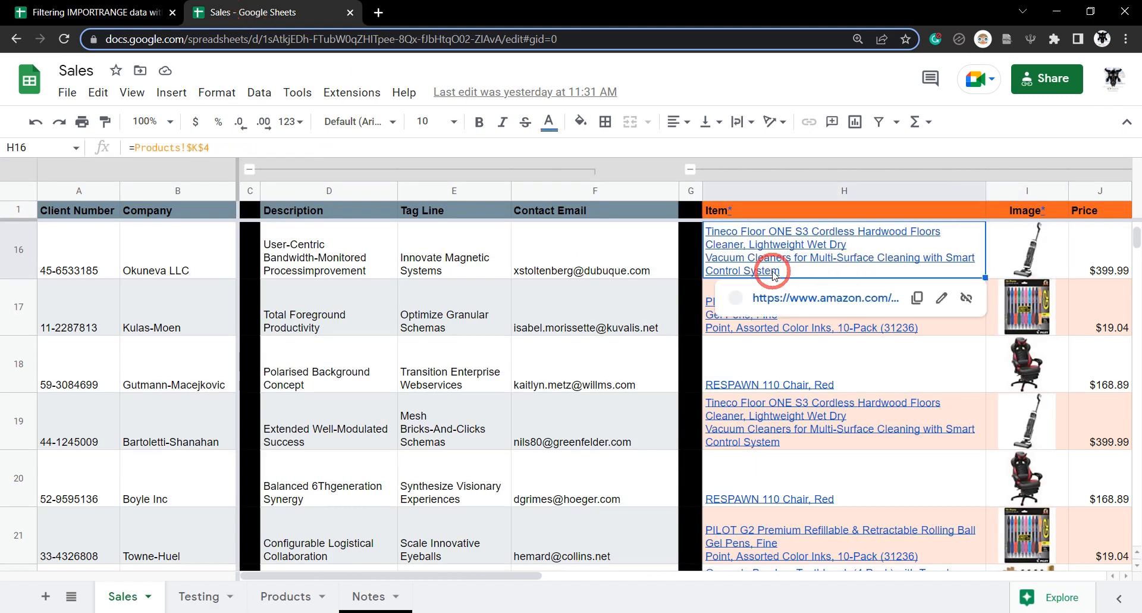
click(1028, 249)
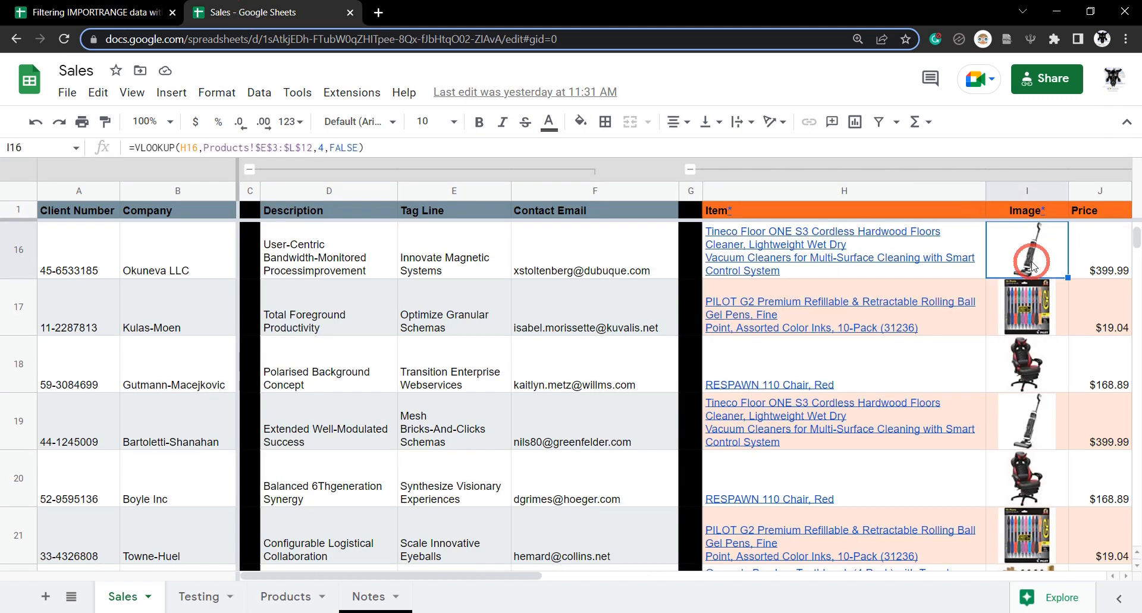
click(95, 13)
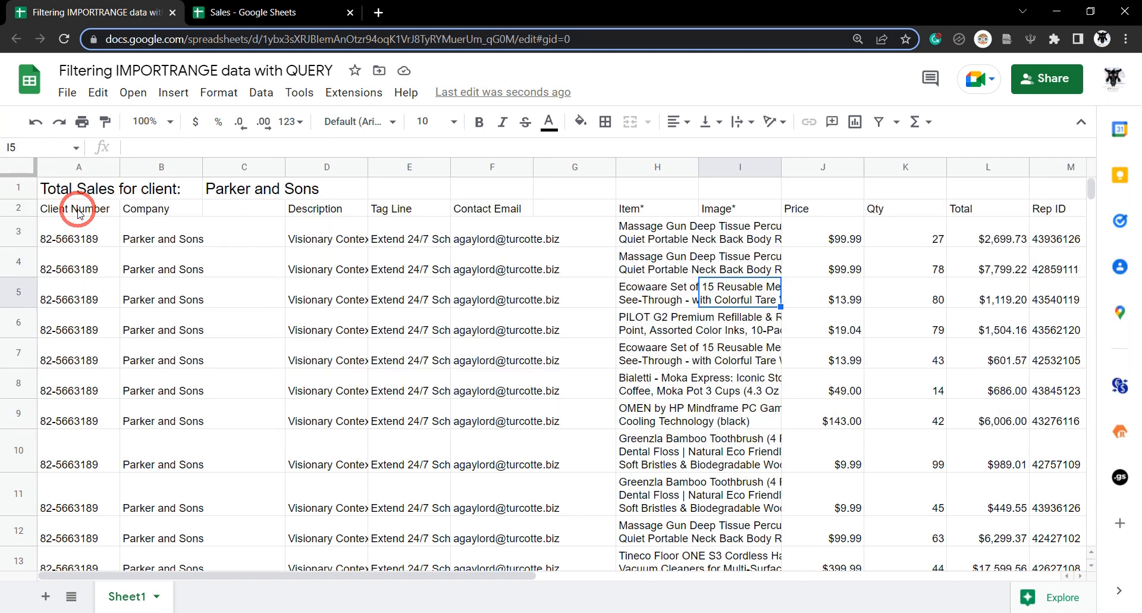
Bold the row 2 header labels and reselect the query formula in A2.
click(75, 208)
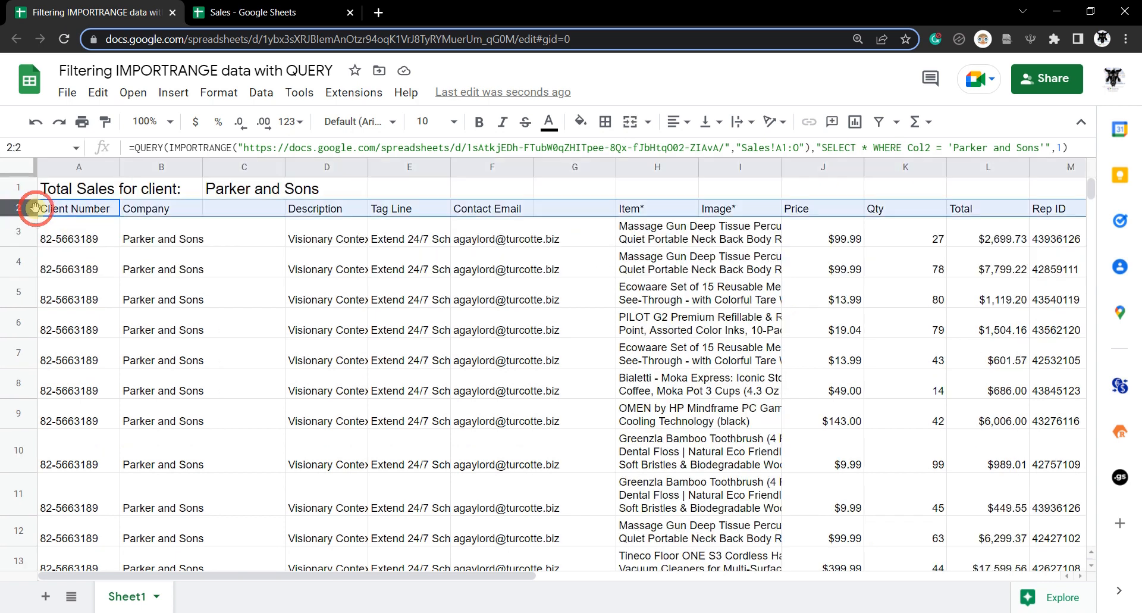
click(327, 359)
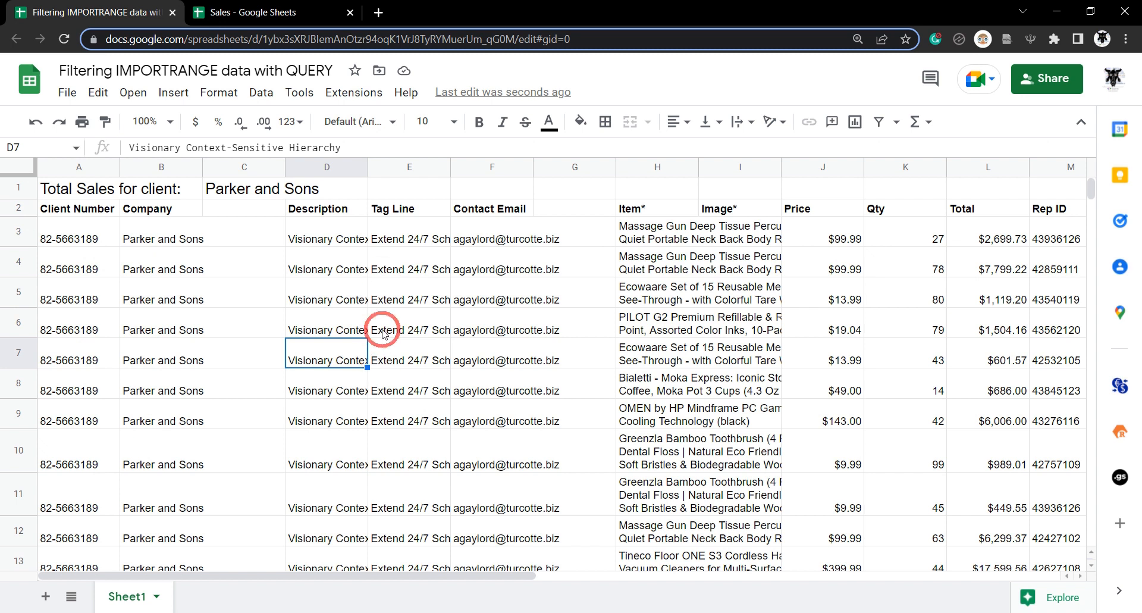
click(244, 167)
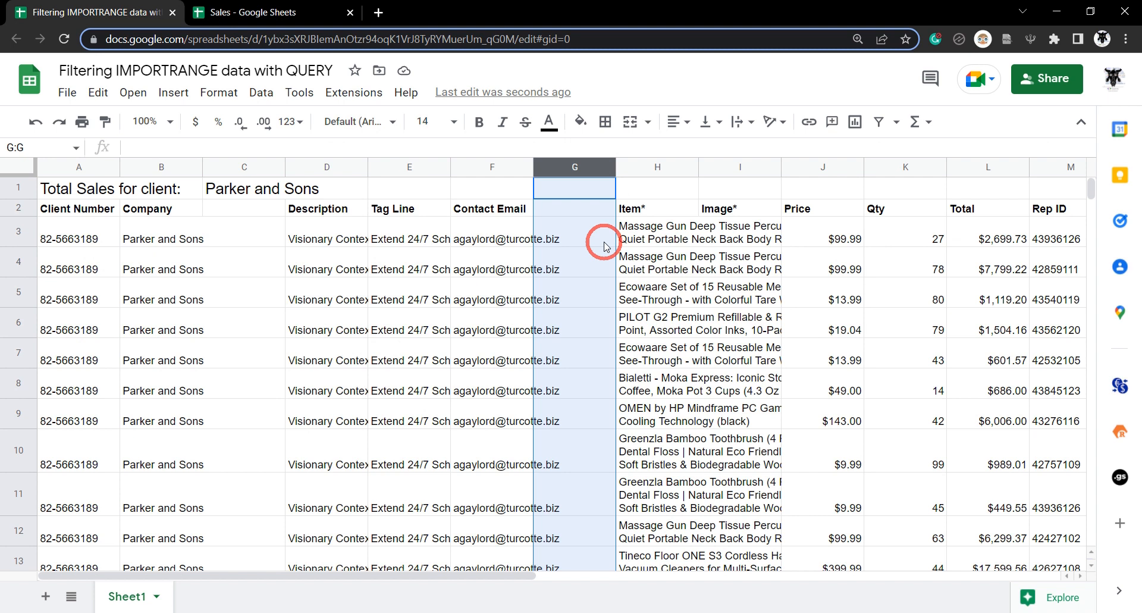
mouse_move(61, 213)
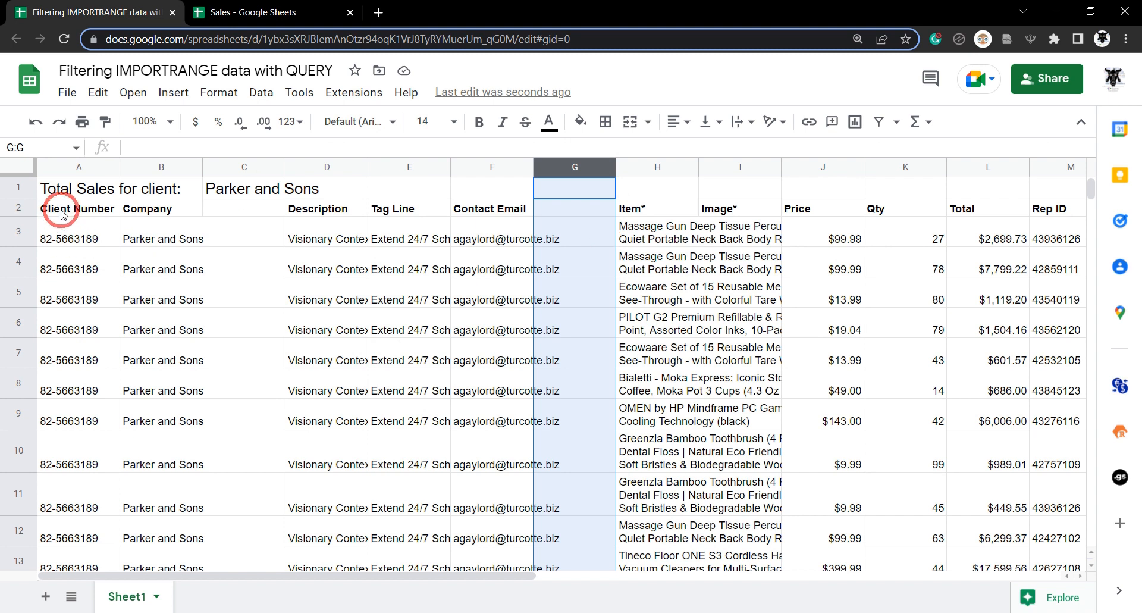
click(78, 208)
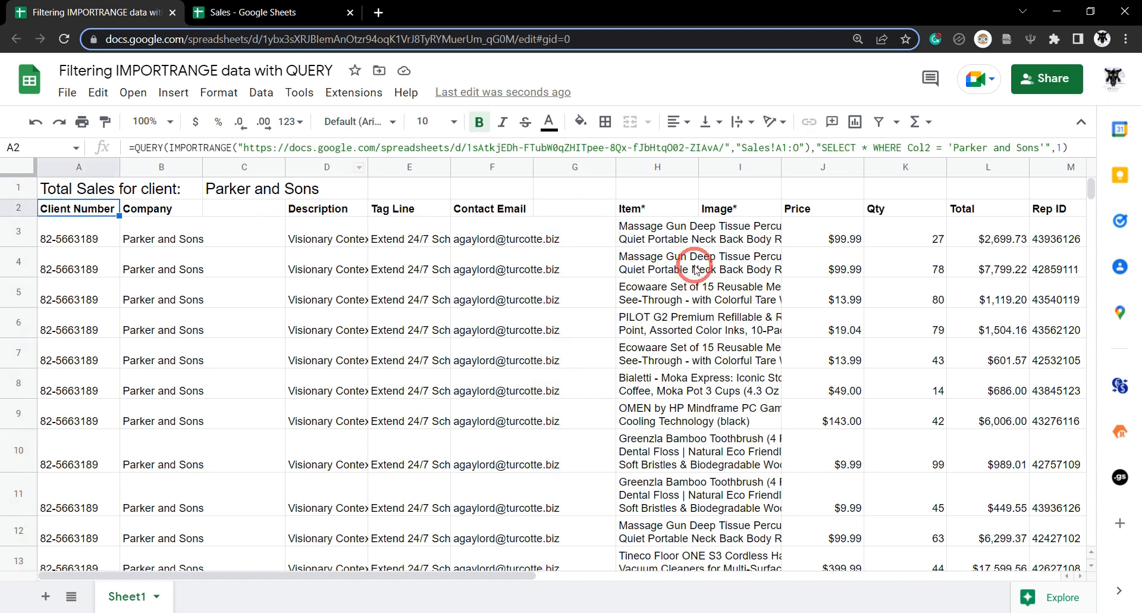
mouse_move(710, 301)
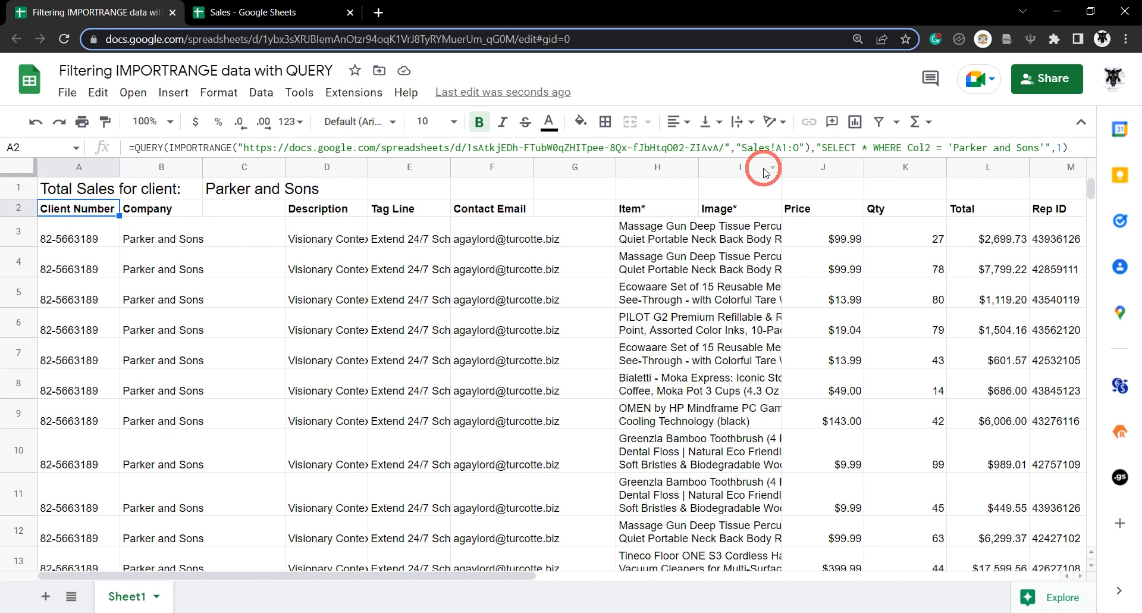
mouse_move(726, 238)
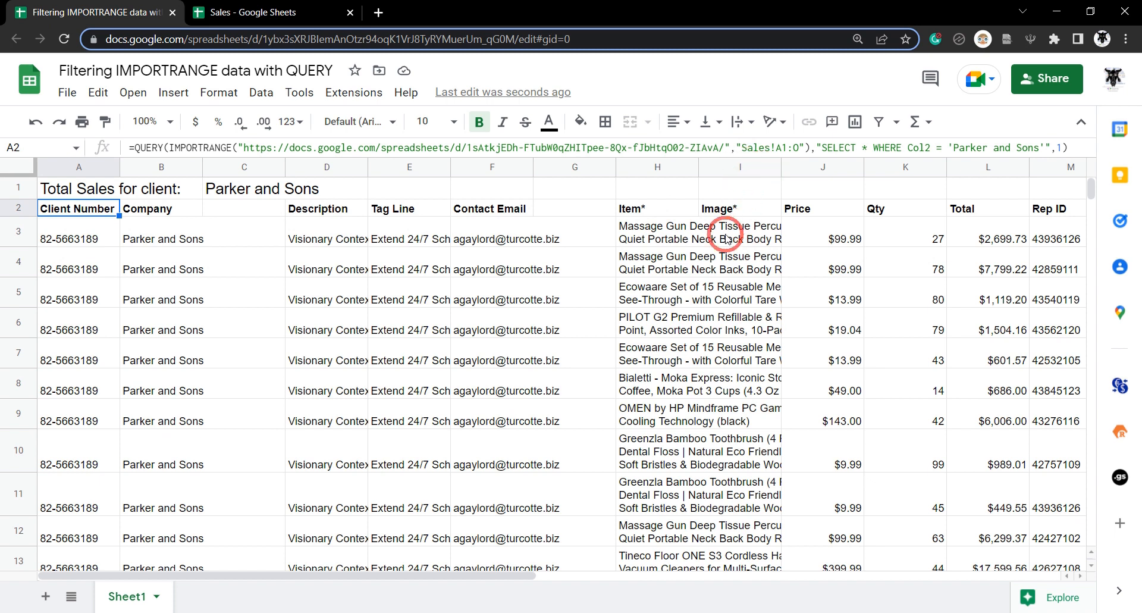
click(77, 208)
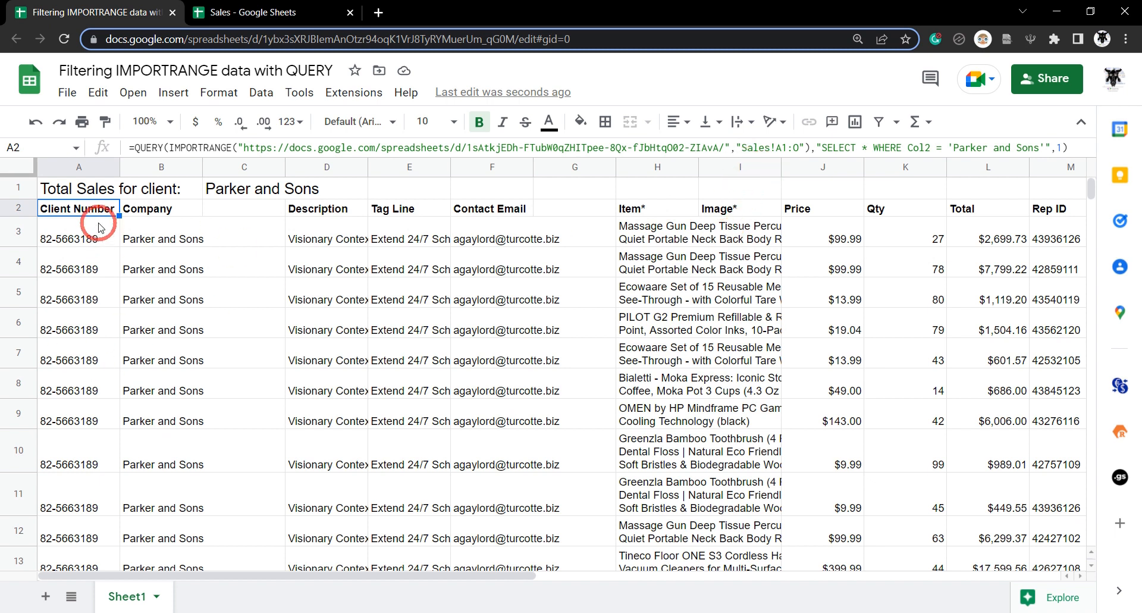
mouse_move(622, 201)
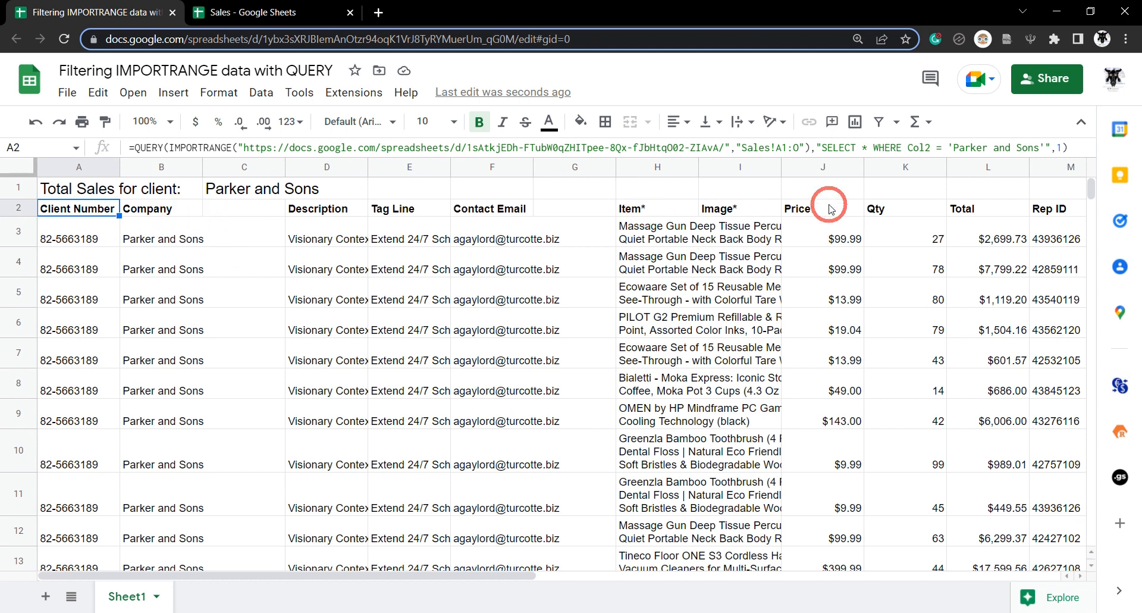
mouse_move(987, 223)
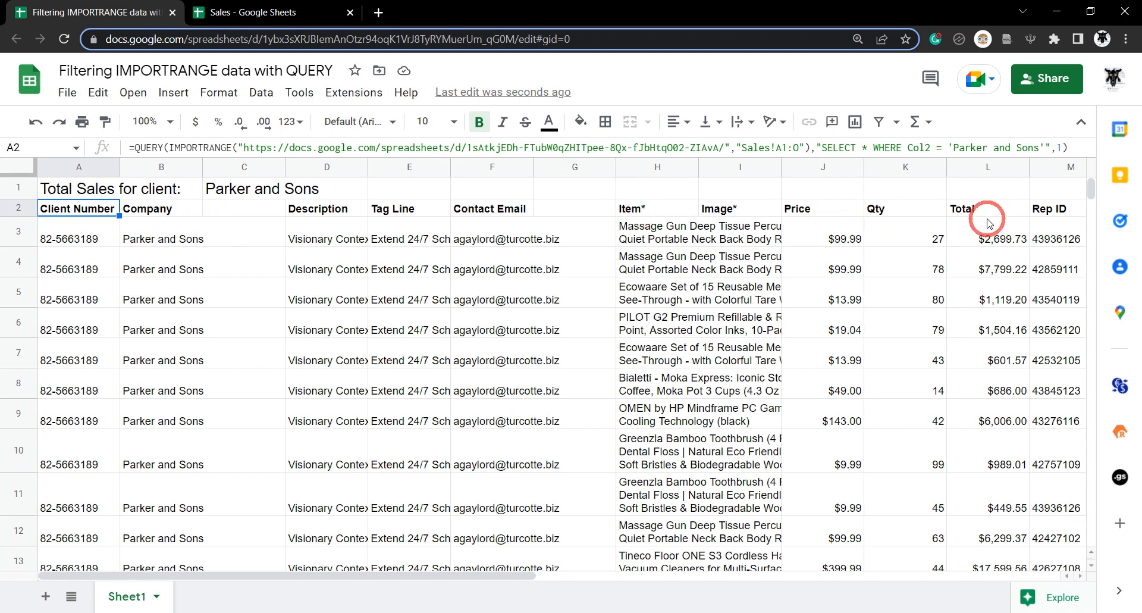
scroll(right, 3)
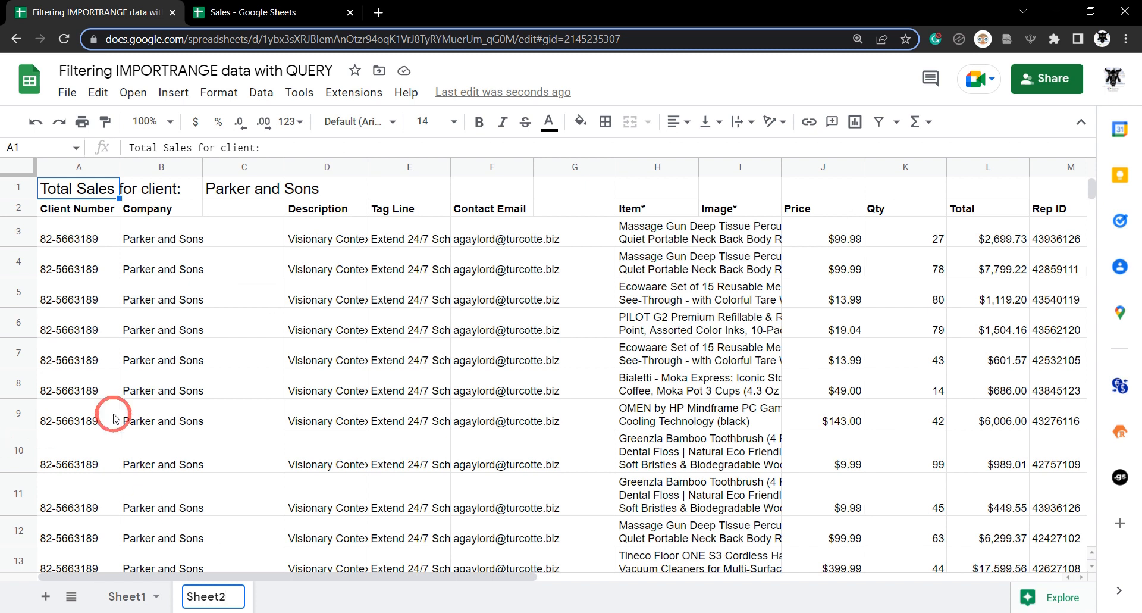
mouse_move(414, 193)
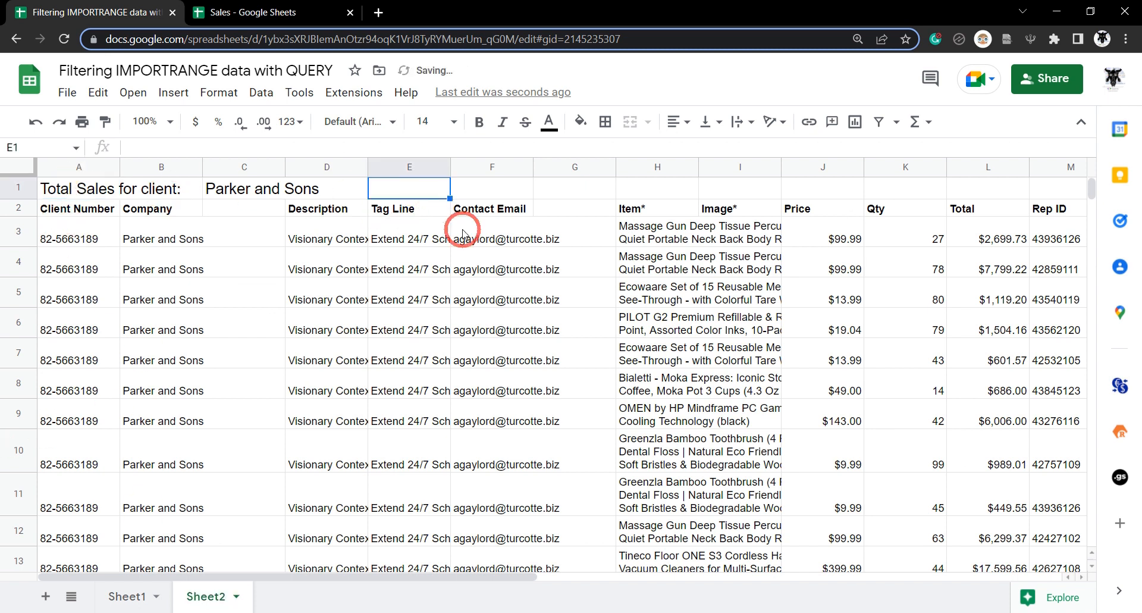
Type 'with Col 1, 2, 8, 10, 11, 12, 13, 14' in E1, checking the Sales tab's column numbers.
text(wiht)
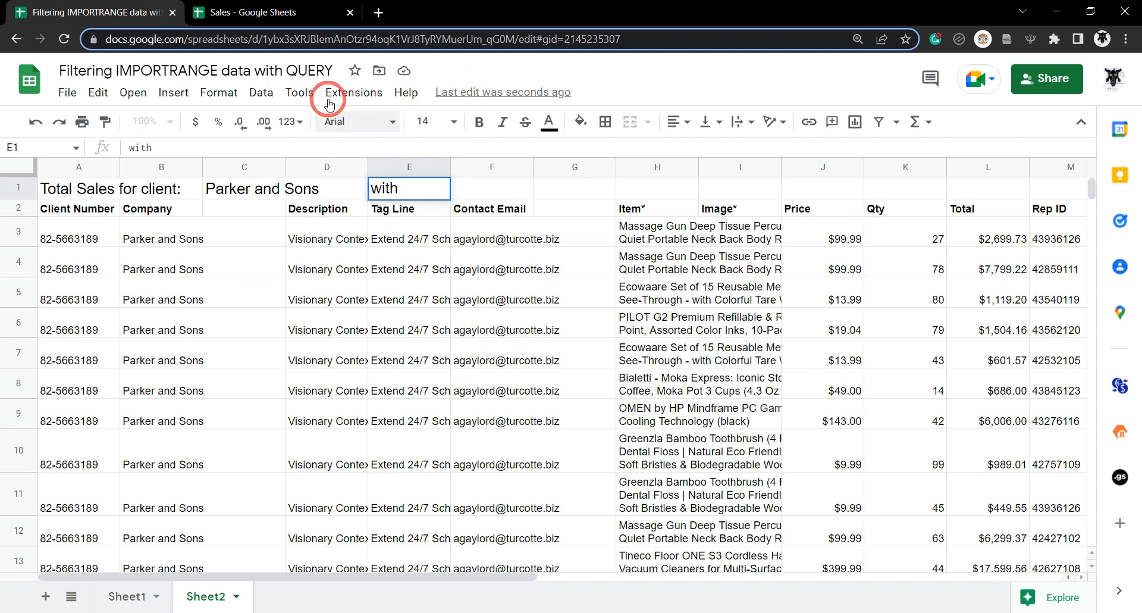
click(269, 13)
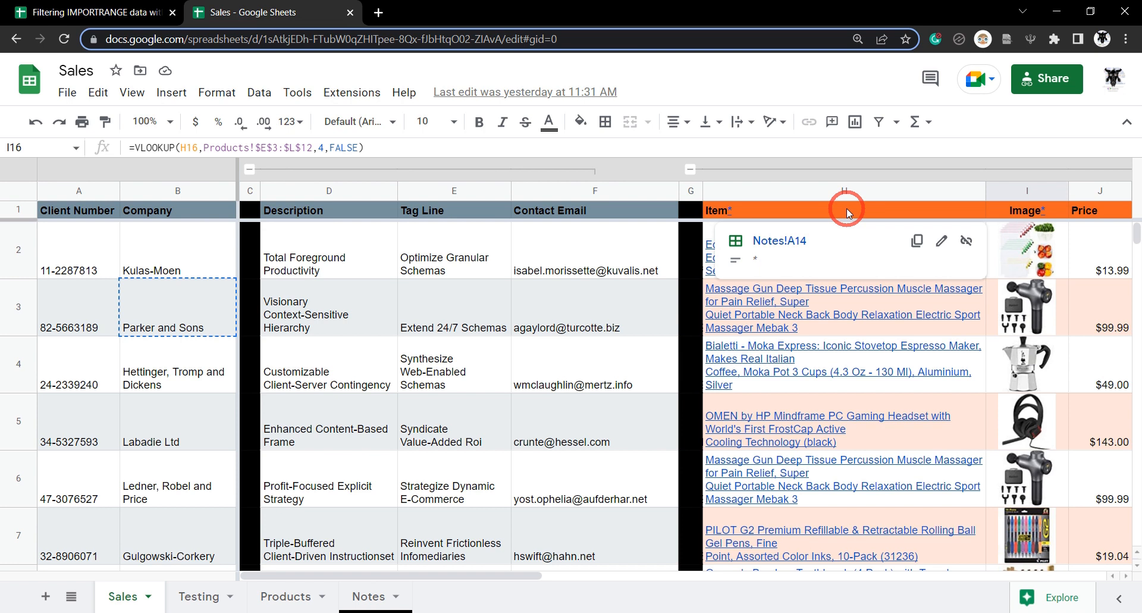
scroll(right, 3)
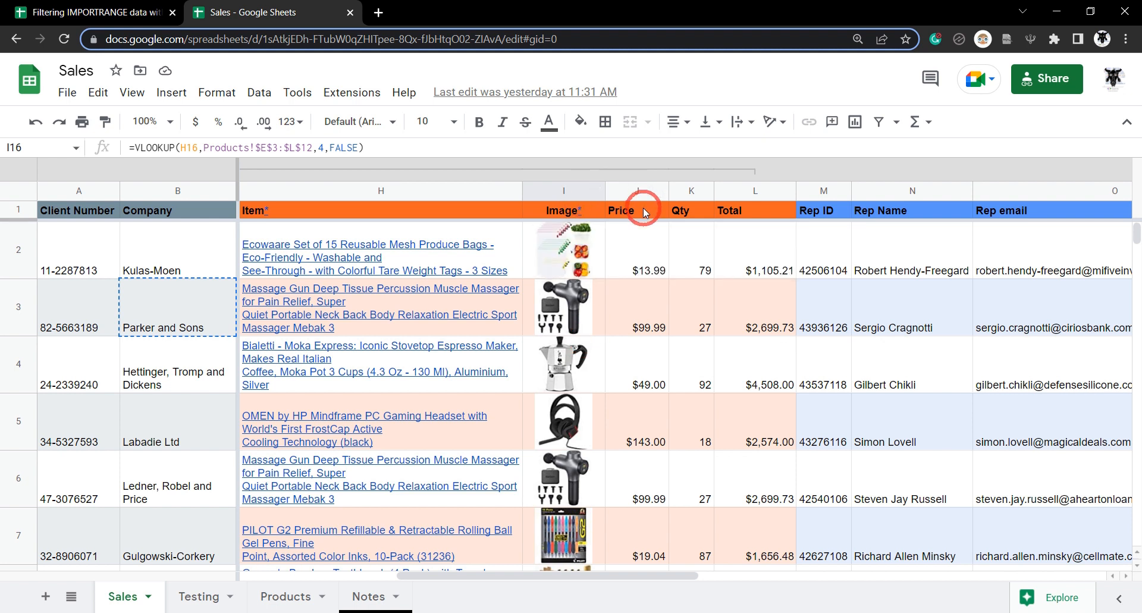
mouse_move(650, 214)
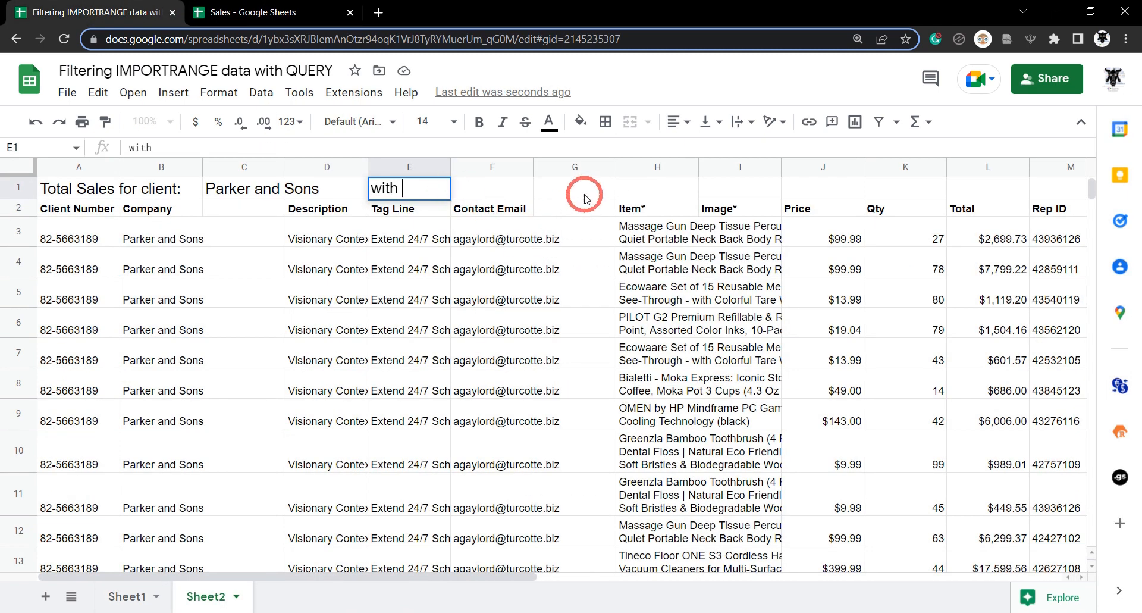
text(C)
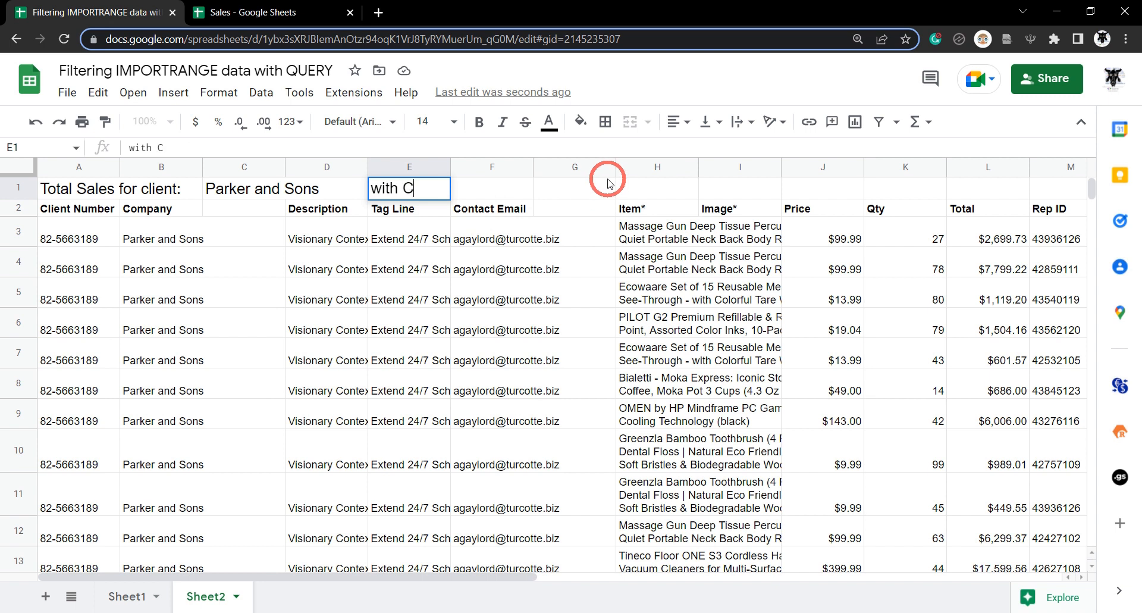
text(ol 1, 2,)
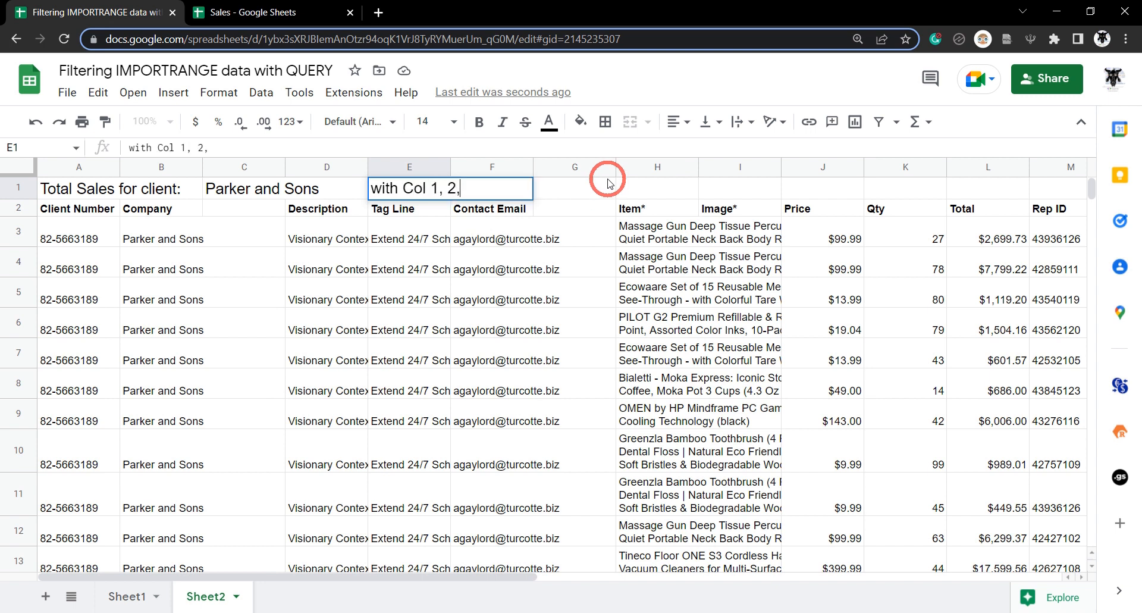
text(8, 10)
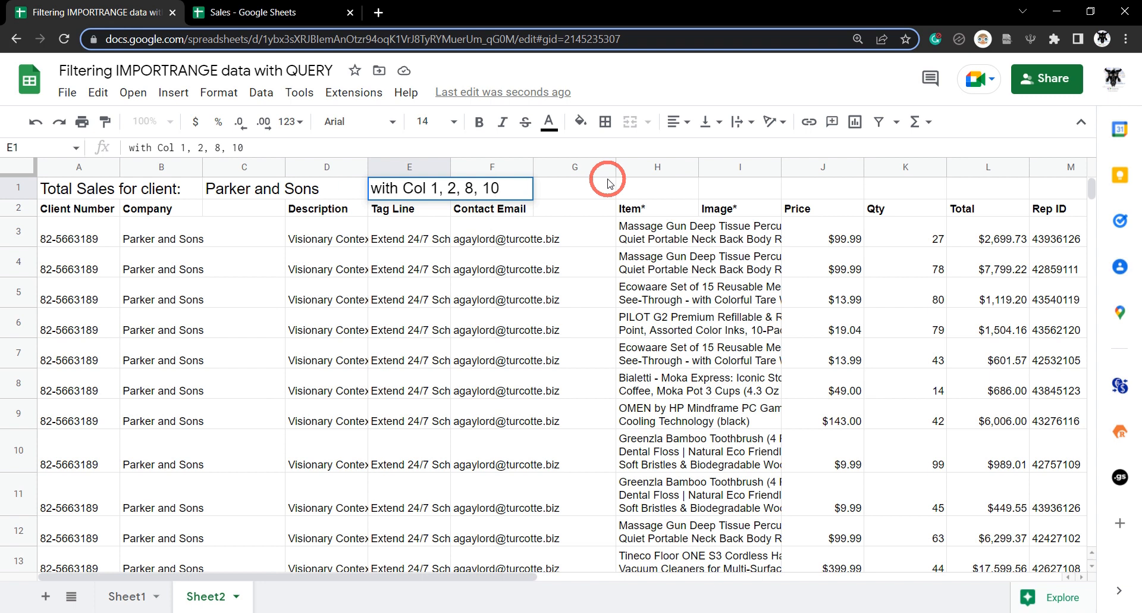
text(, 11, 12, 13, 14)
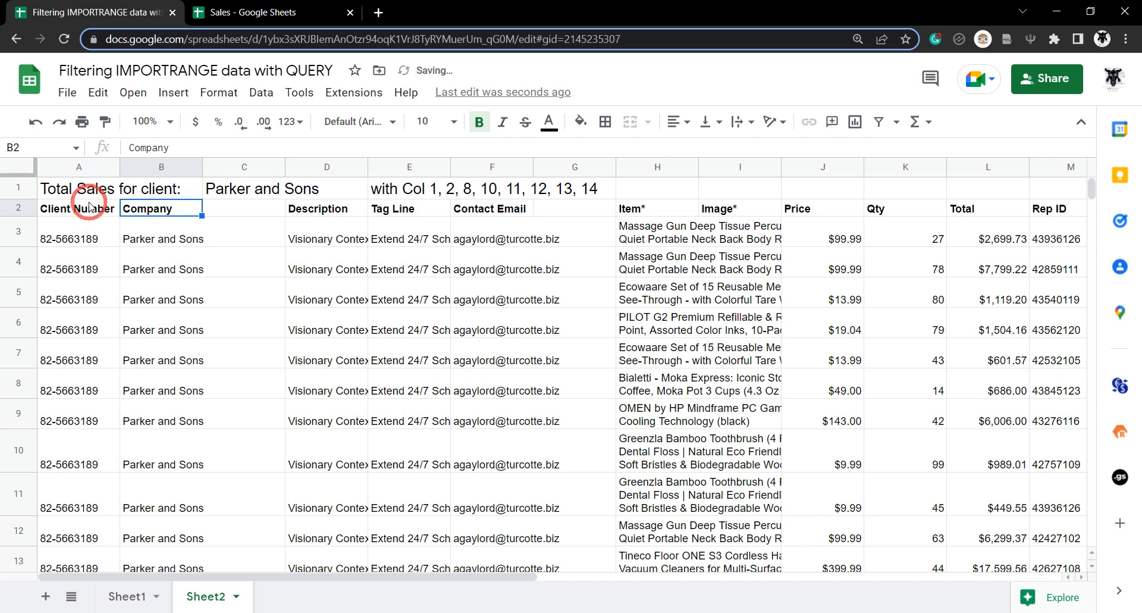
Rewrite A2's SELECT clause to Col1, Col2, Col8, Col10, Col11, Col12, Col13, Col14.
click(78, 208)
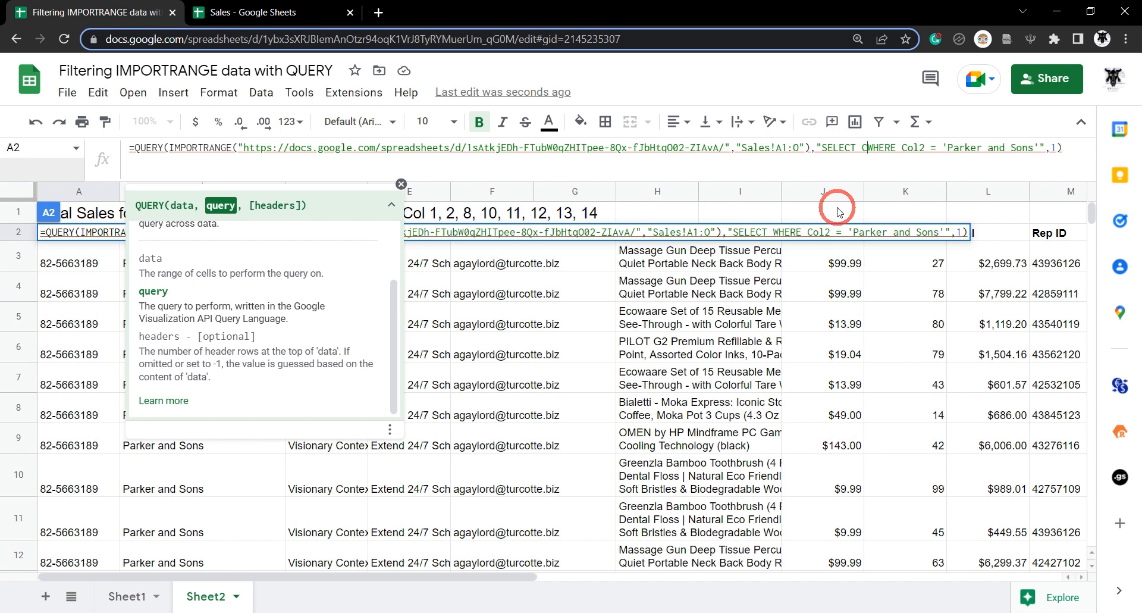
text(ol1, Col2,)
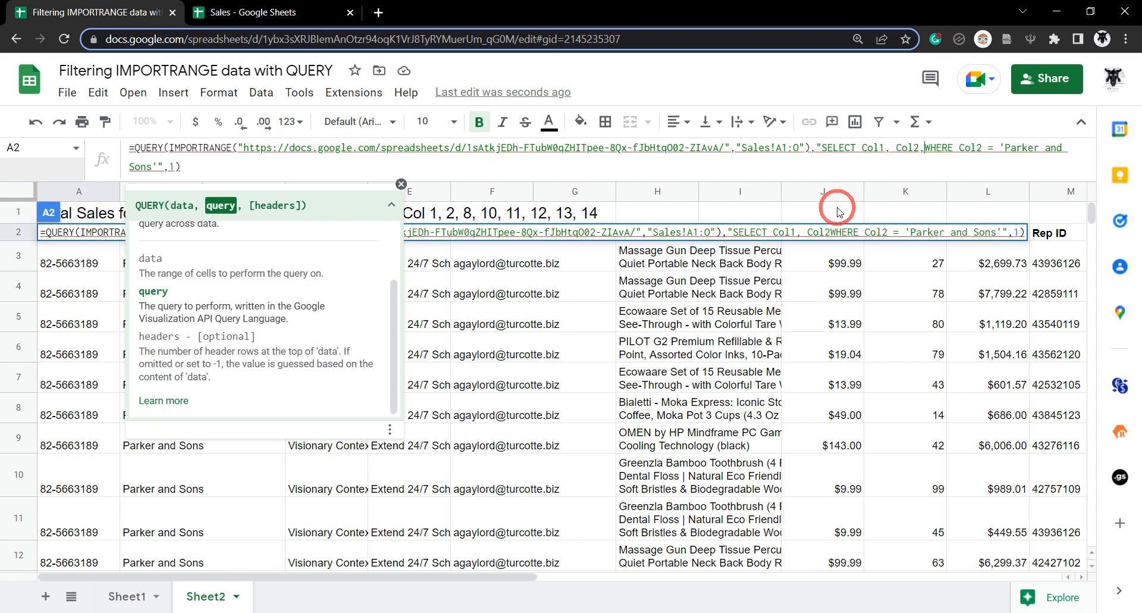
text(Col 8)
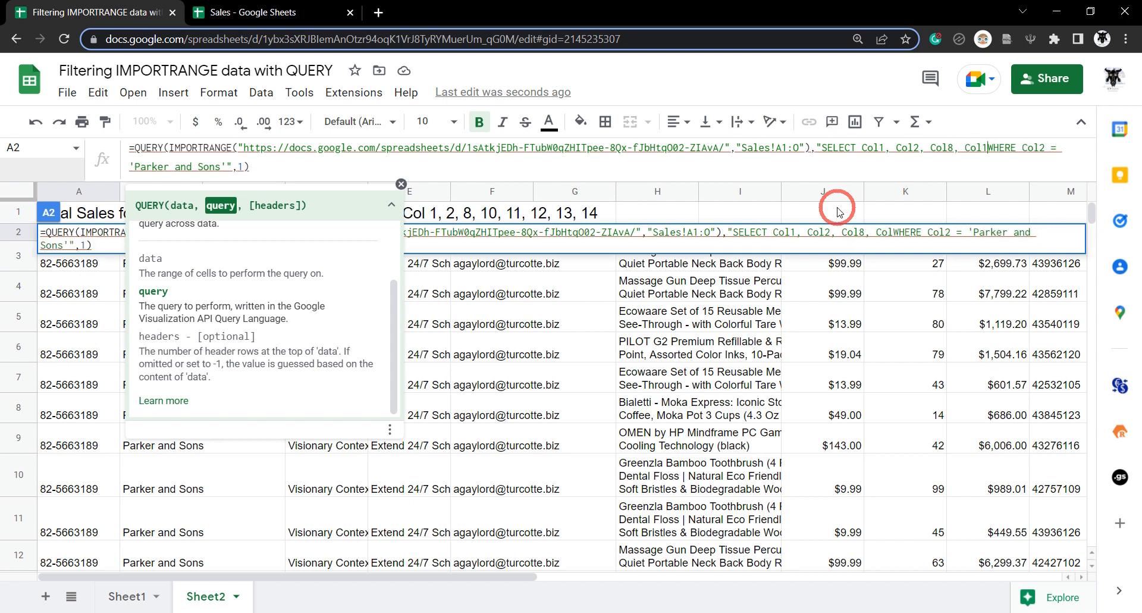
text(Col10,)
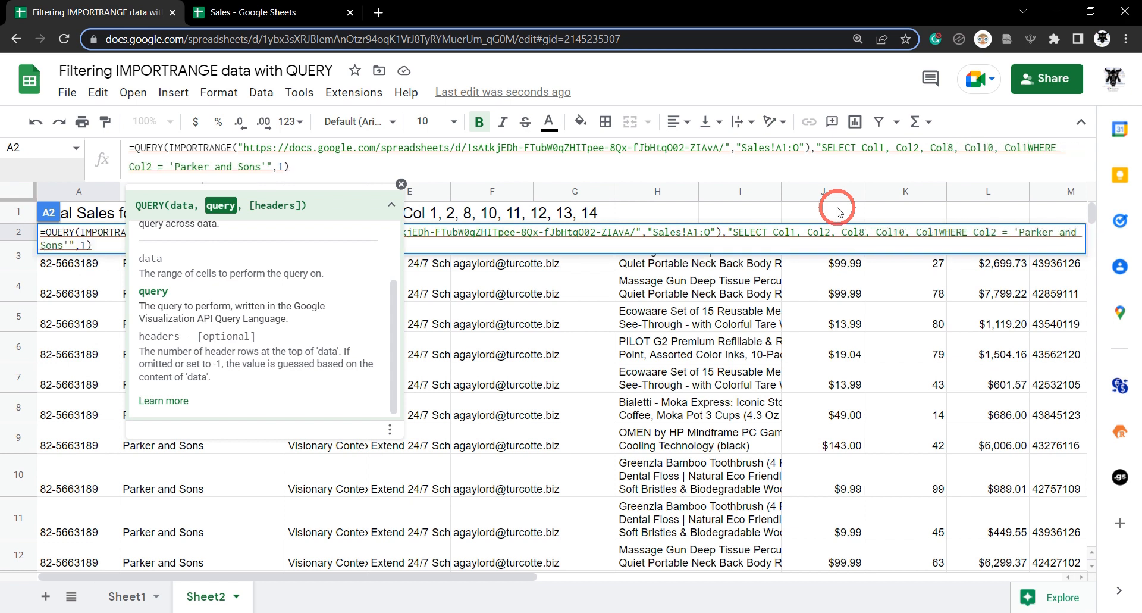
text(Col11, col12)
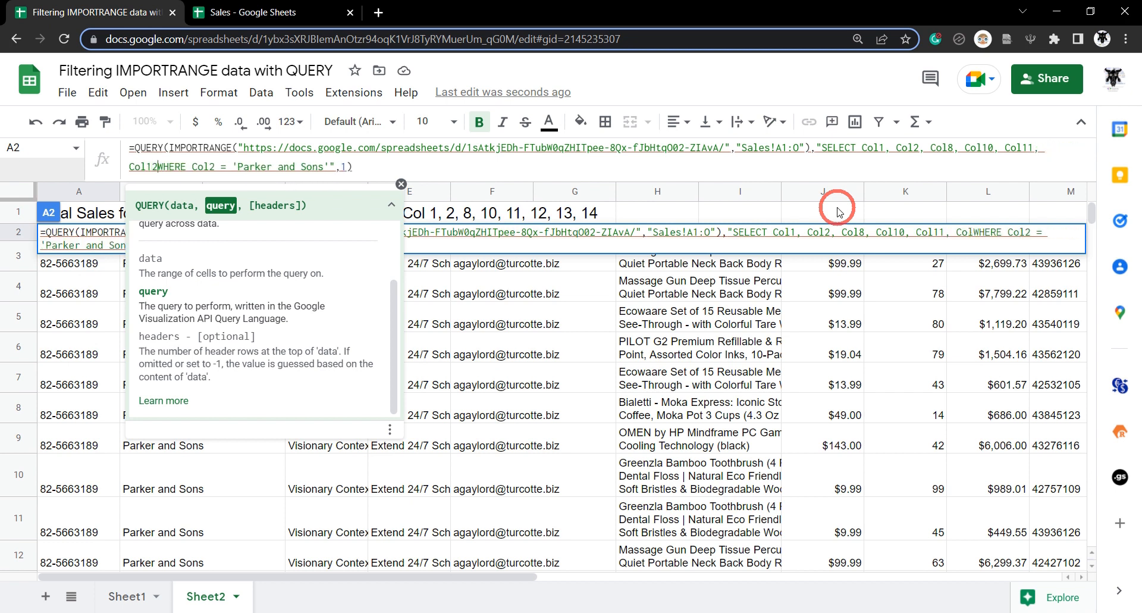
text(Col12, Col13, Col14)
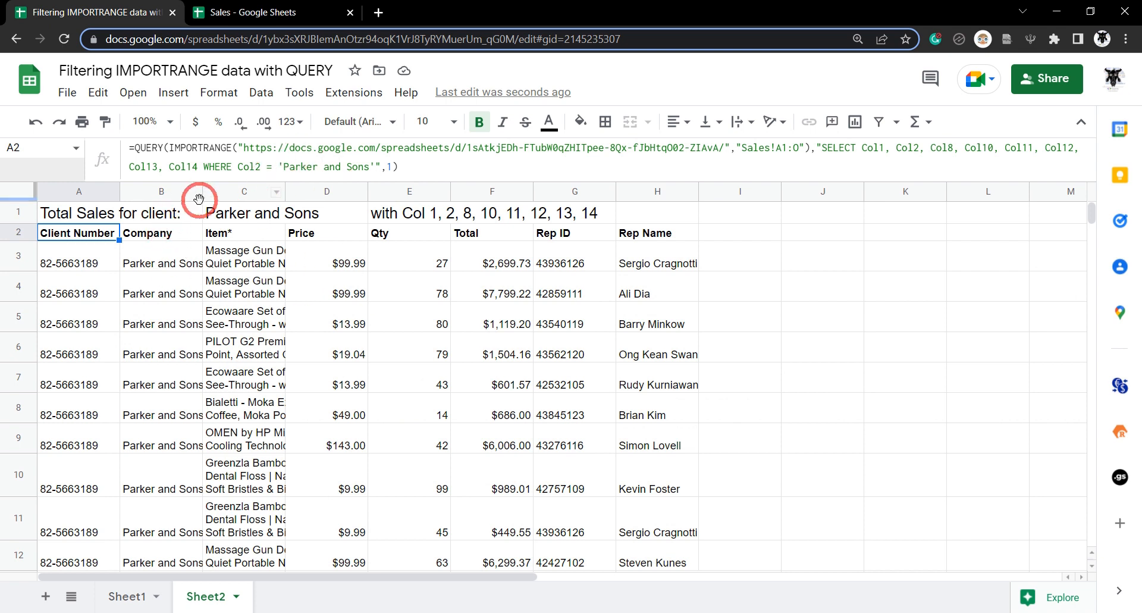
Widen the Item column to fit product names and narrow the Qty column.
click(161, 191)
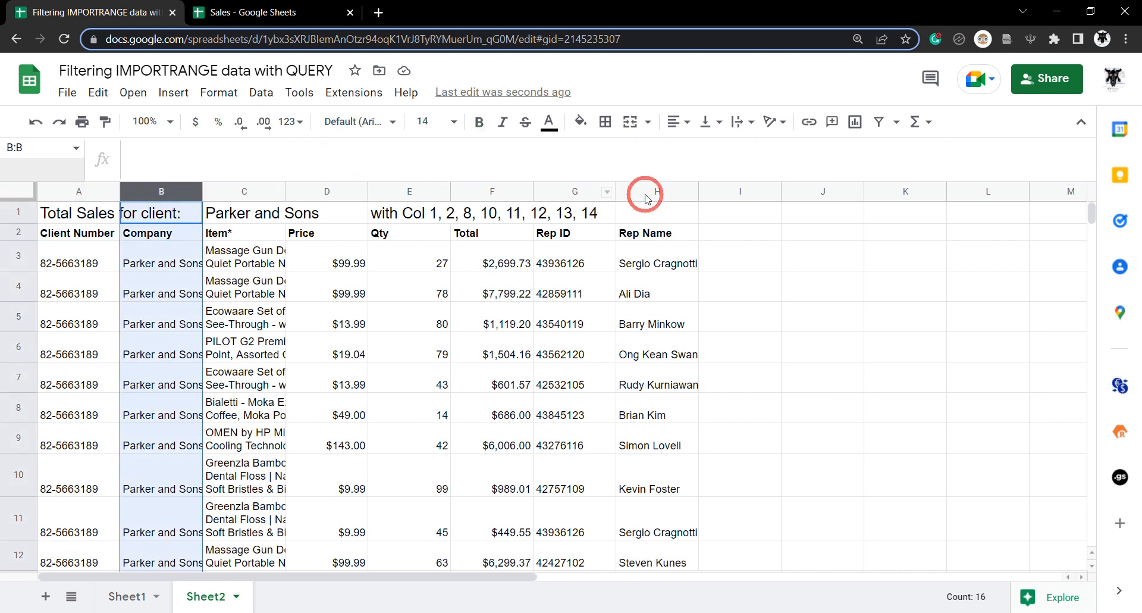
click(656, 191)
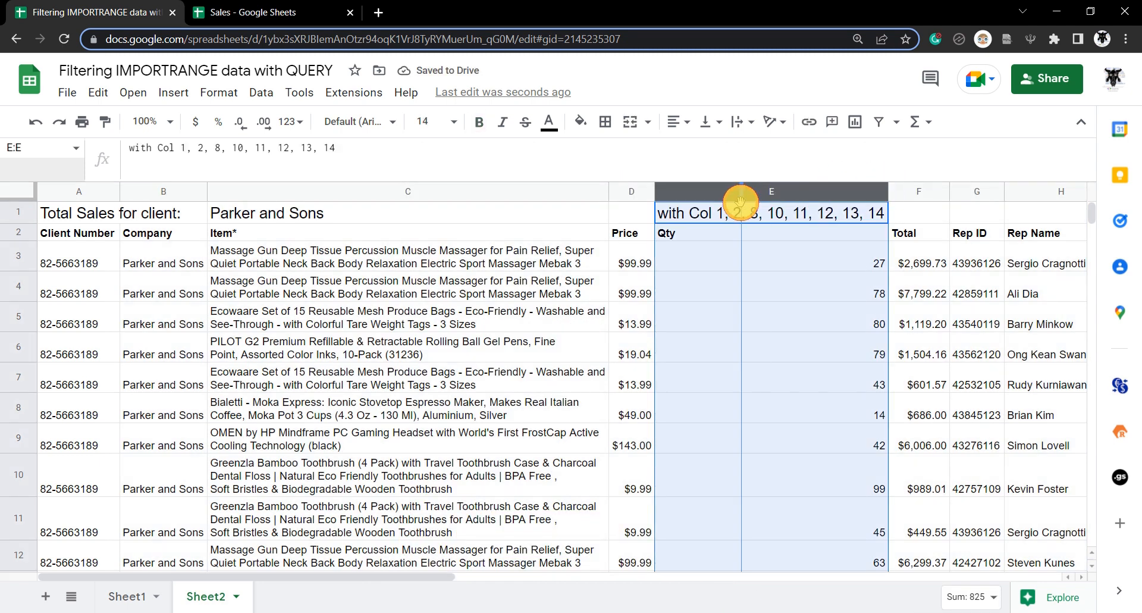
click(226, 379)
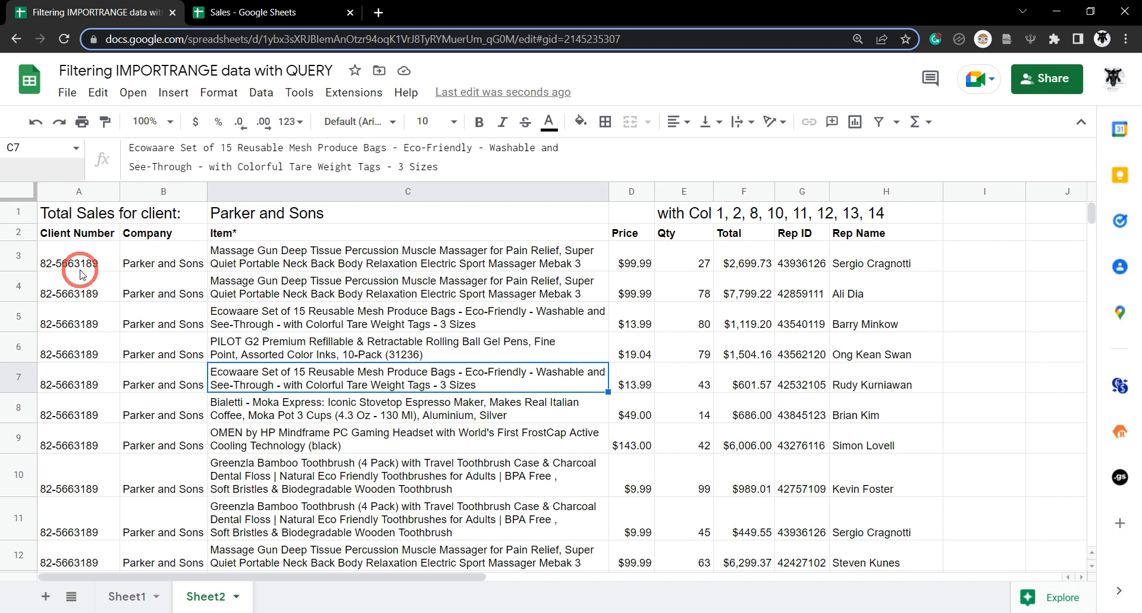
mouse_move(914, 279)
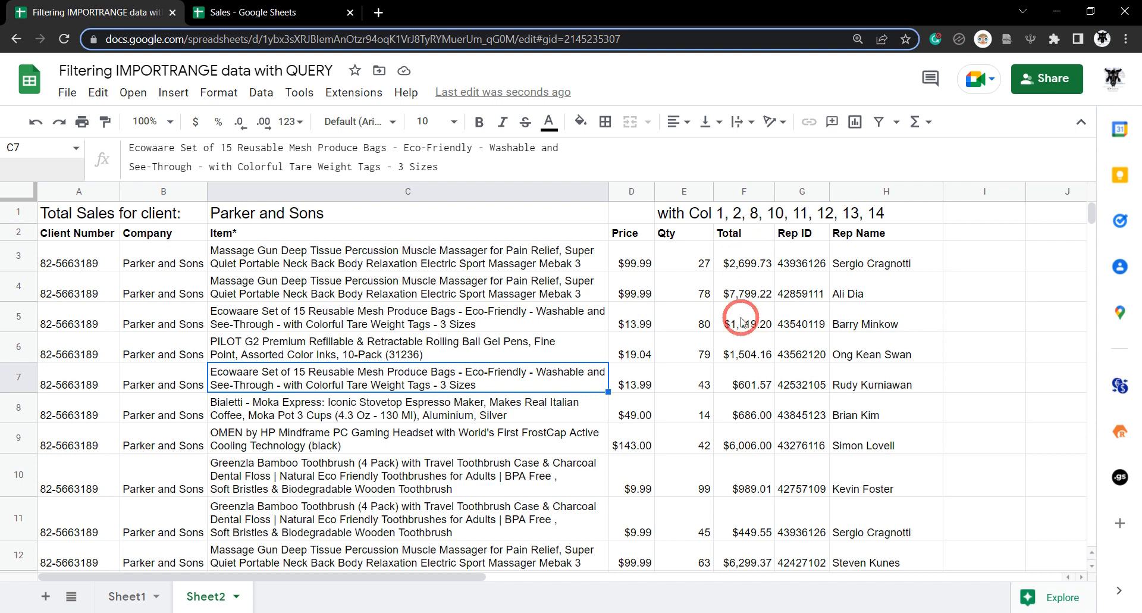
mouse_move(470, 317)
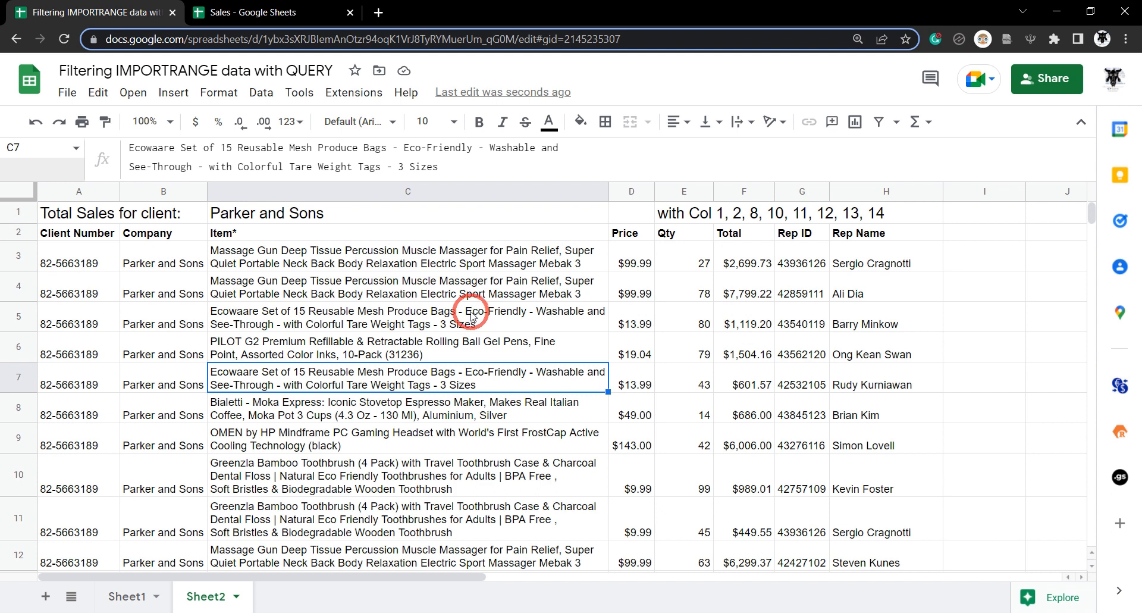
mouse_move(78, 239)
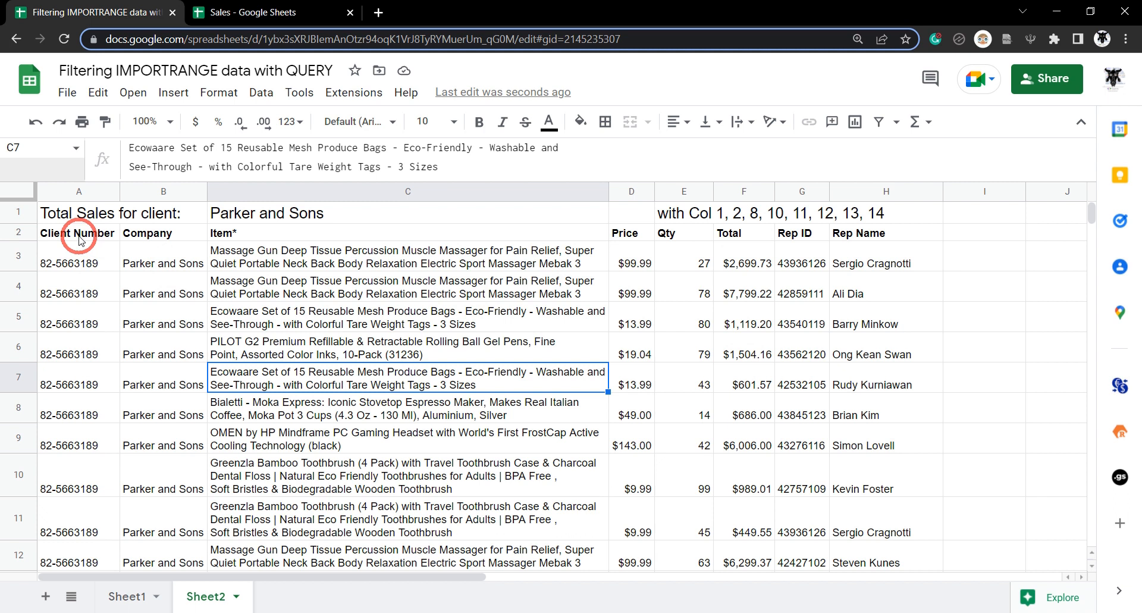
Append ORDER BY Col12 desc to the A2 query so the highest Total ($17,599.56) comes first.
click(77, 232)
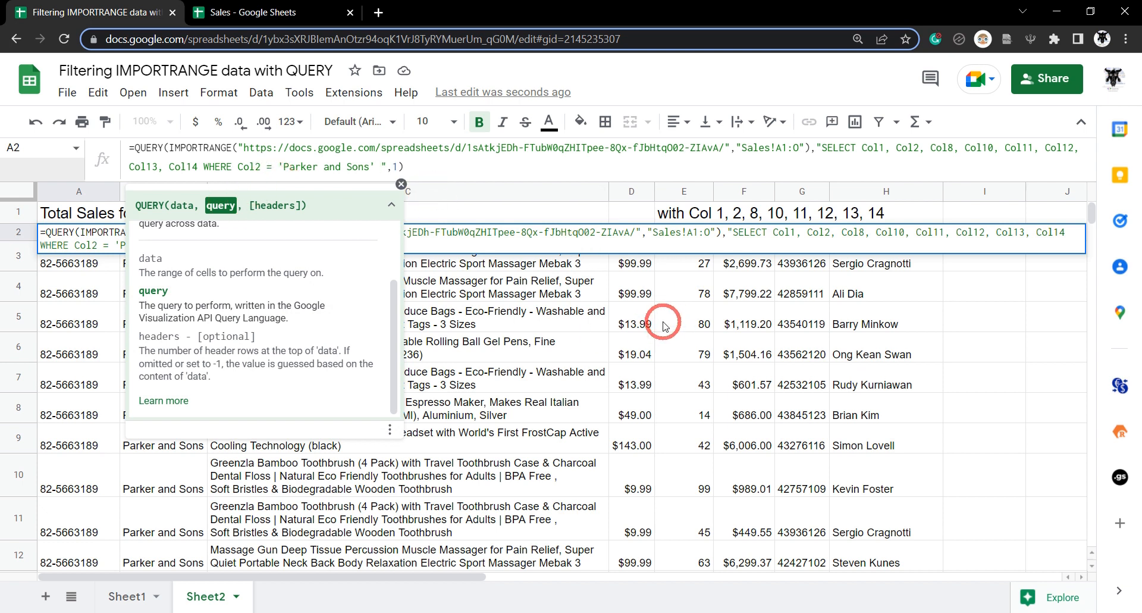
text(ORDER BY)
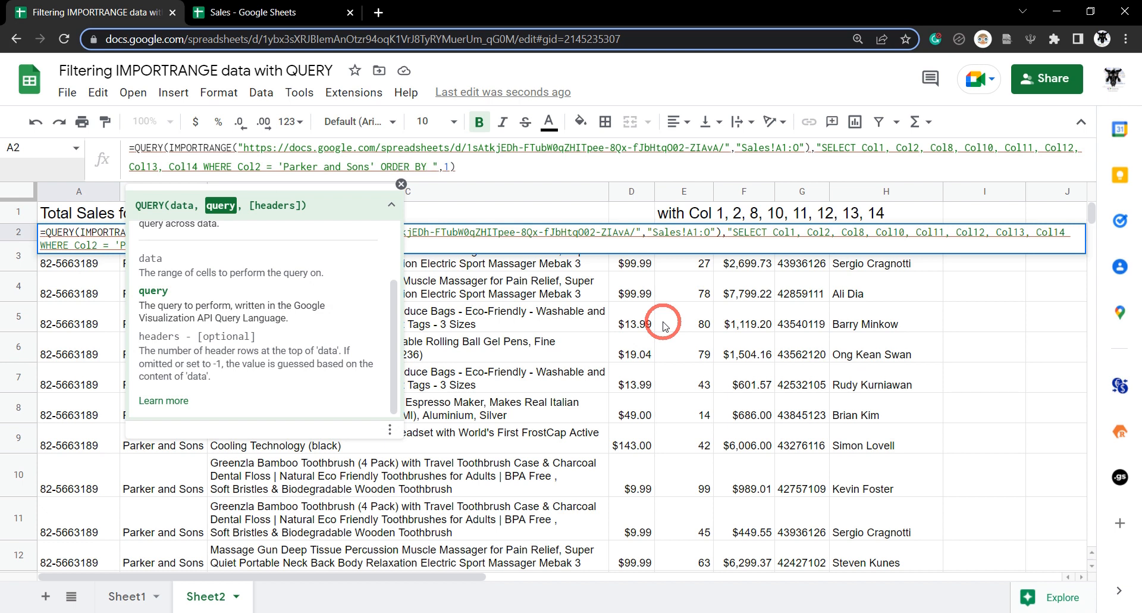
text(Col12)
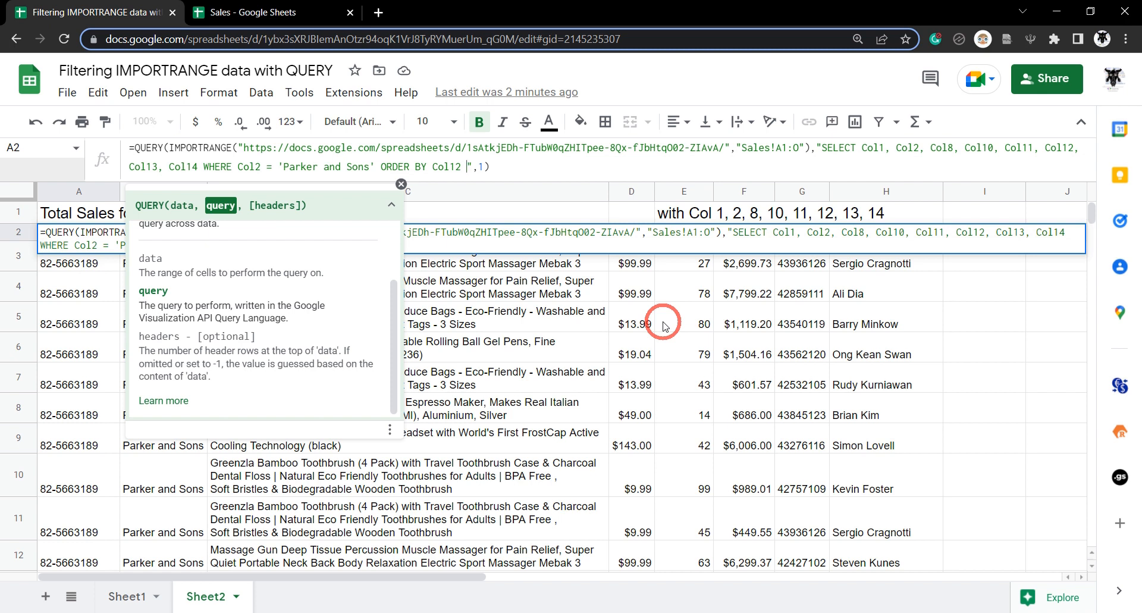
text(desc)
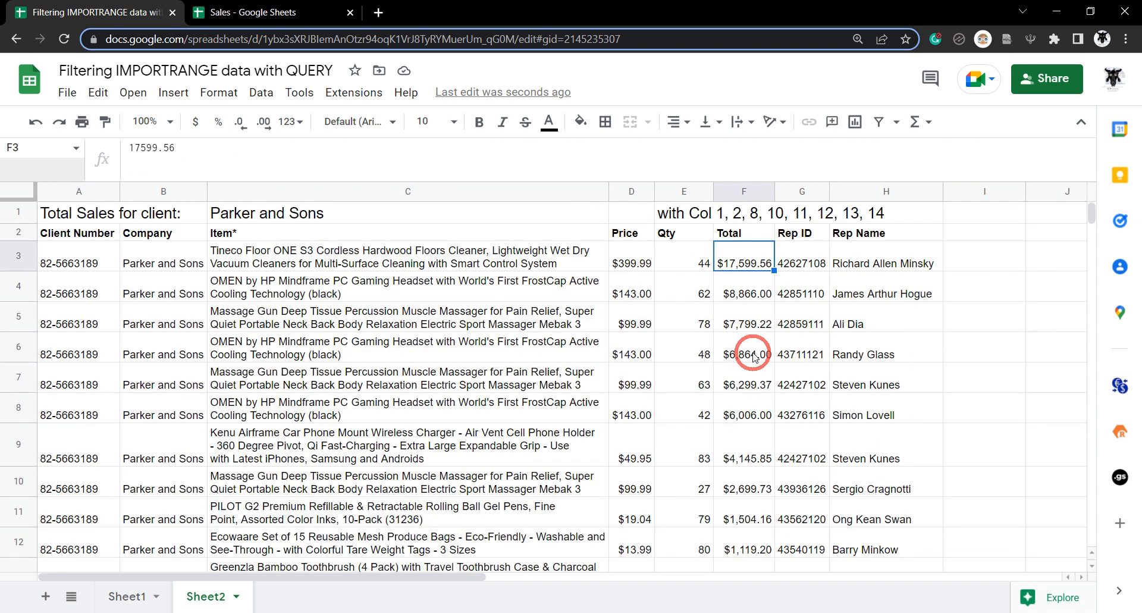
Duplicate Sheet2 into Sheet3 and add AND after the Parker and Sons condition in A2.
right_click(206, 596)
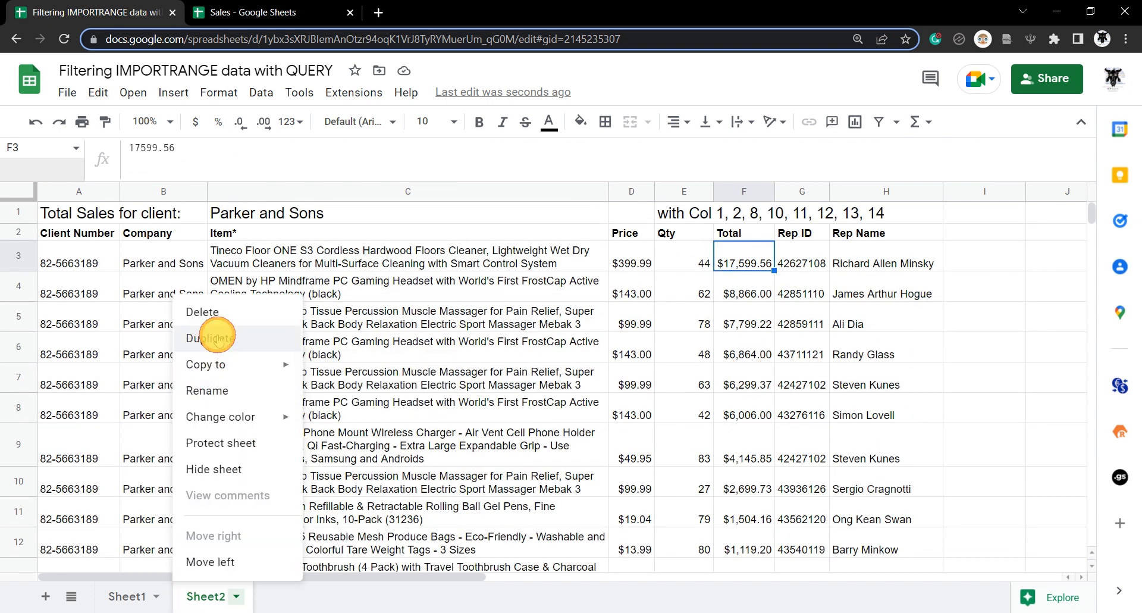
click(208, 337)
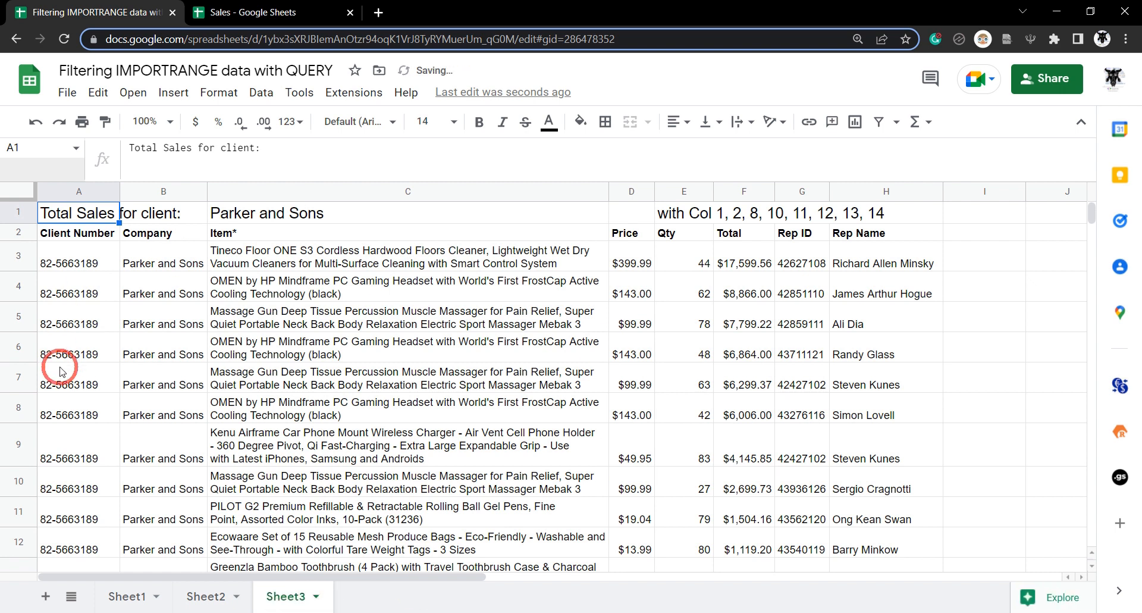
click(79, 263)
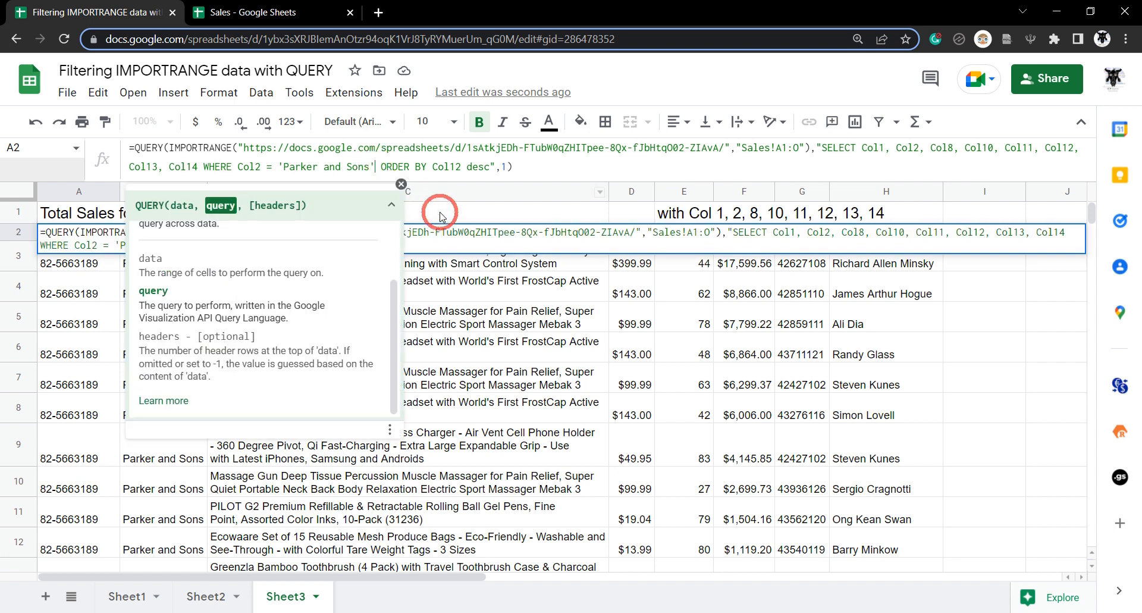
mouse_move(623, 403)
text(AND )
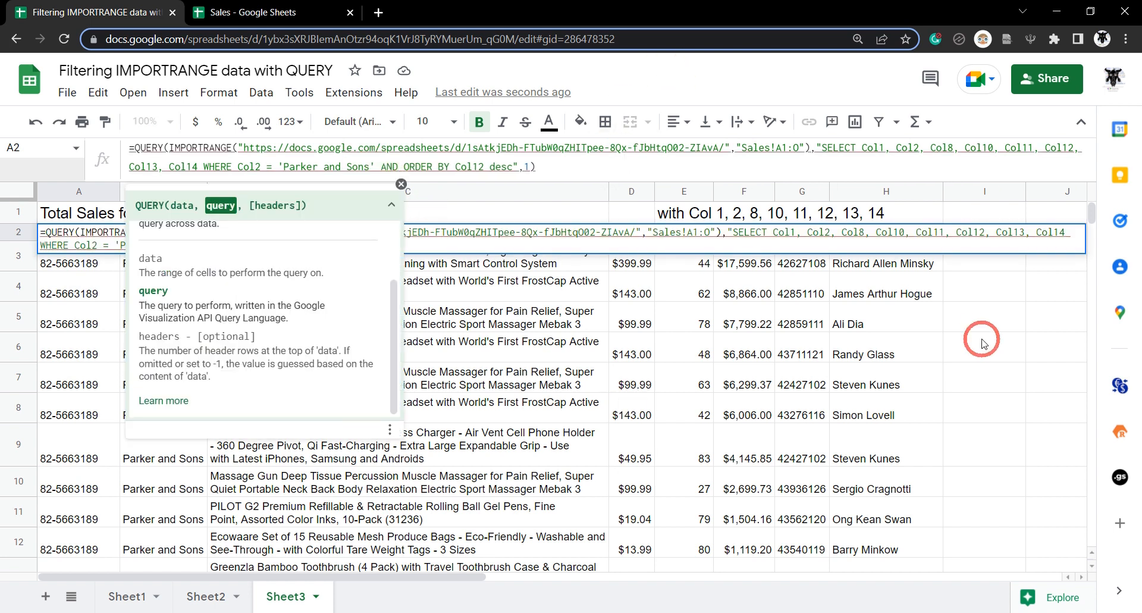
mouse_move(878, 532)
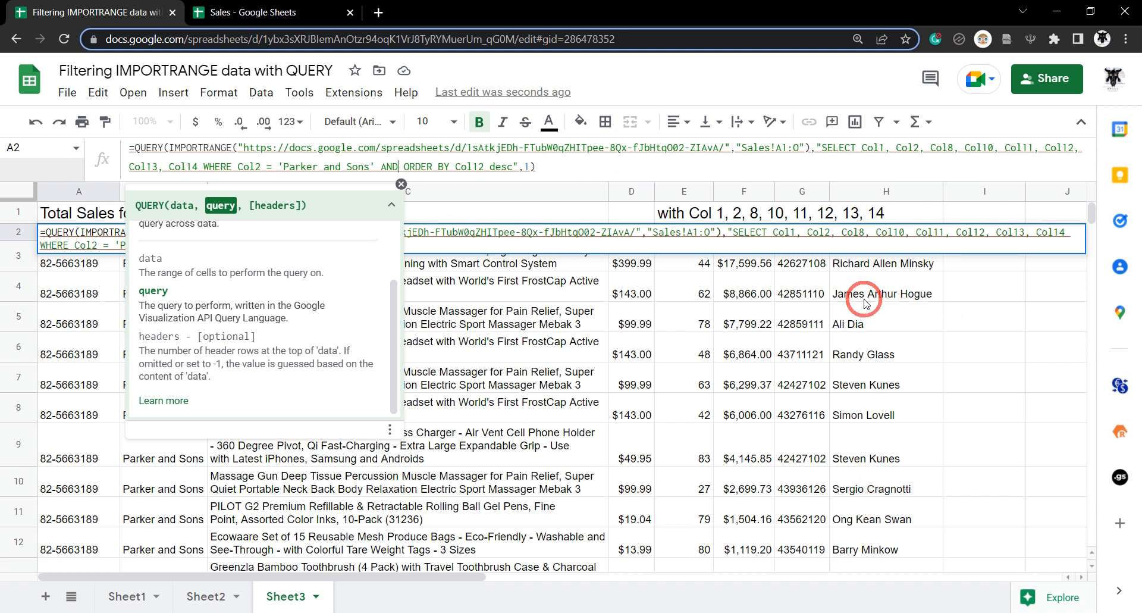
scroll(down, 3)
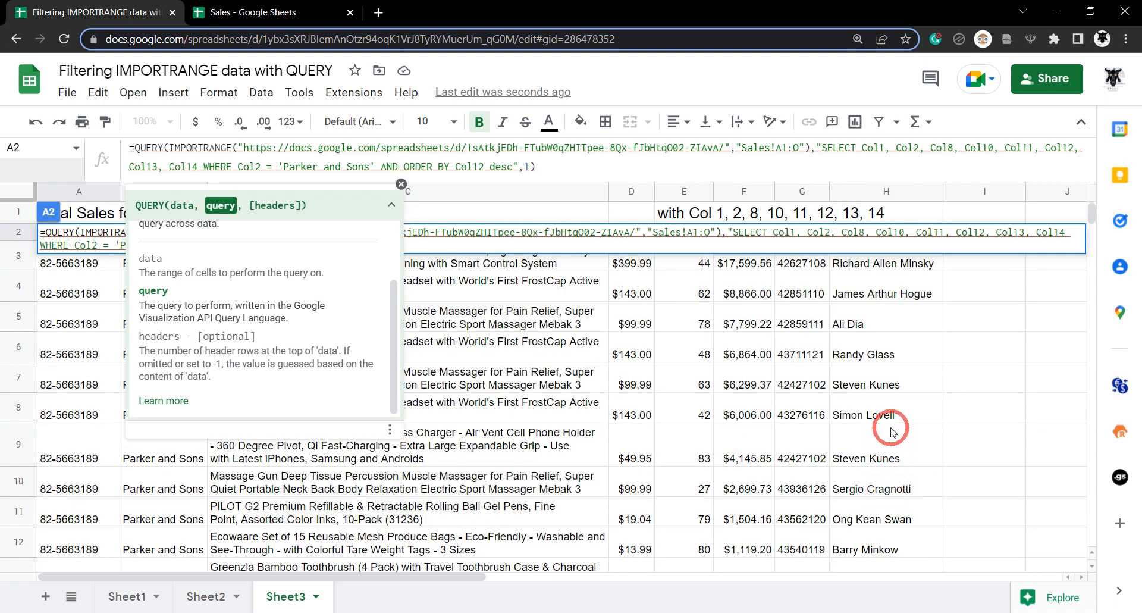
mouse_move(893, 465)
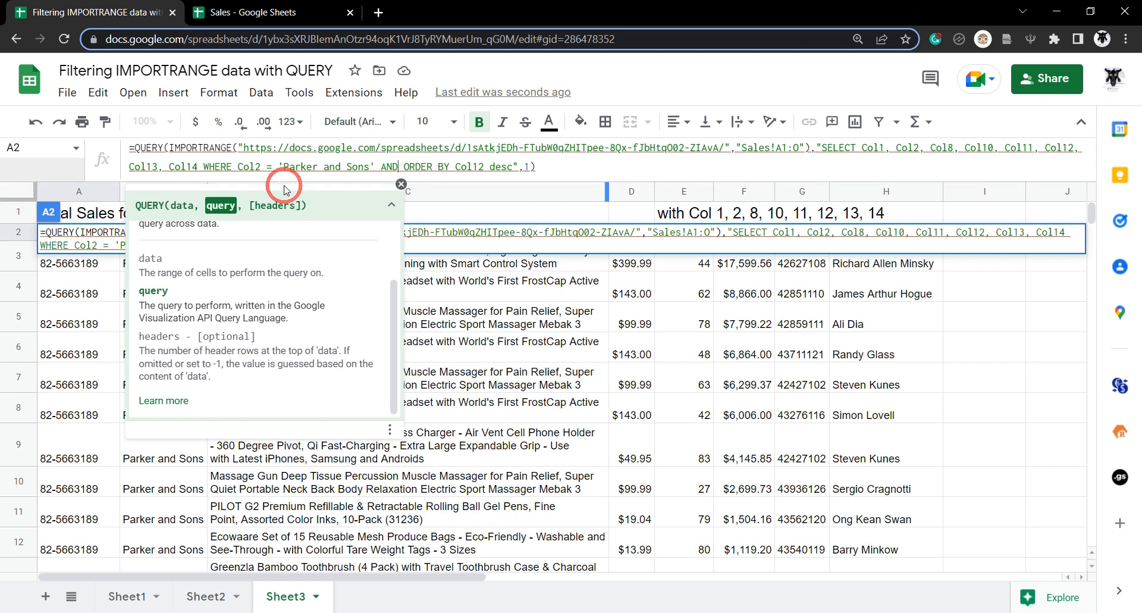
mouse_move(720, 211)
text(Col14 = ' )
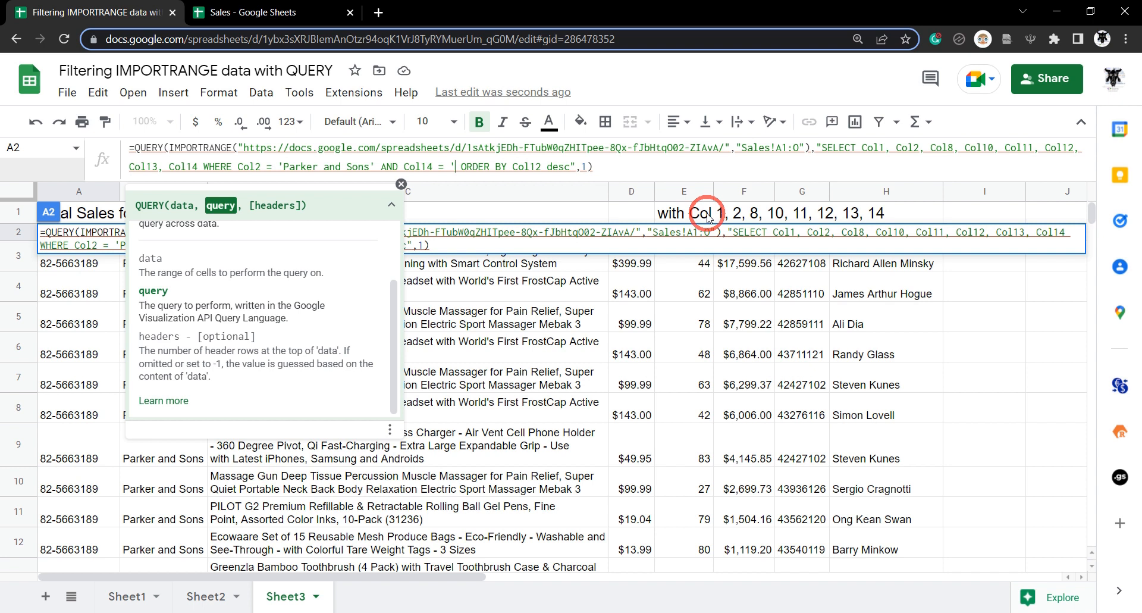
text(Steven)
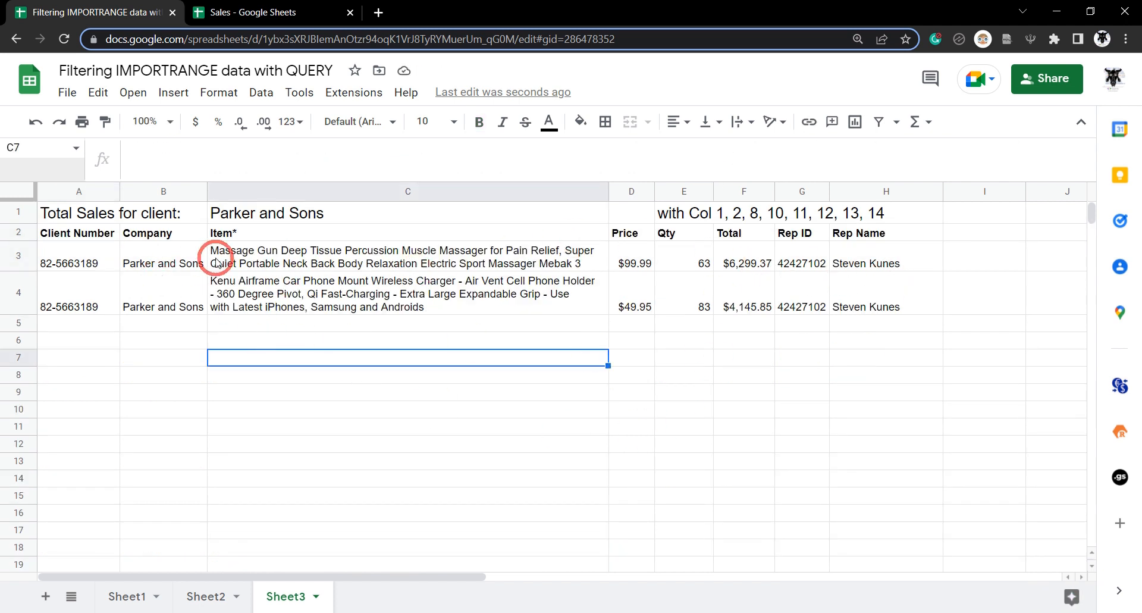
click(743, 263)
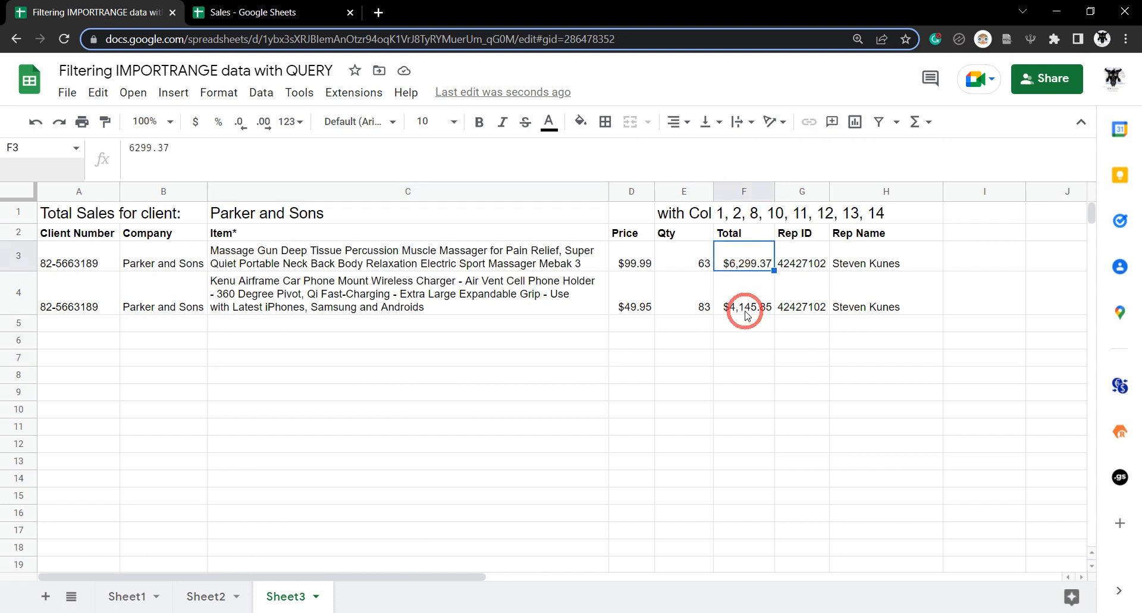
click(406, 356)
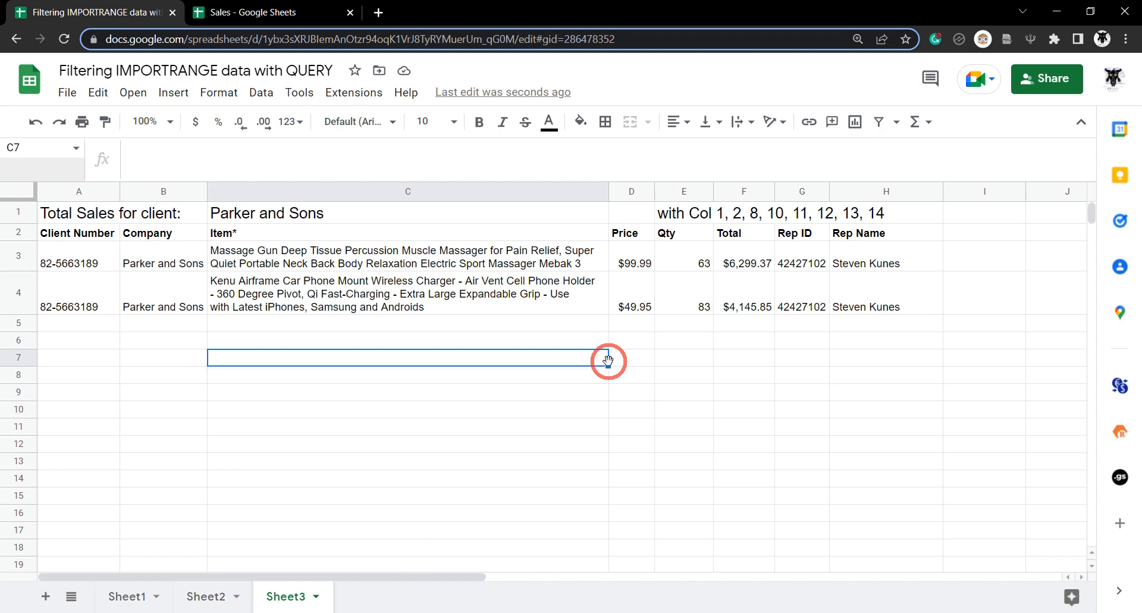
mouse_move(534, 332)
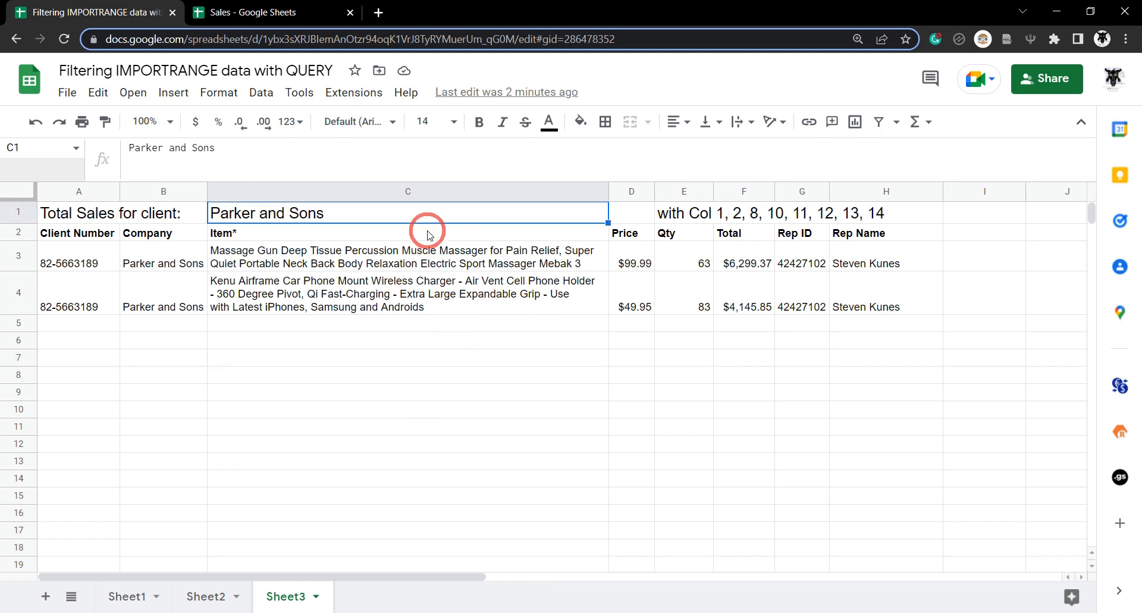
mouse_move(172, 501)
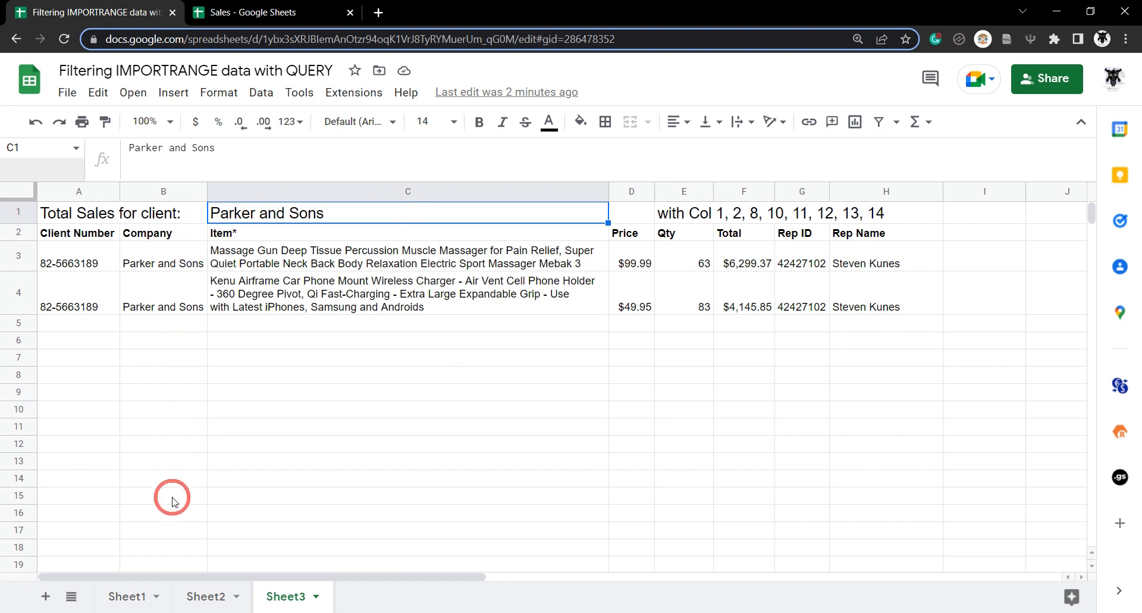
mouse_move(861, 503)
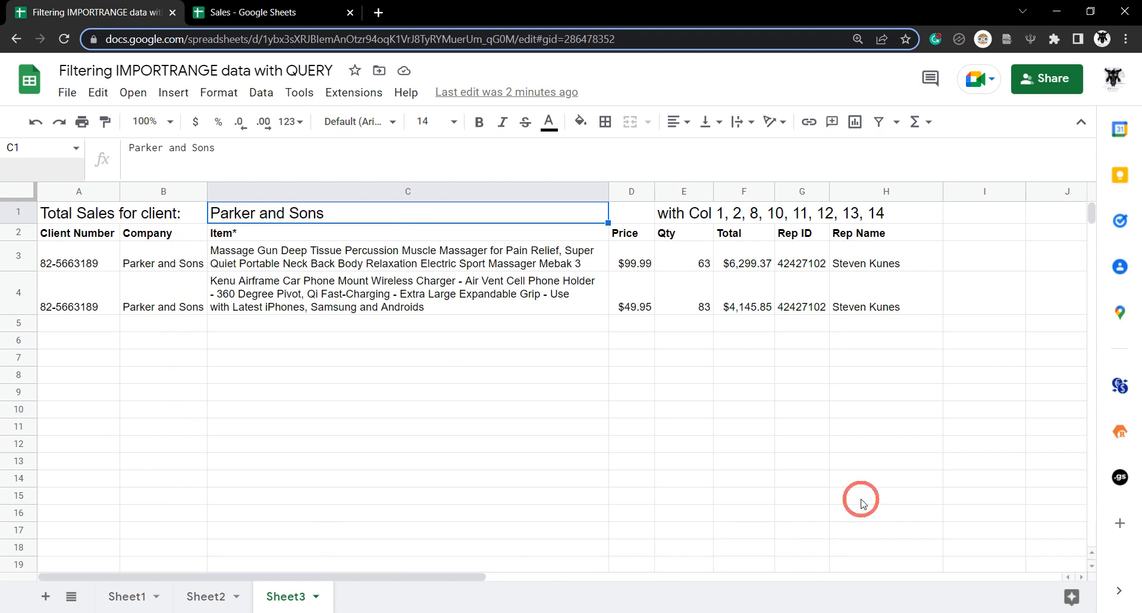